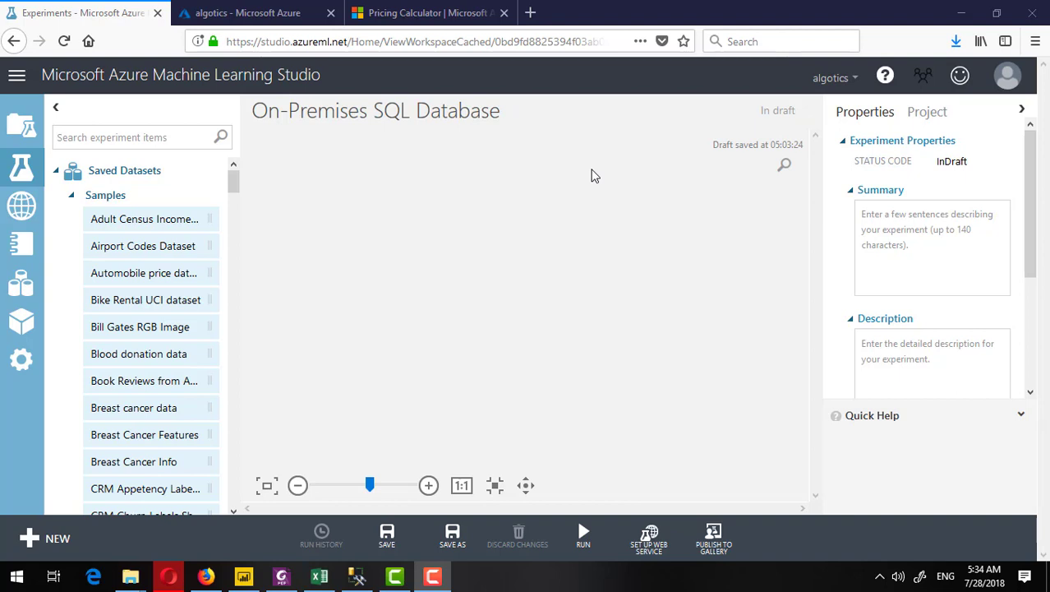
mouse_move(217, 75)
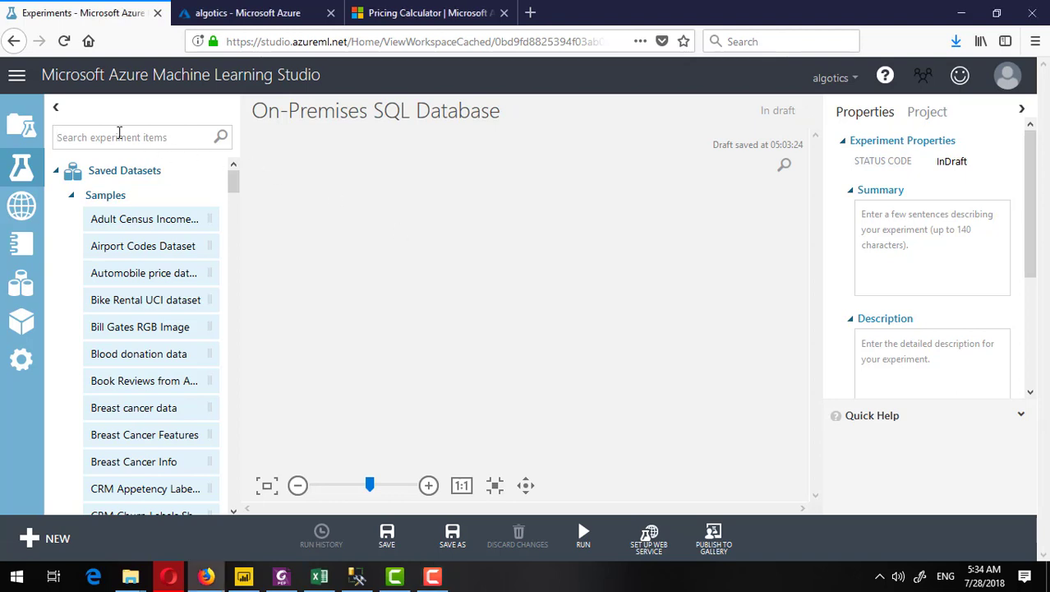
Find Import Data via 'impo' search and place it on the experiment canvas, selected.
type("import")
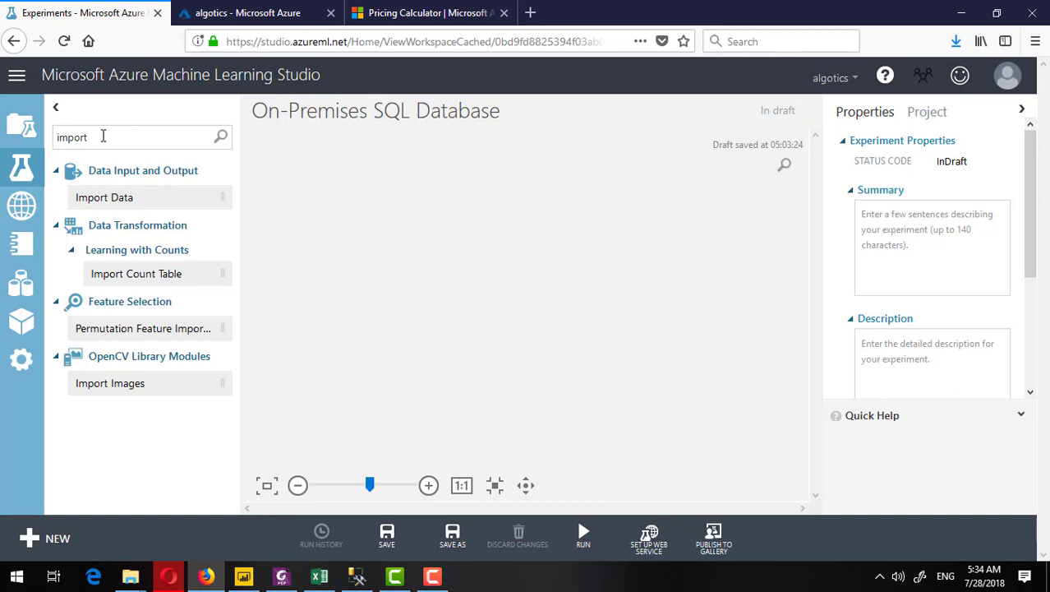
left_click_drag(105, 197, 480, 186)
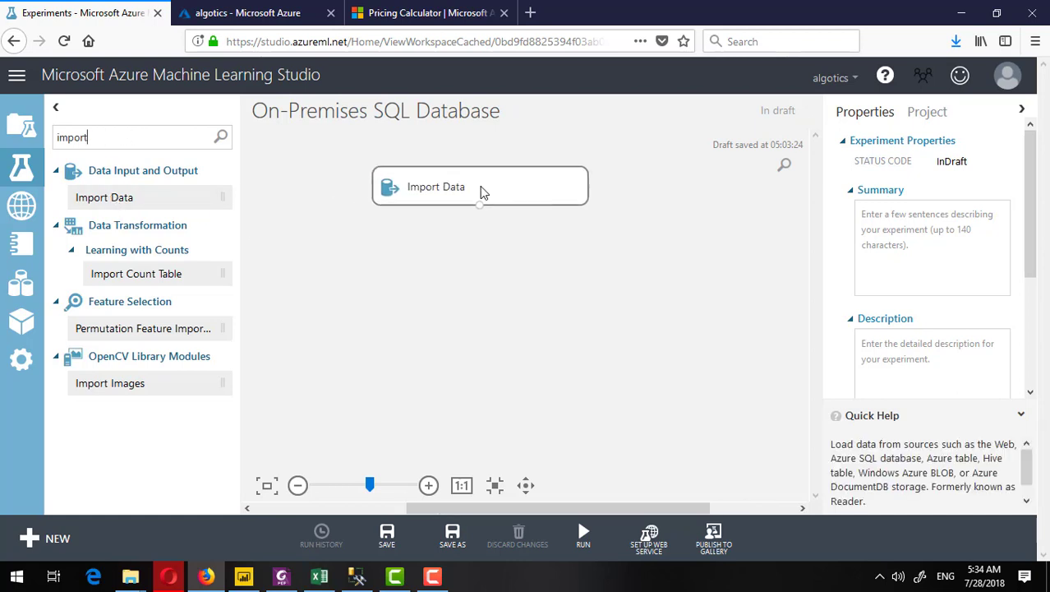
left_click(480, 186)
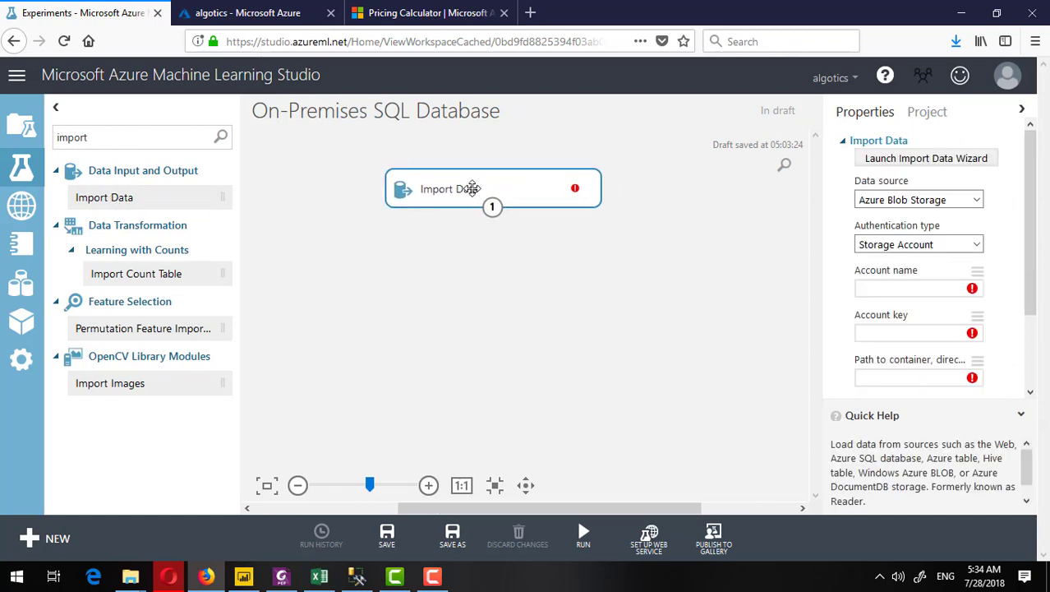
mouse_move(473, 189)
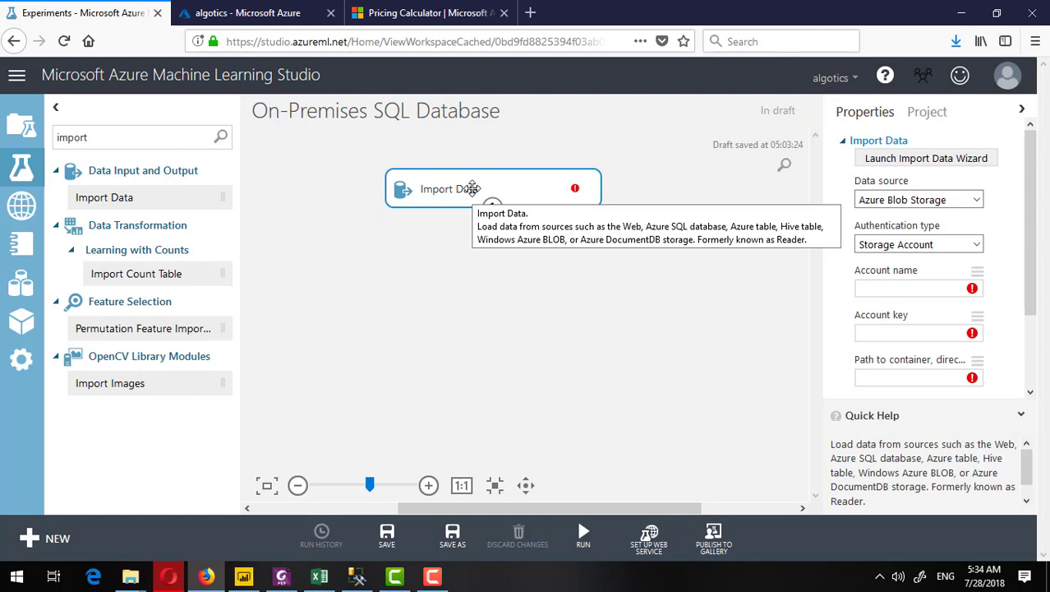
mouse_move(565, 234)
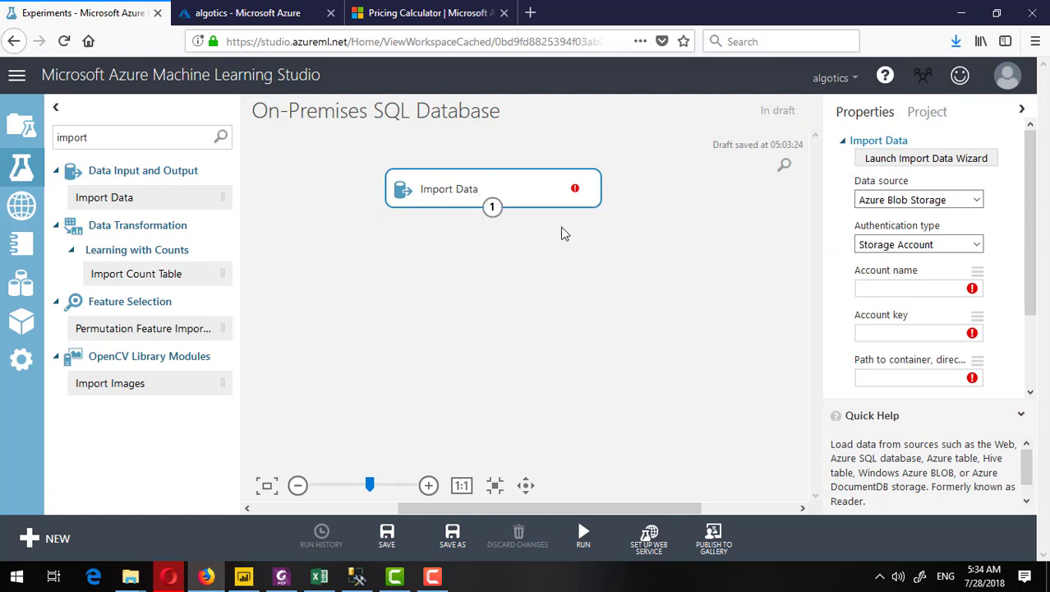
mouse_move(492, 207)
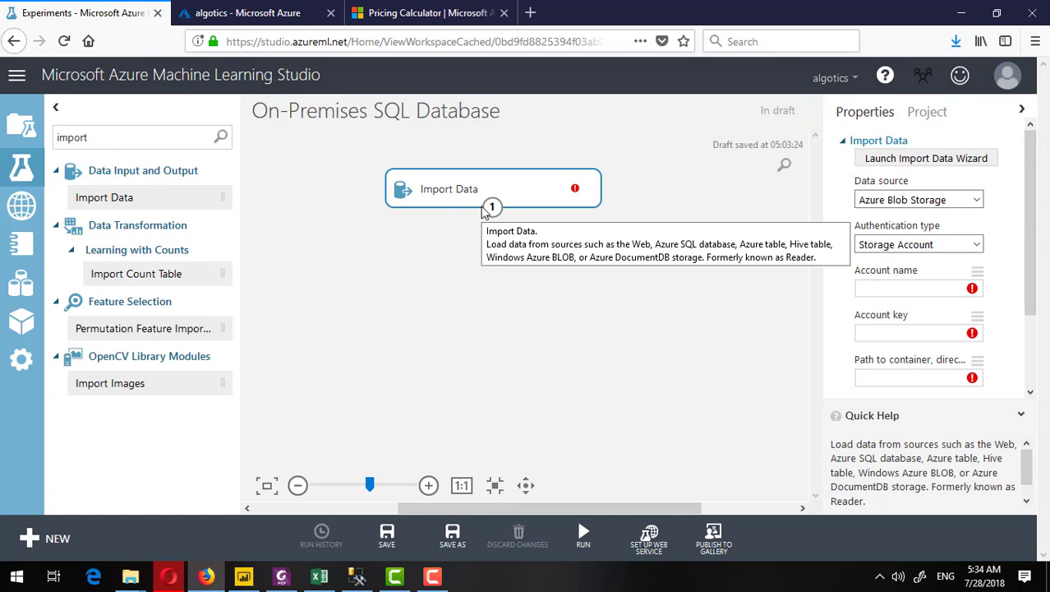
mouse_move(422, 191)
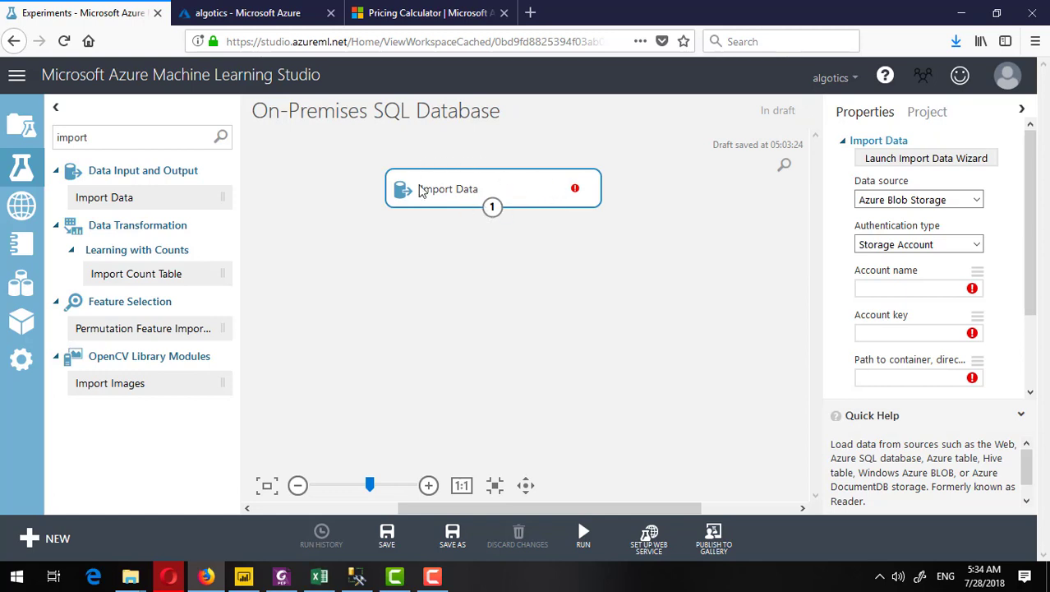
mouse_move(283, 135)
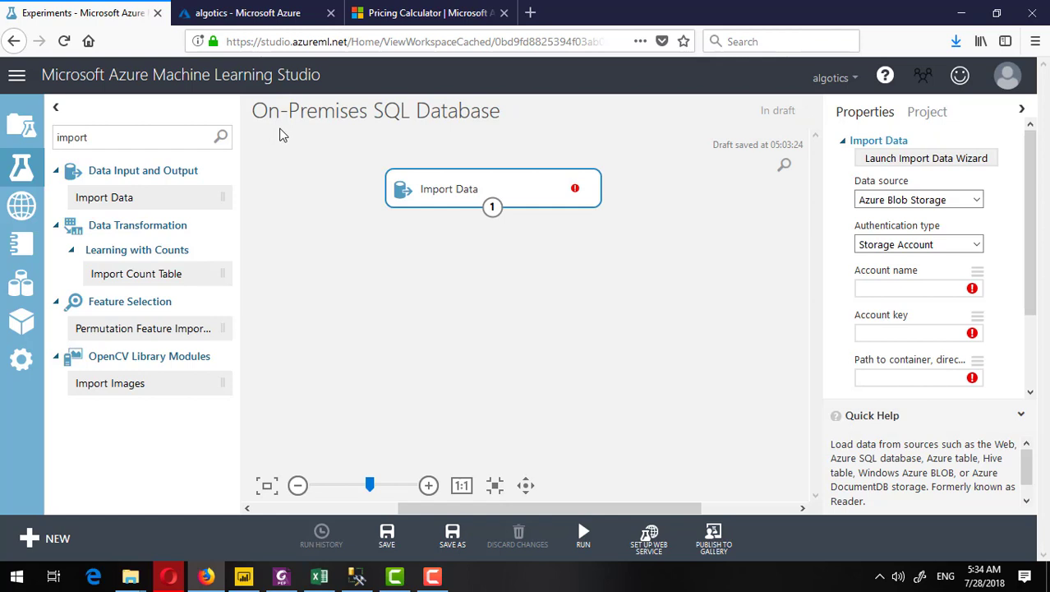
mouse_move(542, 216)
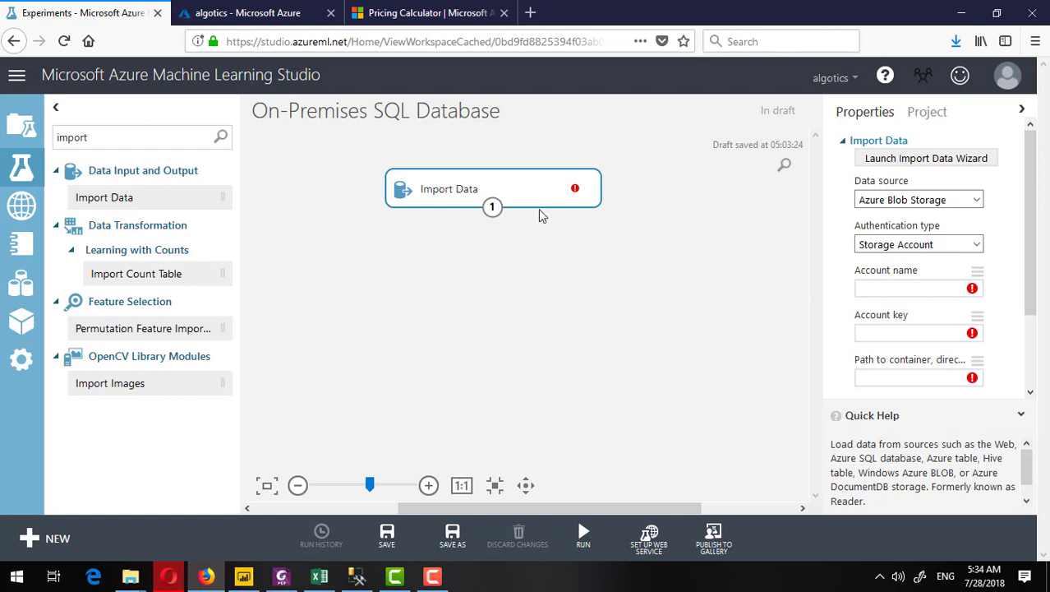
mouse_move(534, 207)
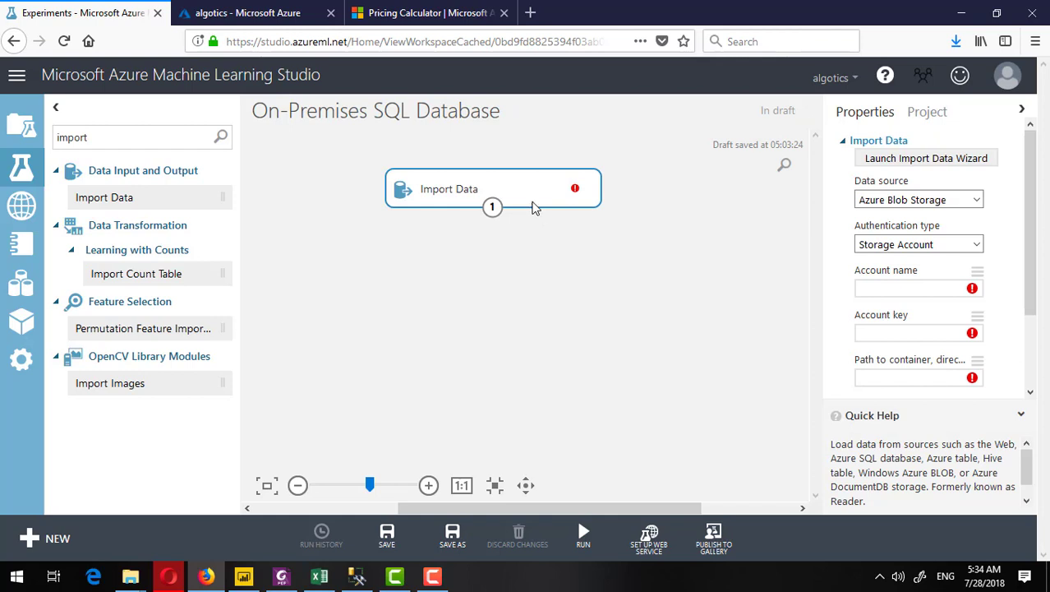
mouse_move(641, 249)
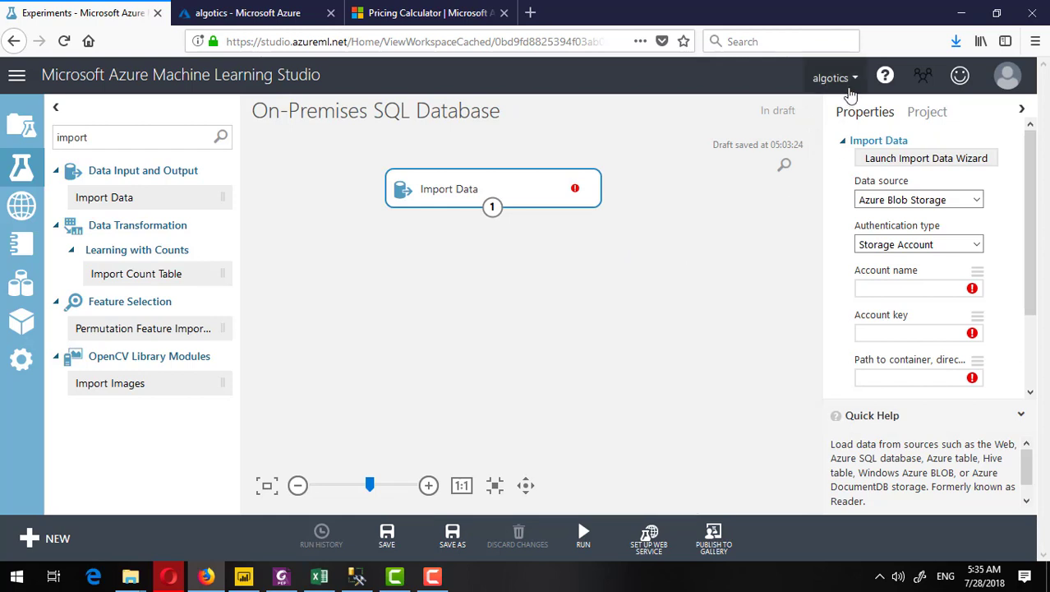
left_click(834, 77)
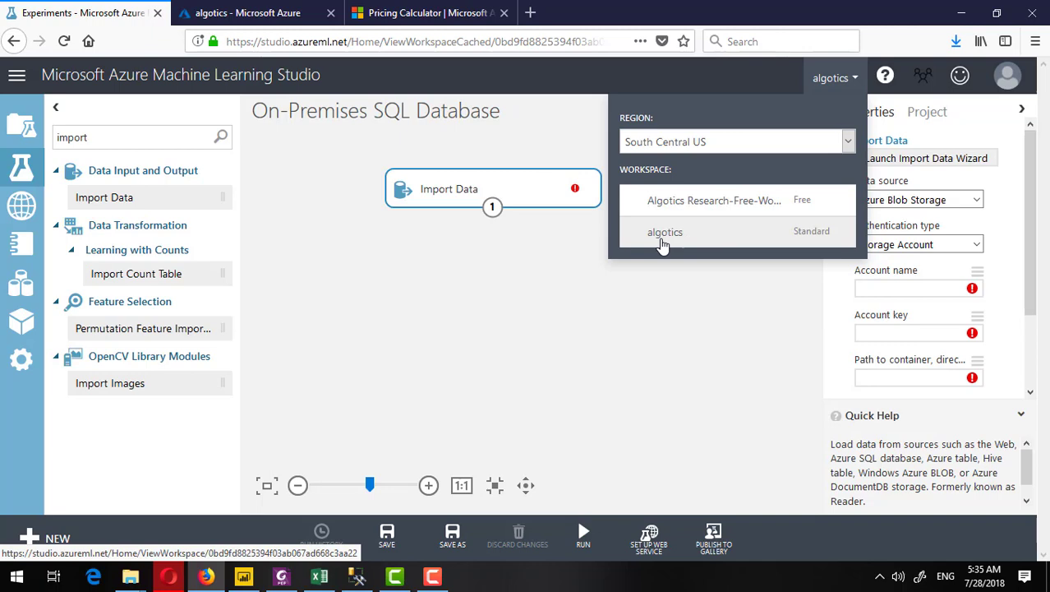
mouse_move(754, 248)
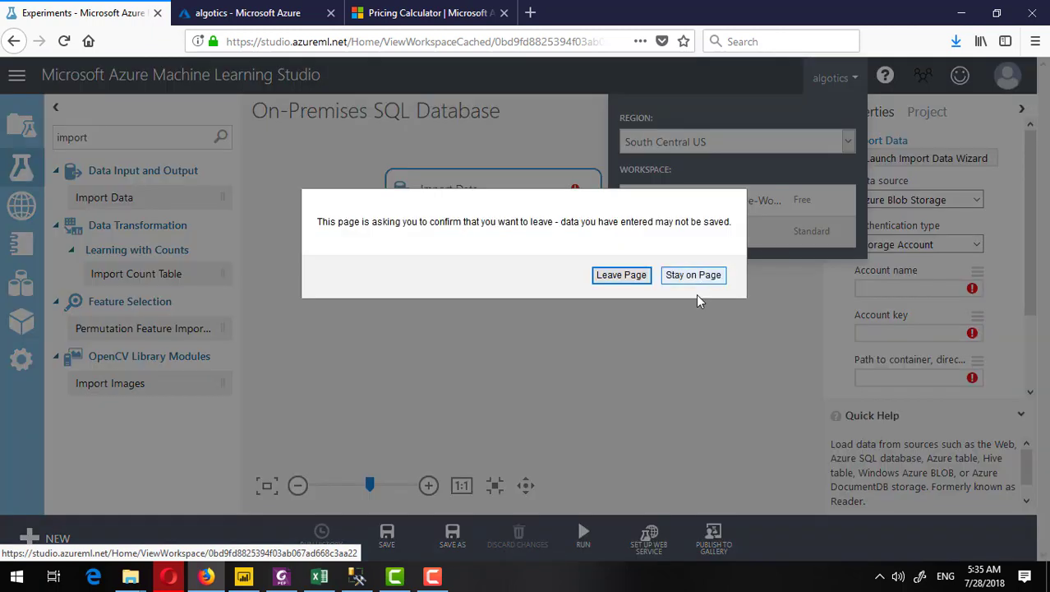
left_click(693, 275)
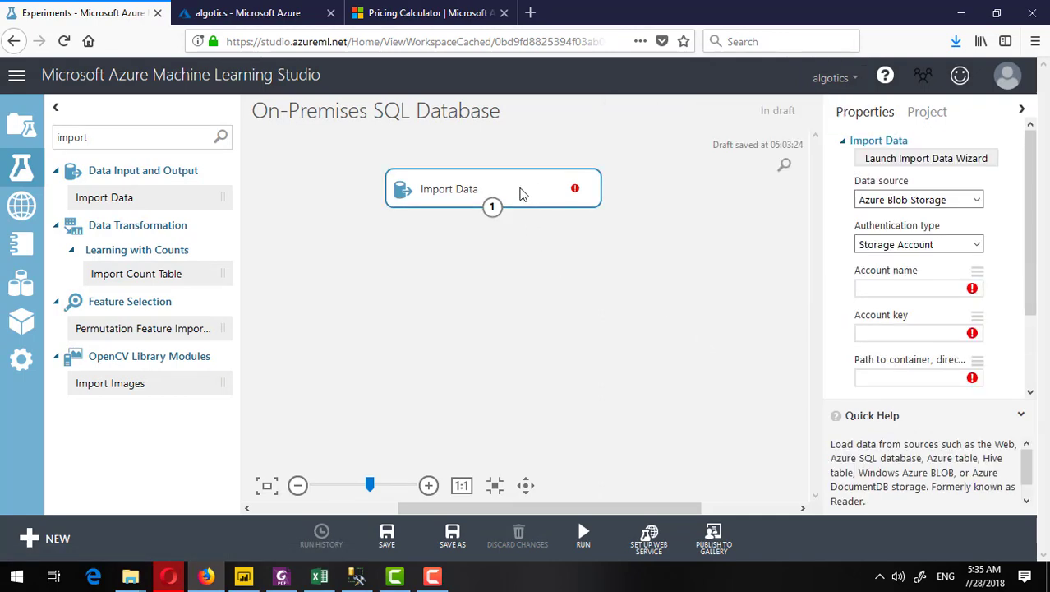
mouse_move(461, 195)
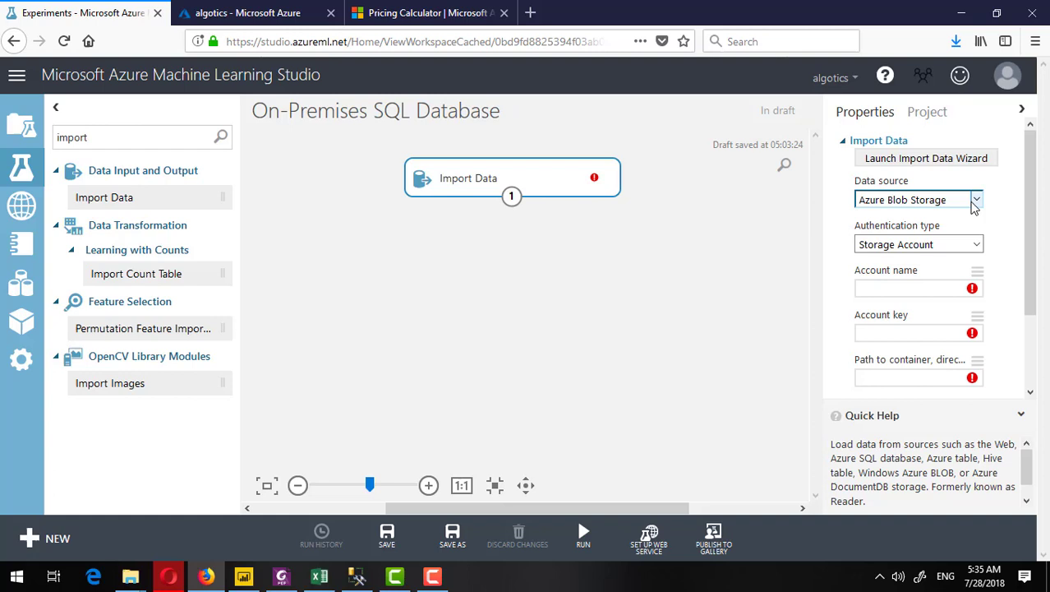
Set Data source to On-Premises SQL Database and choose (add new Data Gateway...).
left_click(977, 200)
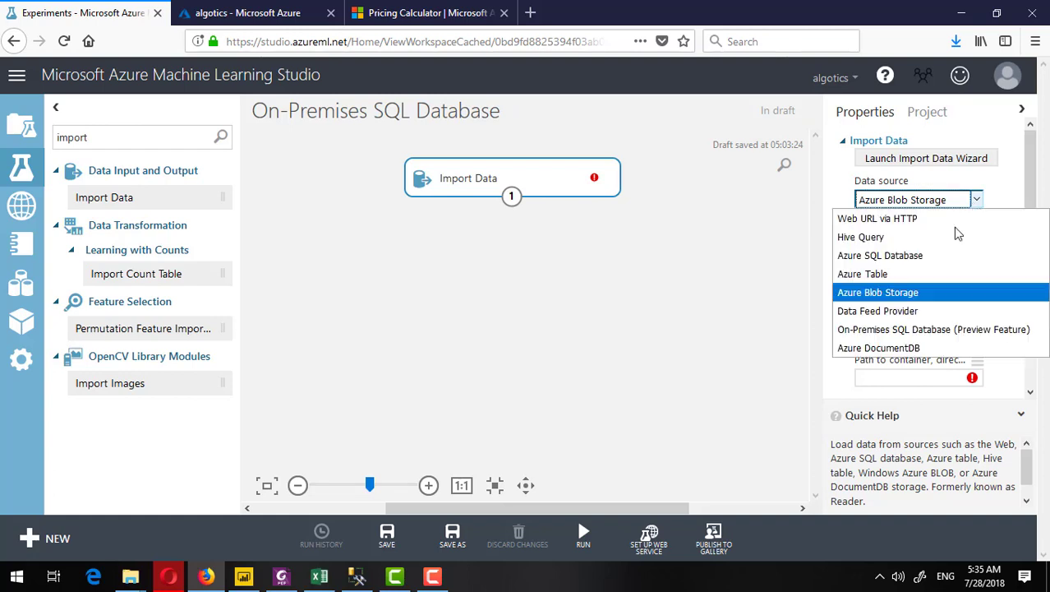
mouse_move(932, 329)
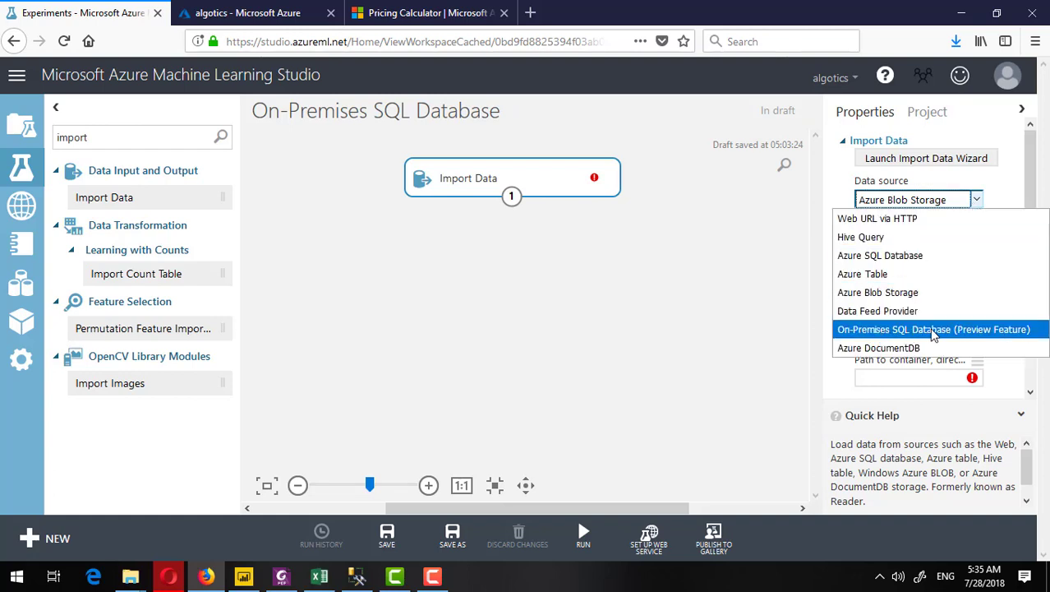
left_click(933, 329)
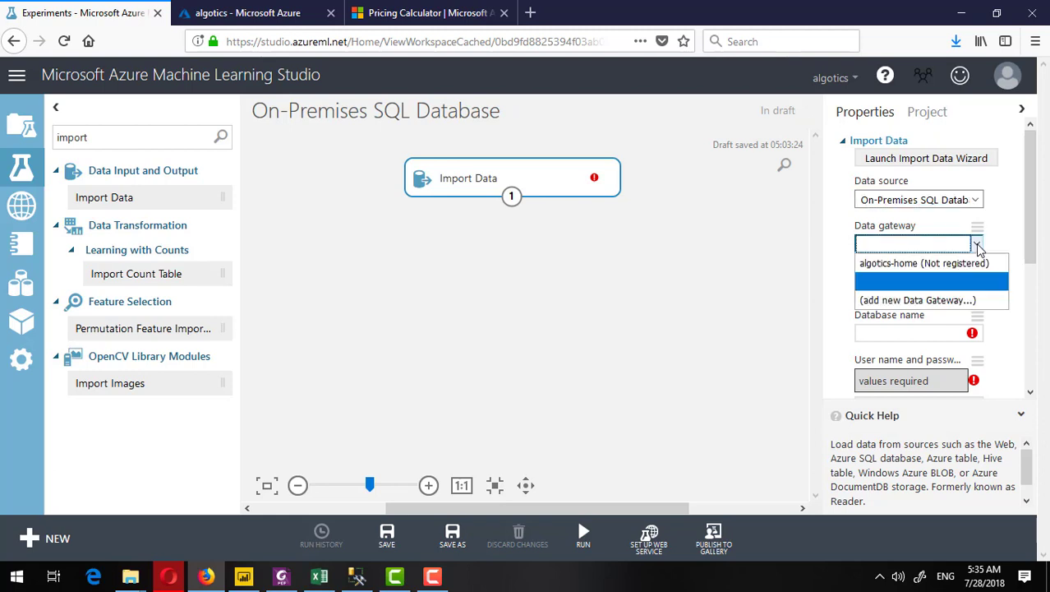
mouse_move(972, 262)
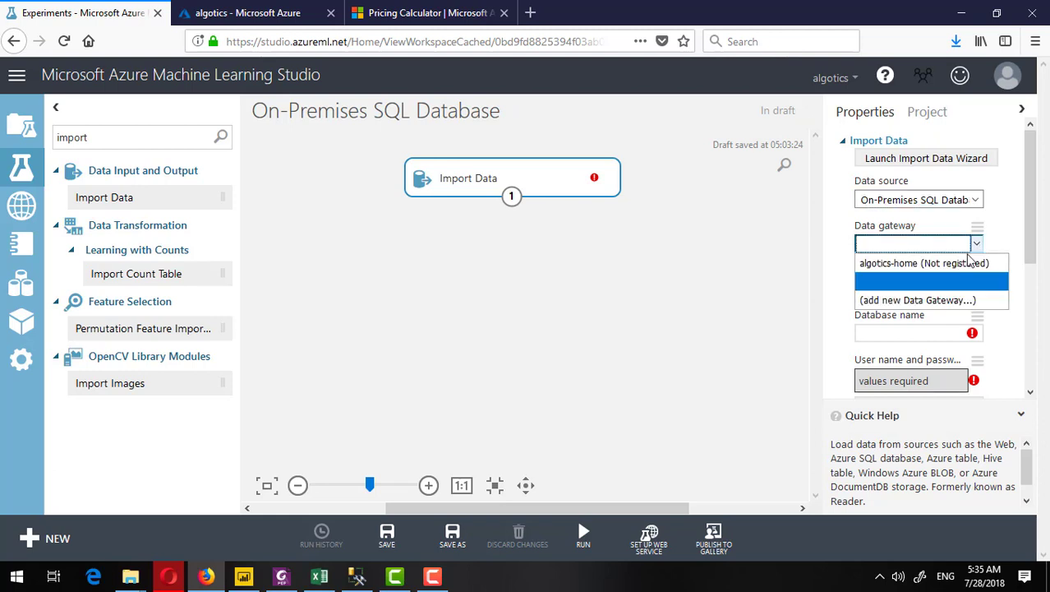
mouse_move(926, 300)
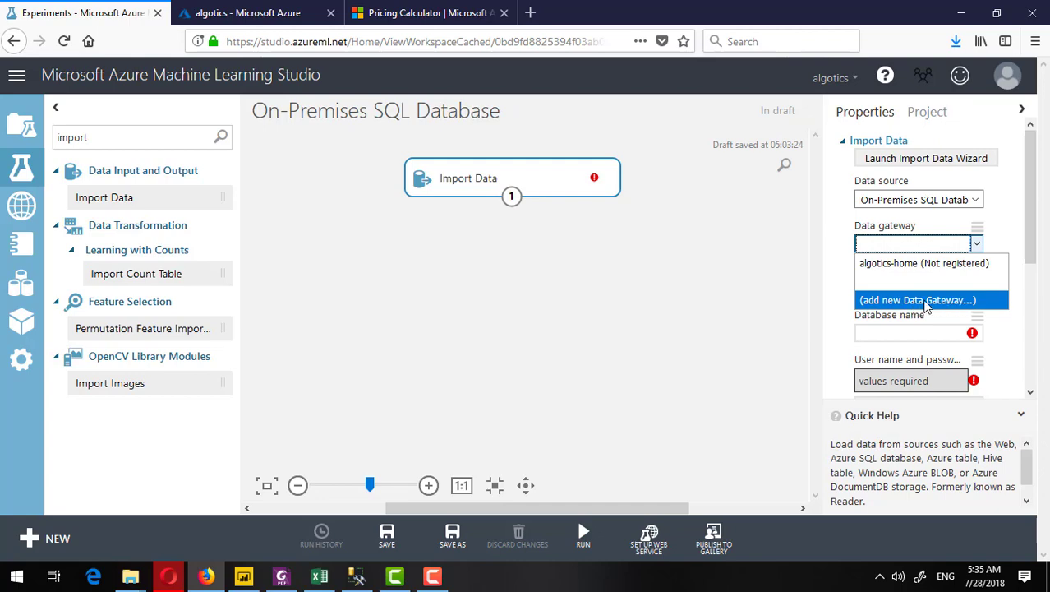
left_click(918, 300)
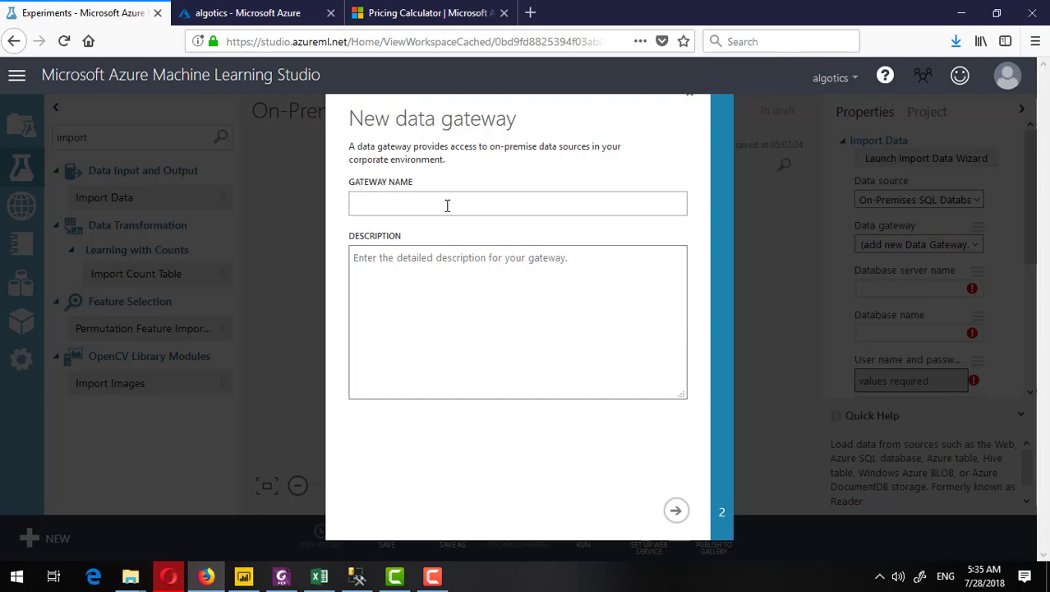
Enter algotics-demo as the Gateway name in the New data gateway dialog.
type("al")
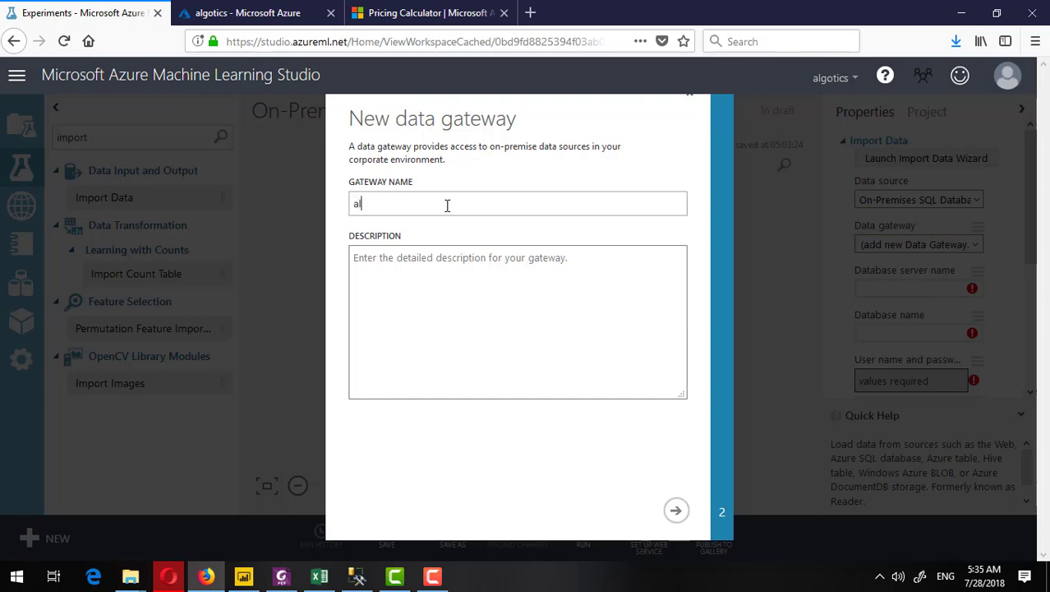
type("gotics-demo")
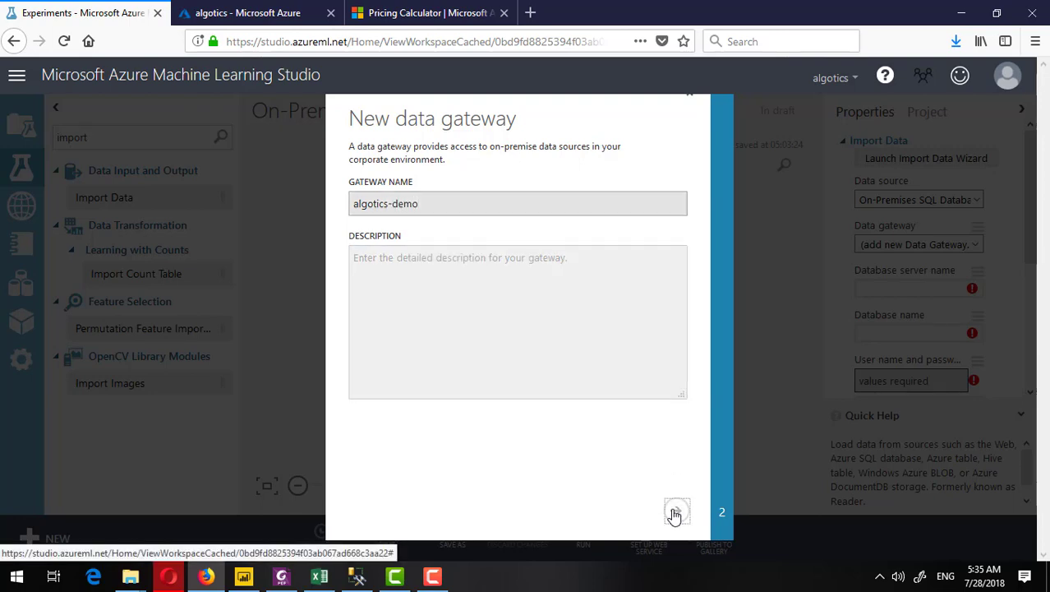
Create the gateway, copy its registration key and go to the gateway download page.
left_click(678, 510)
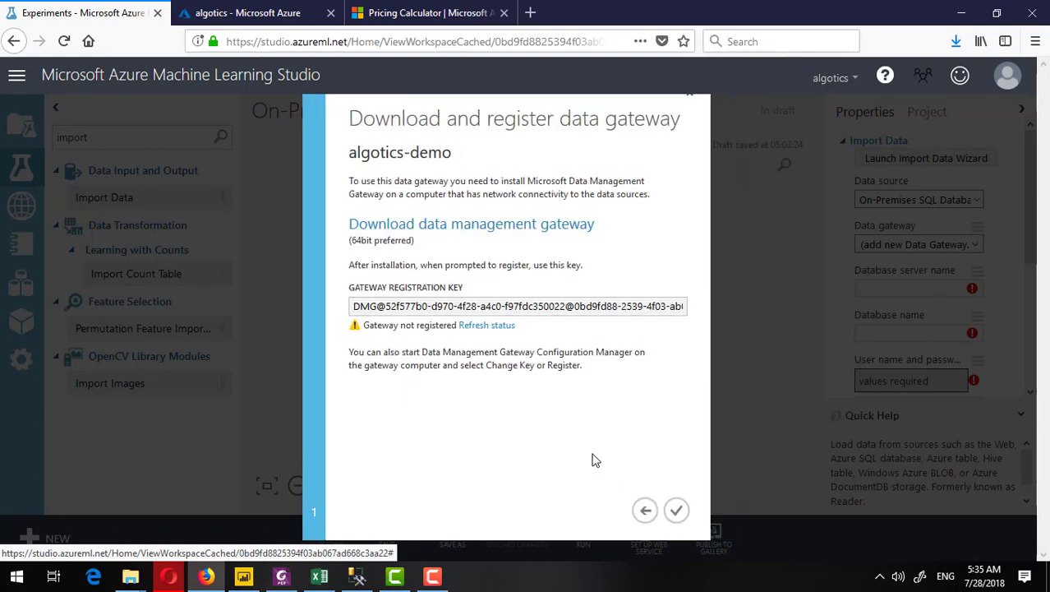
mouse_move(426, 239)
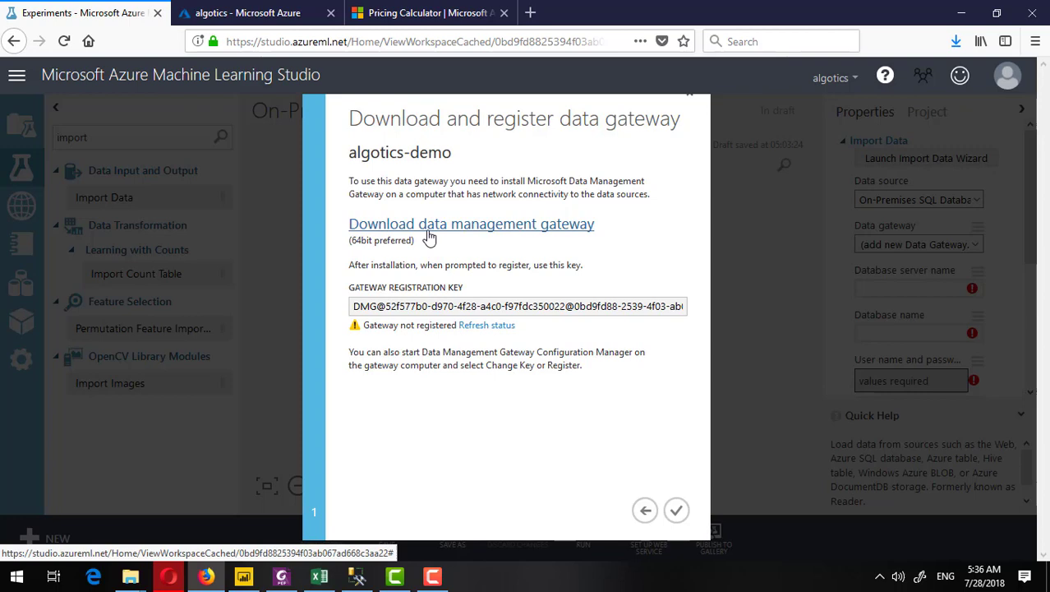
mouse_move(558, 239)
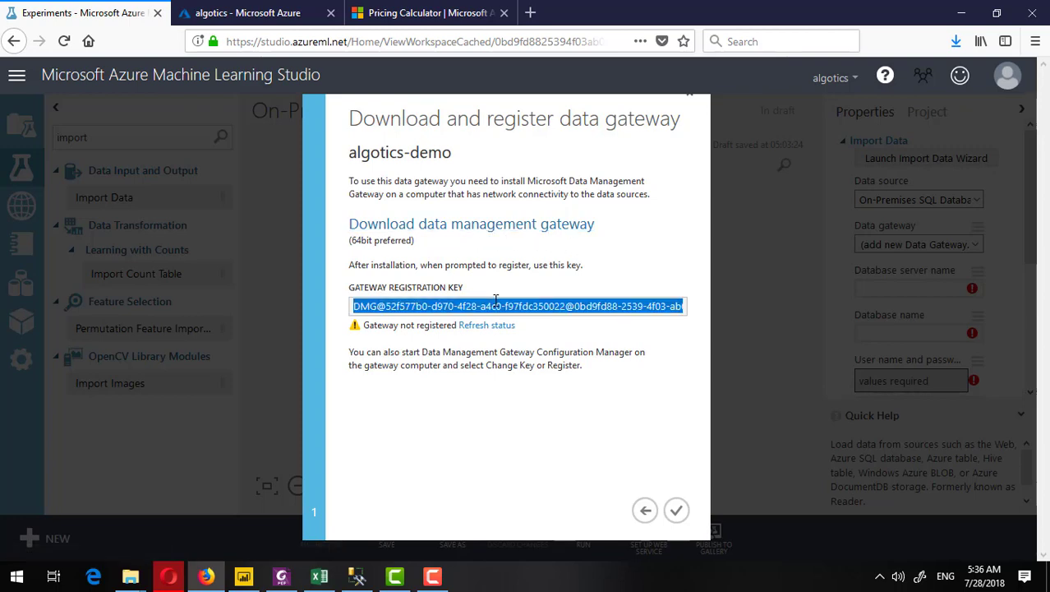
right_click(518, 306)
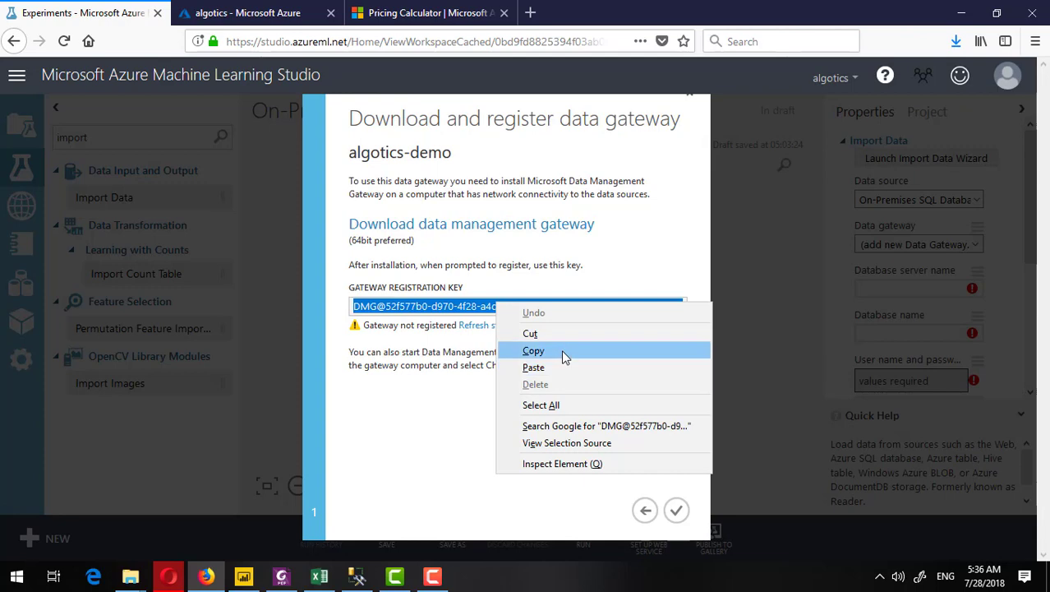
left_click(534, 350)
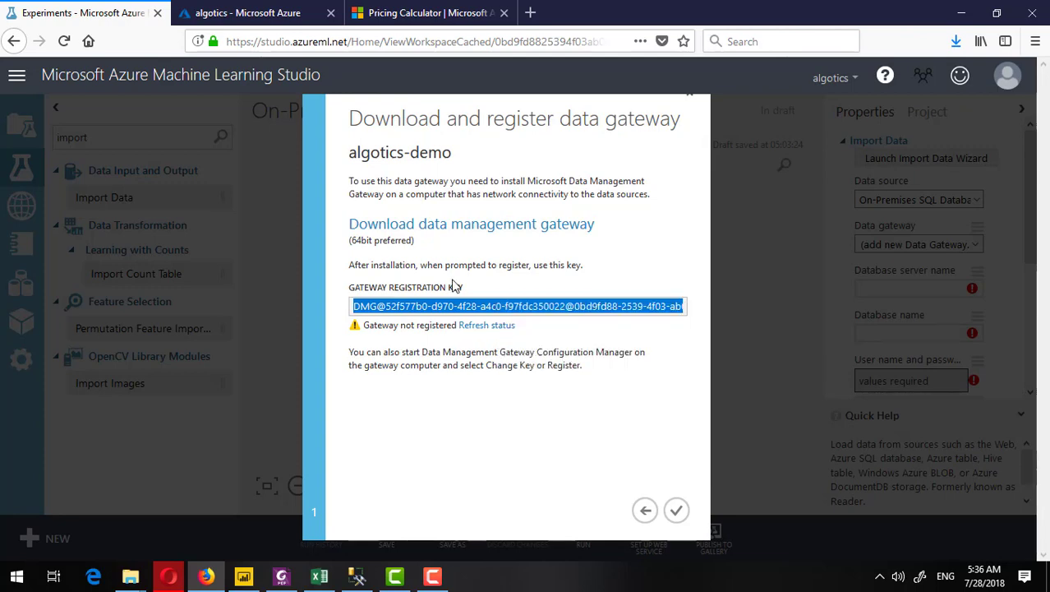
left_click(471, 223)
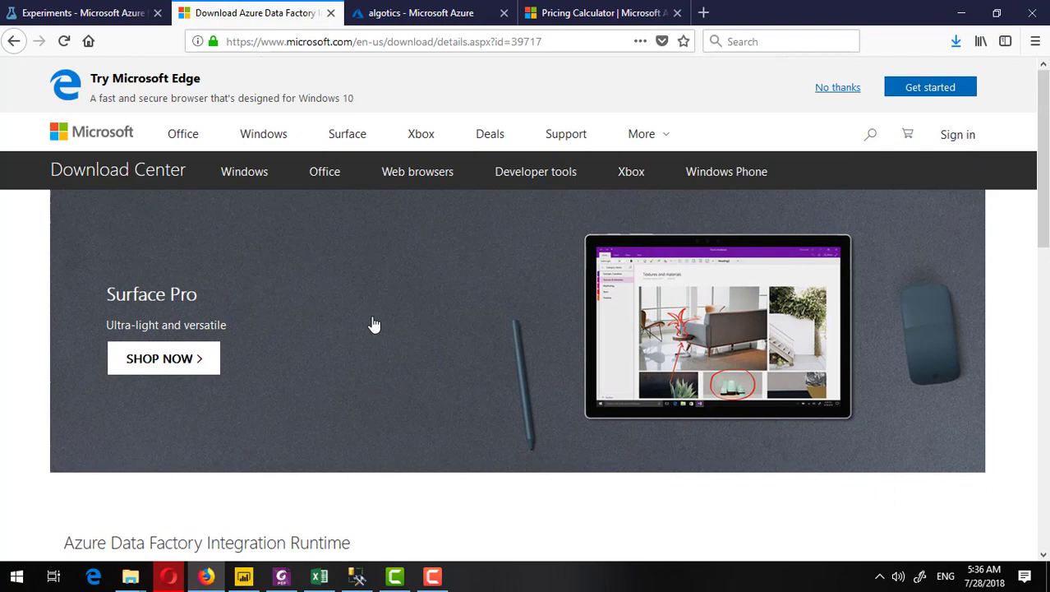
Download and save IntegrationRuntime_3.8.6743.6 (64-bit).msi from Microsoft Download Center.
scroll("down", 3)
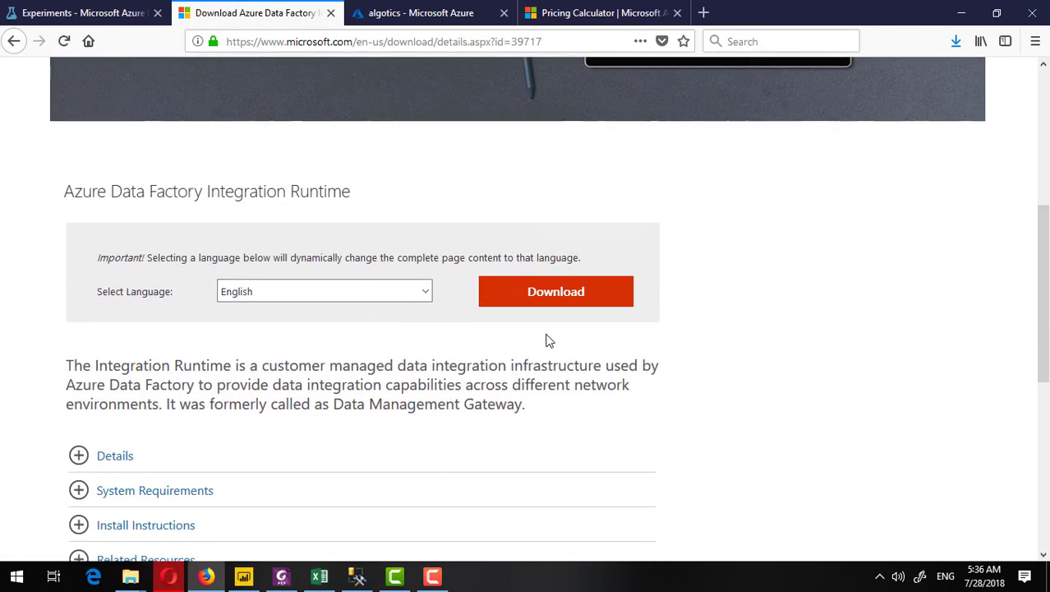
left_click(556, 291)
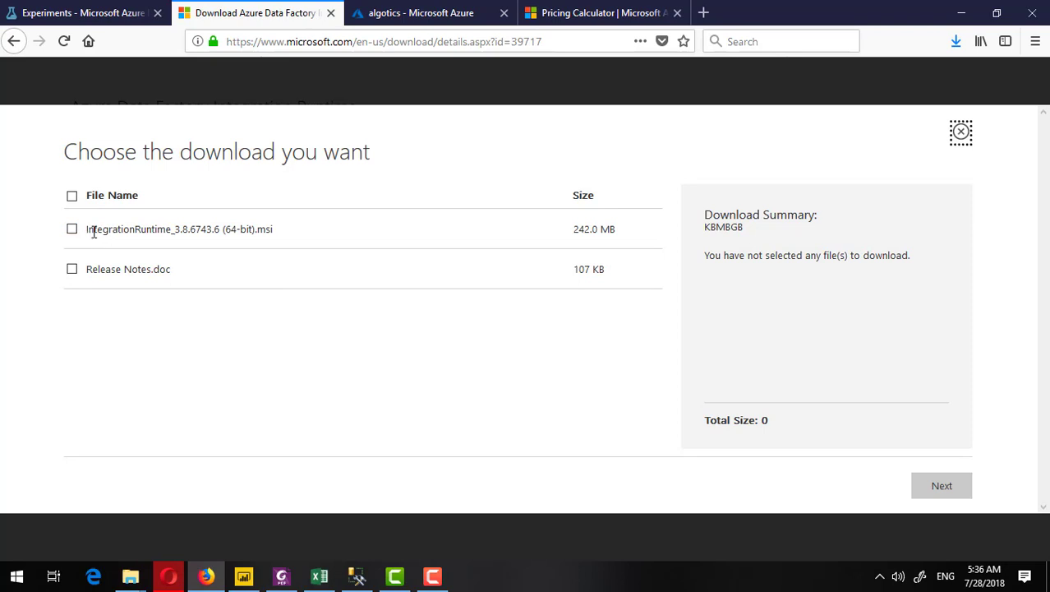
left_click(73, 229)
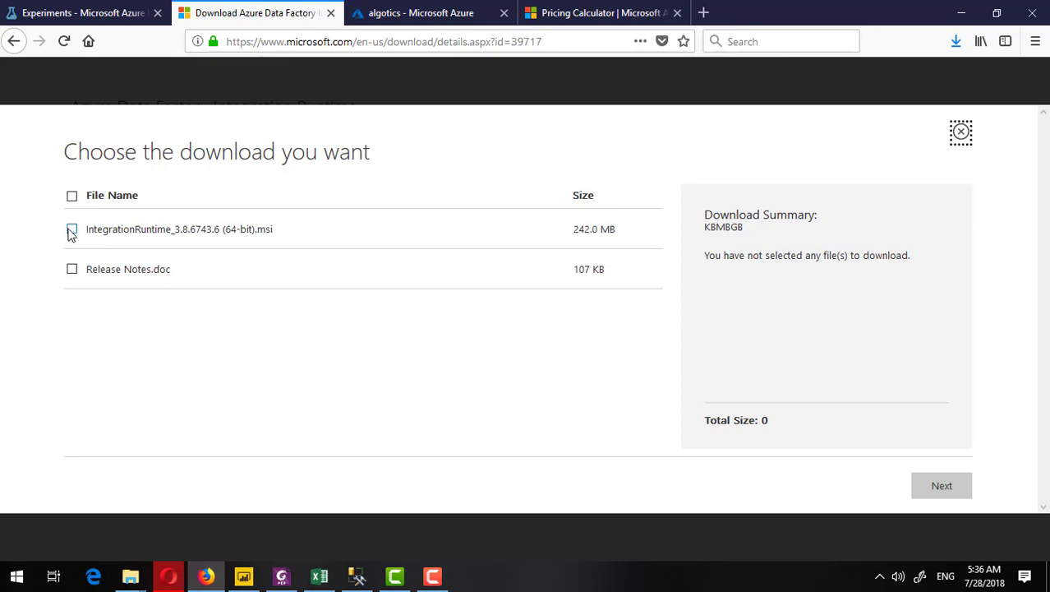
left_click(73, 229)
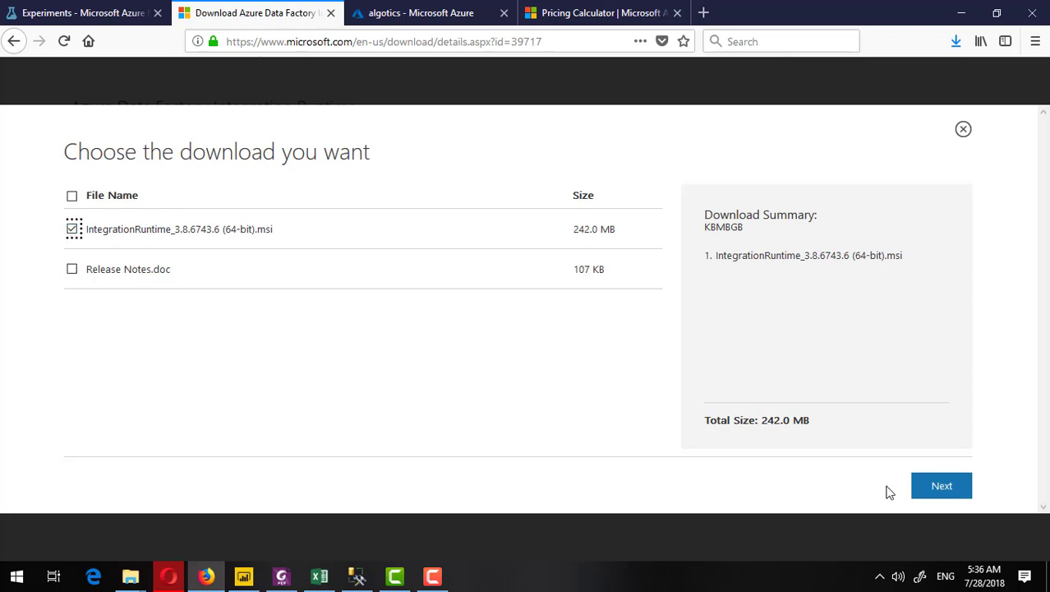
mouse_move(764, 425)
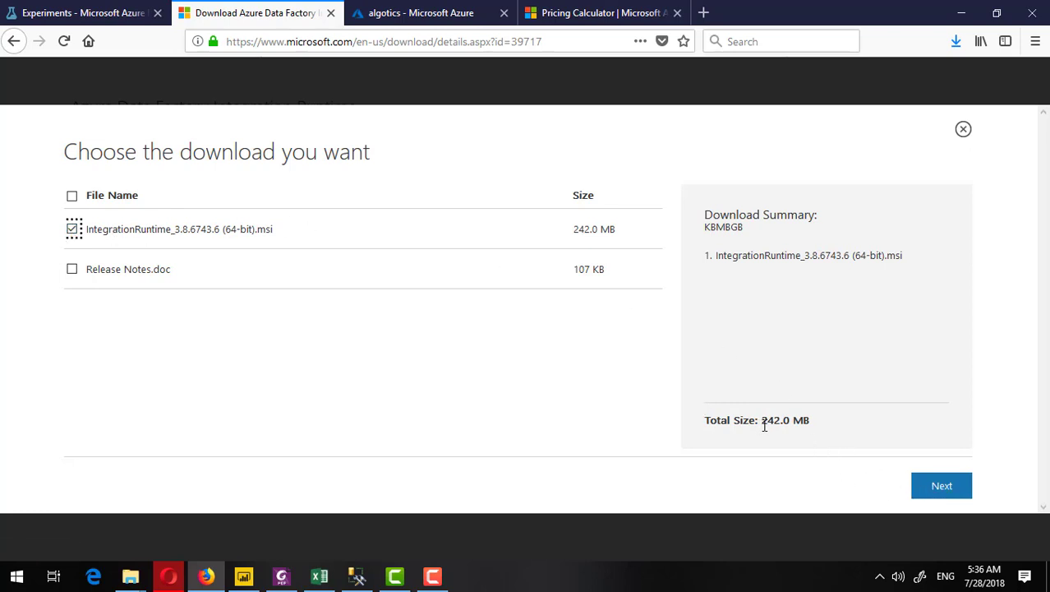
mouse_move(910, 487)
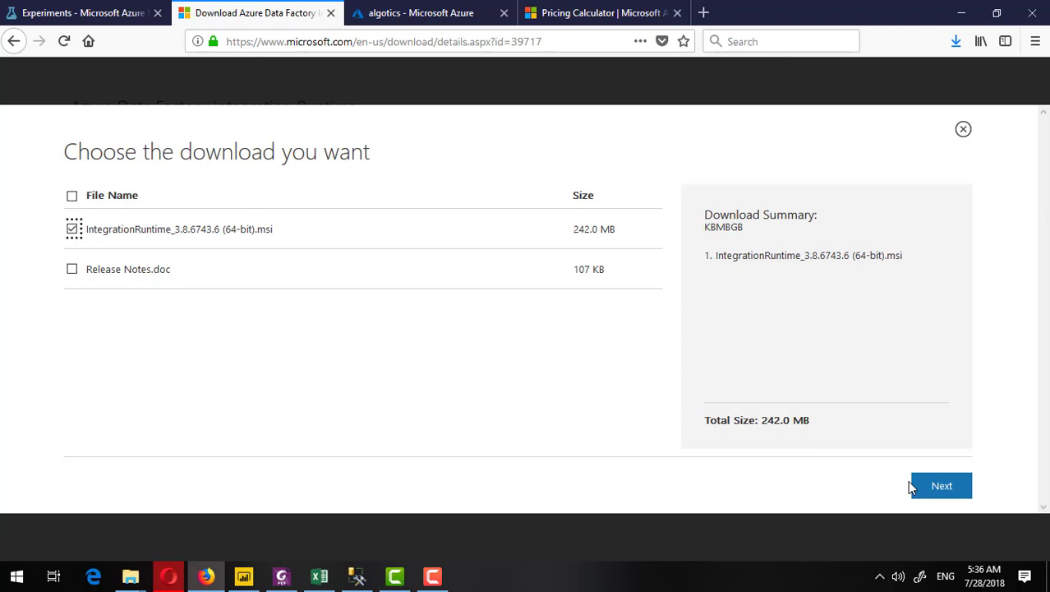
left_click(941, 485)
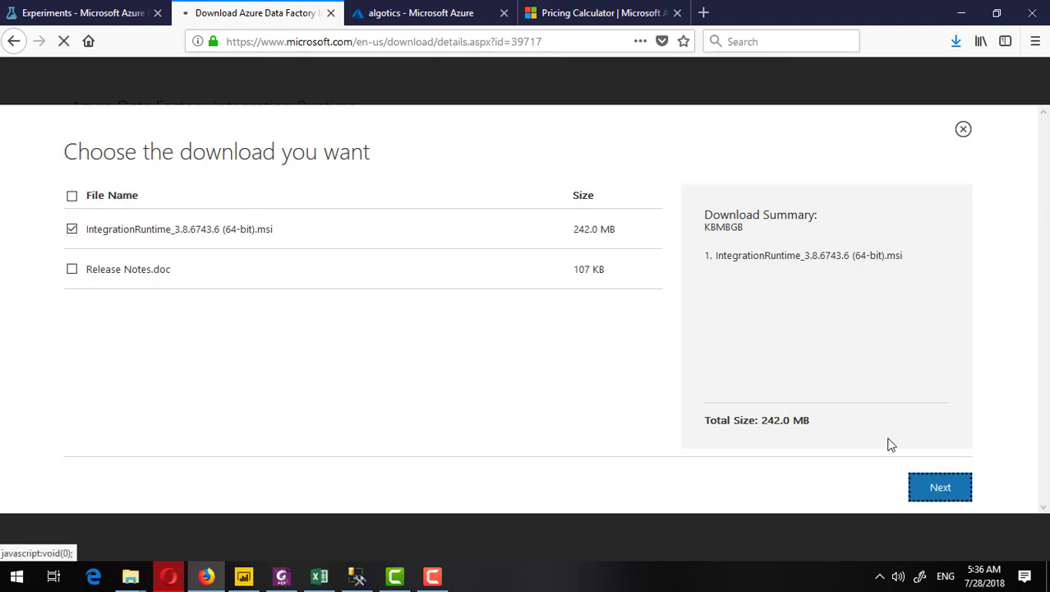
left_click(940, 486)
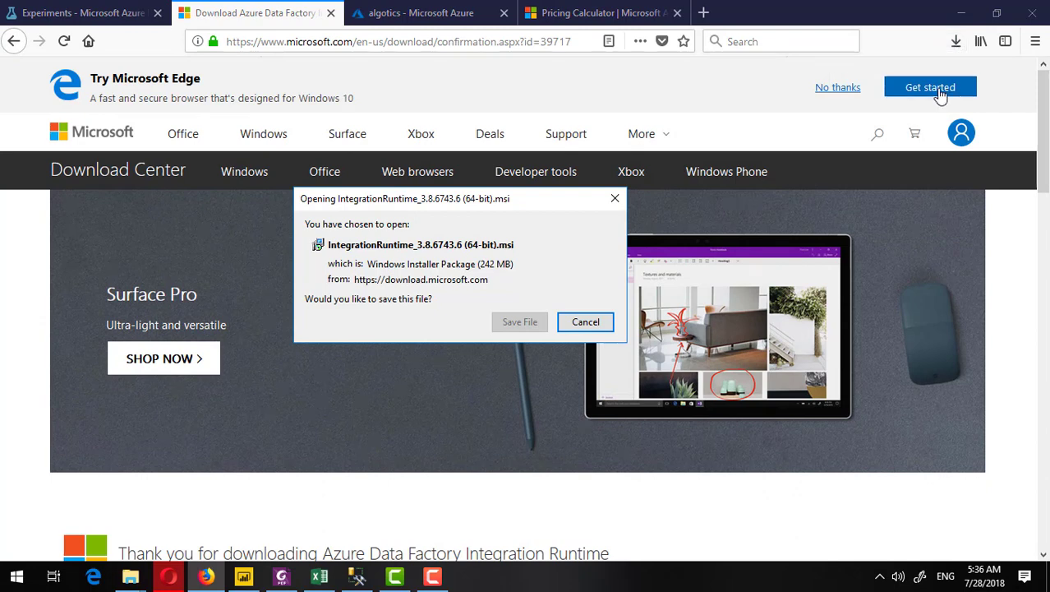
left_click(585, 321)
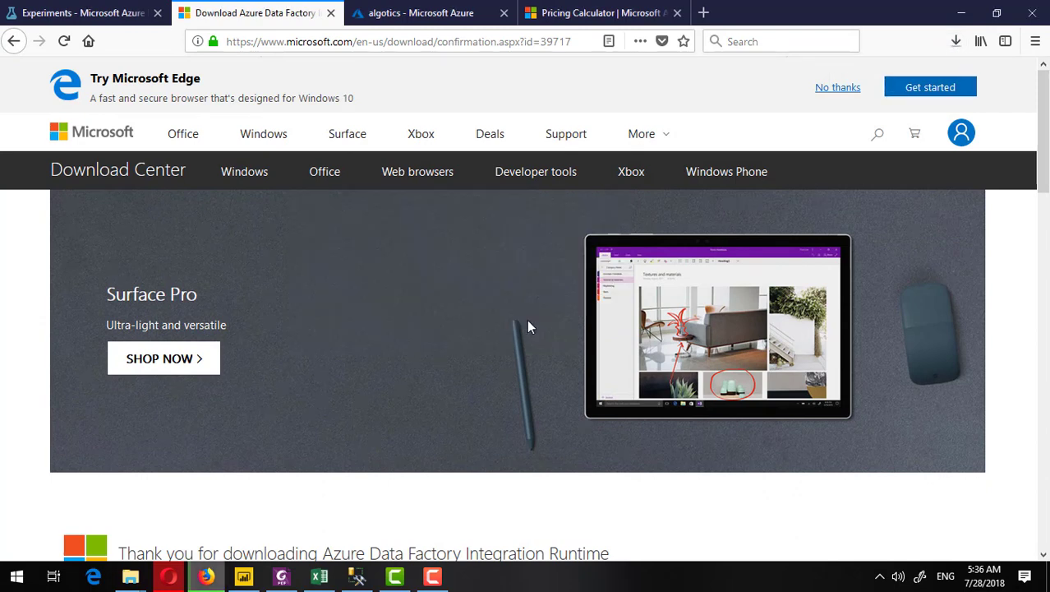
mouse_move(524, 312)
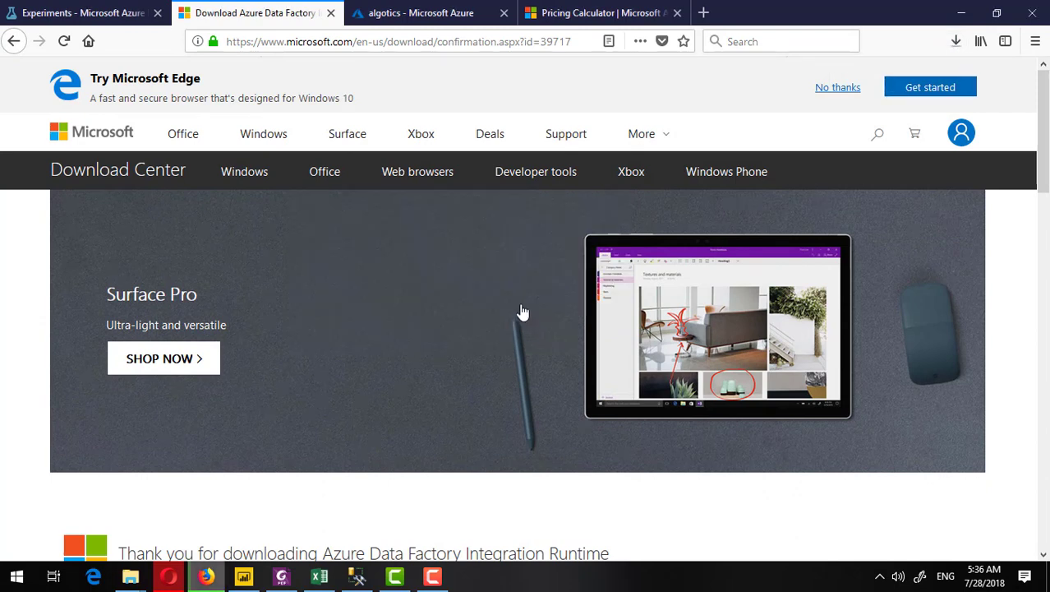
mouse_move(396, 305)
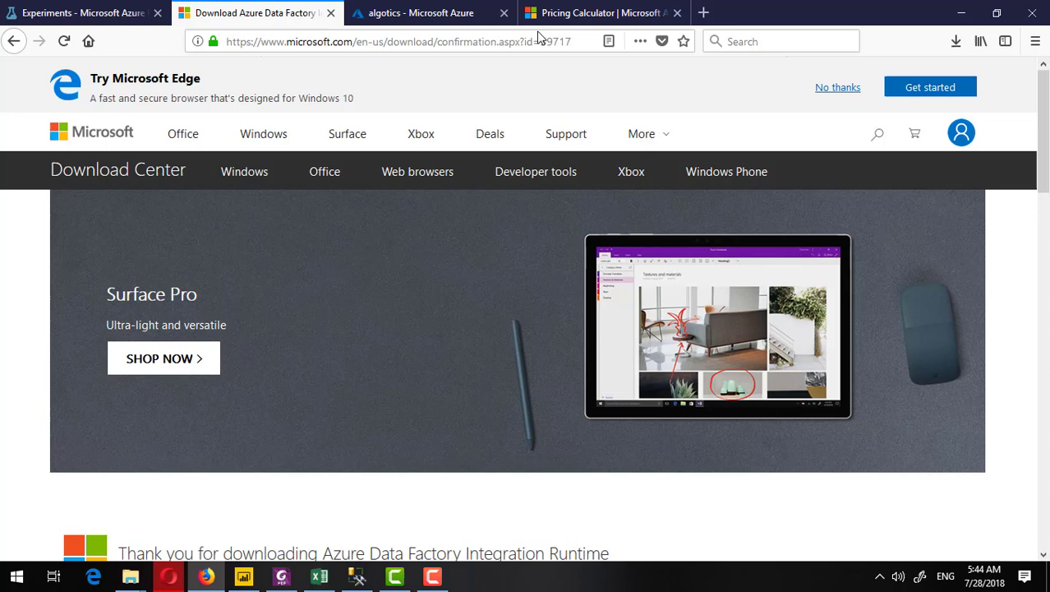
left_click(956, 41)
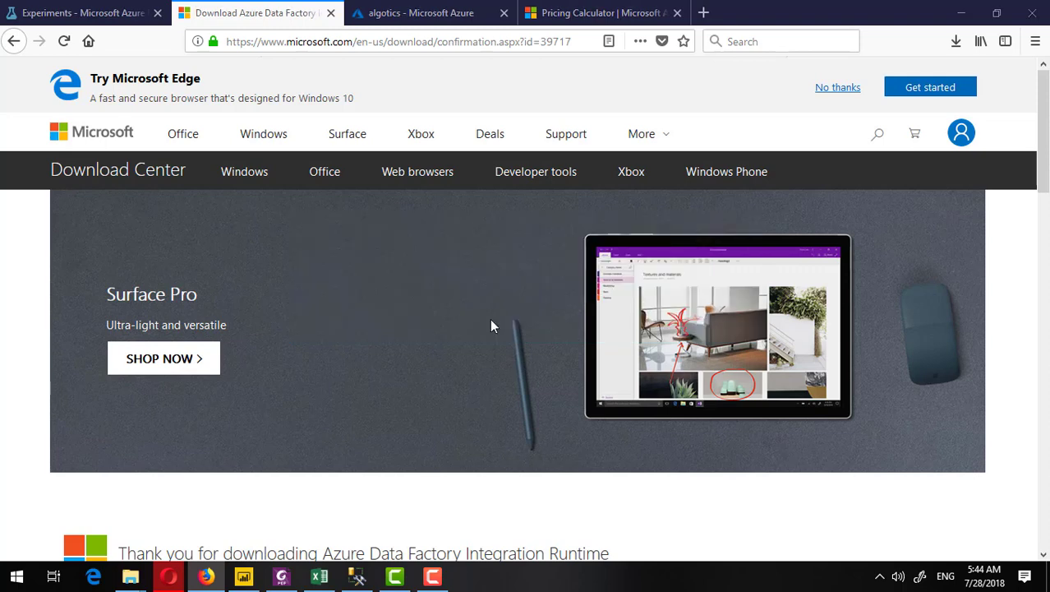
mouse_move(444, 332)
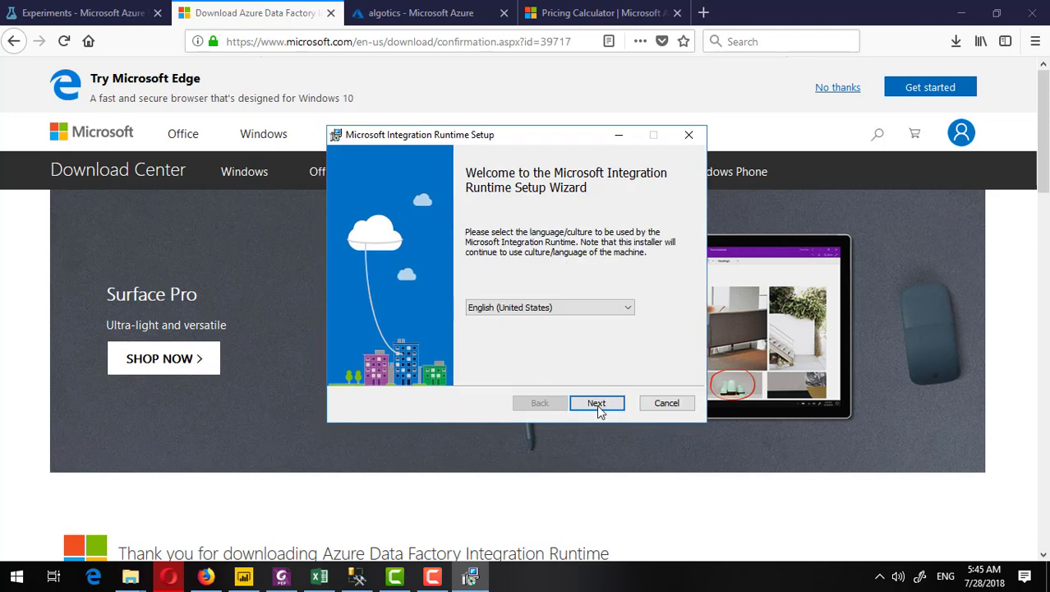
Install Microsoft Integration Runtime in English to the default folder and finish the wizard.
left_click(597, 403)
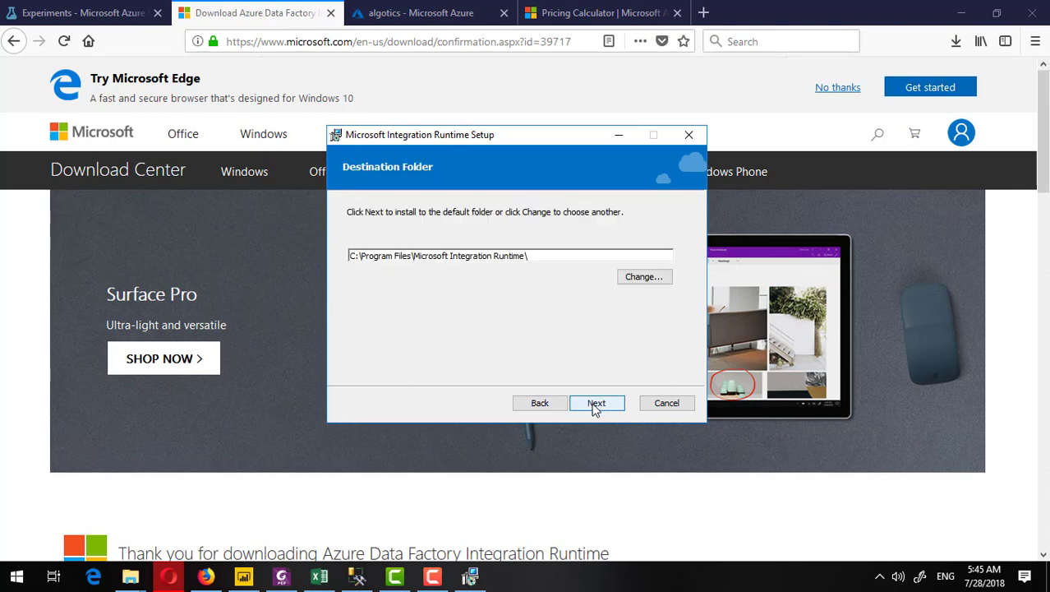
left_click(597, 402)
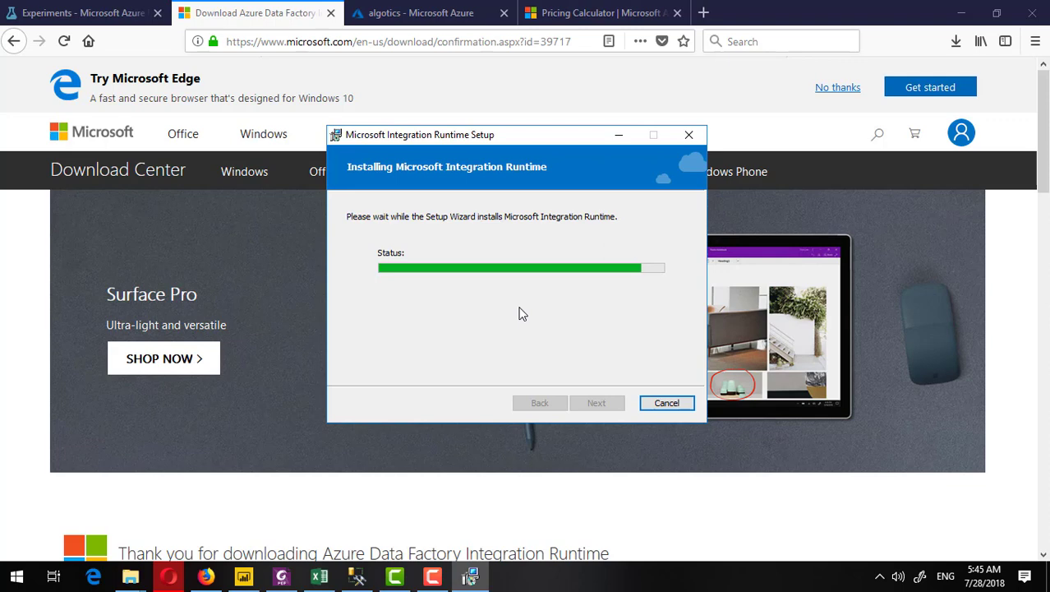
mouse_move(534, 237)
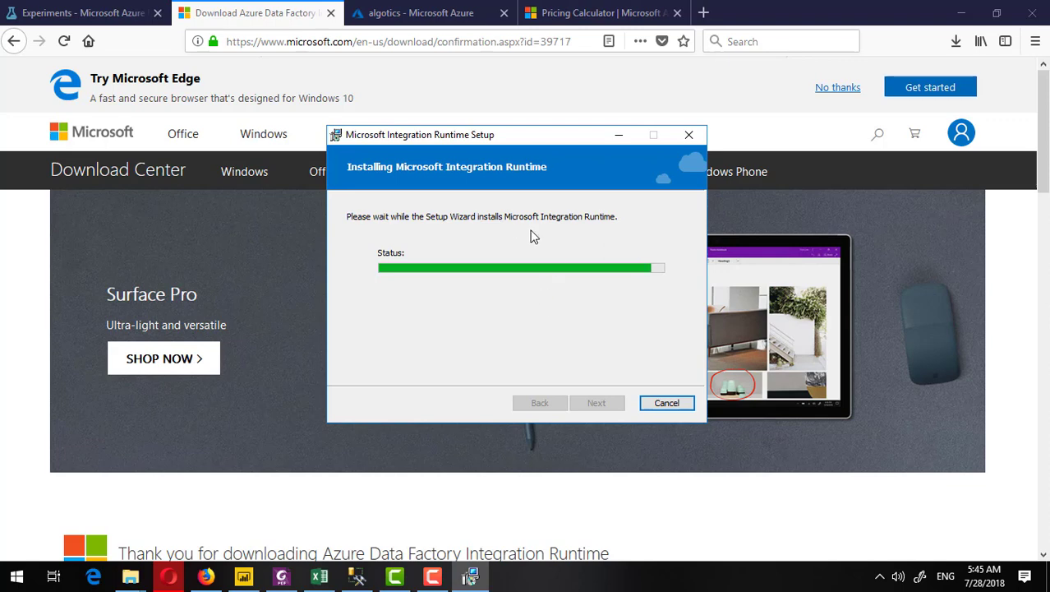
mouse_move(495, 258)
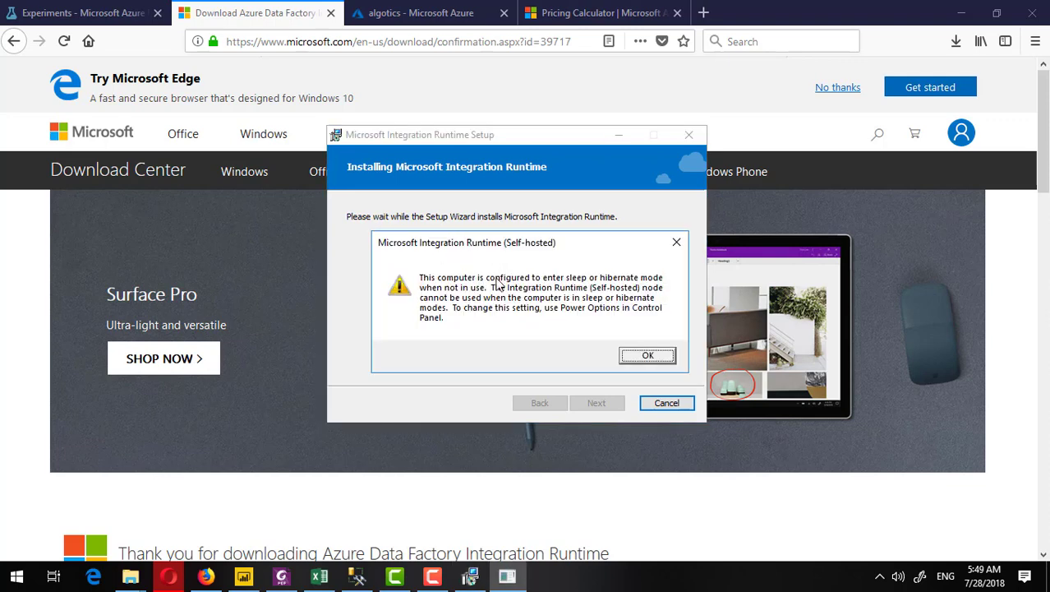
mouse_move(487, 298)
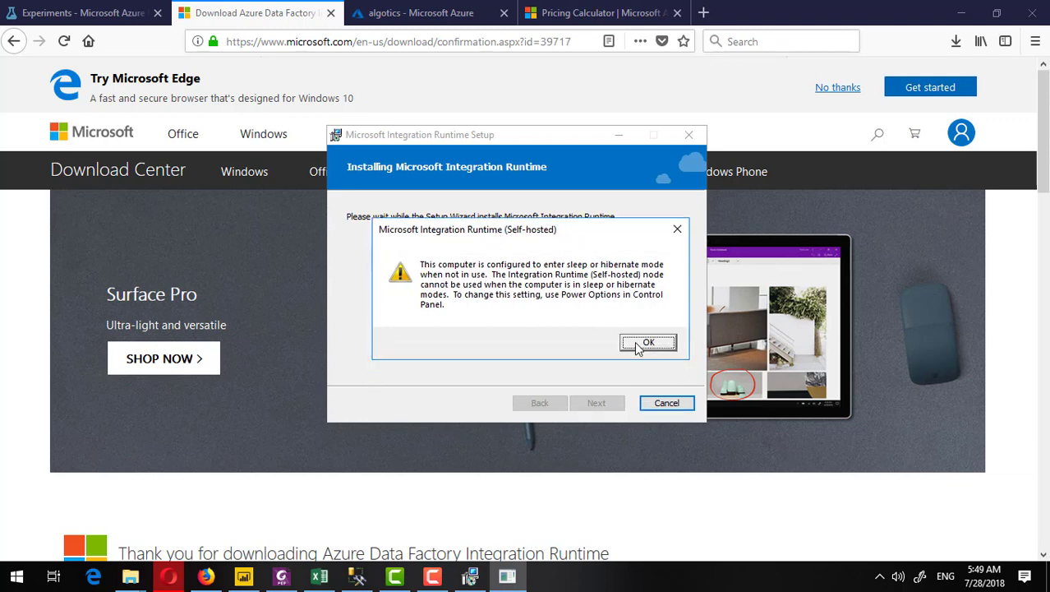
left_click(648, 342)
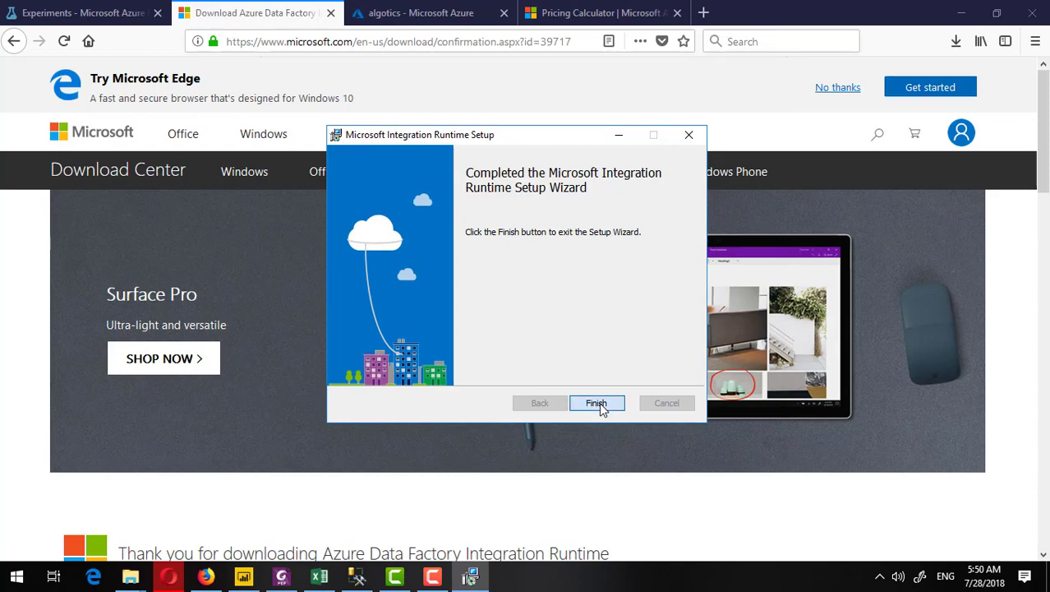
left_click(596, 403)
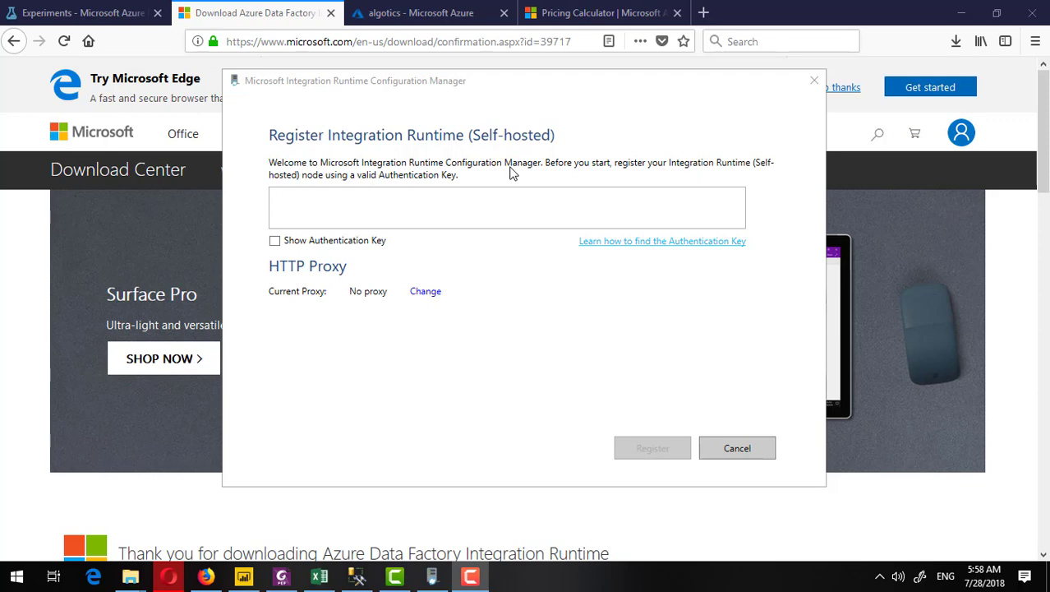
Paste the copied gateway registration key as the authentication key and register the node.
left_click(507, 207)
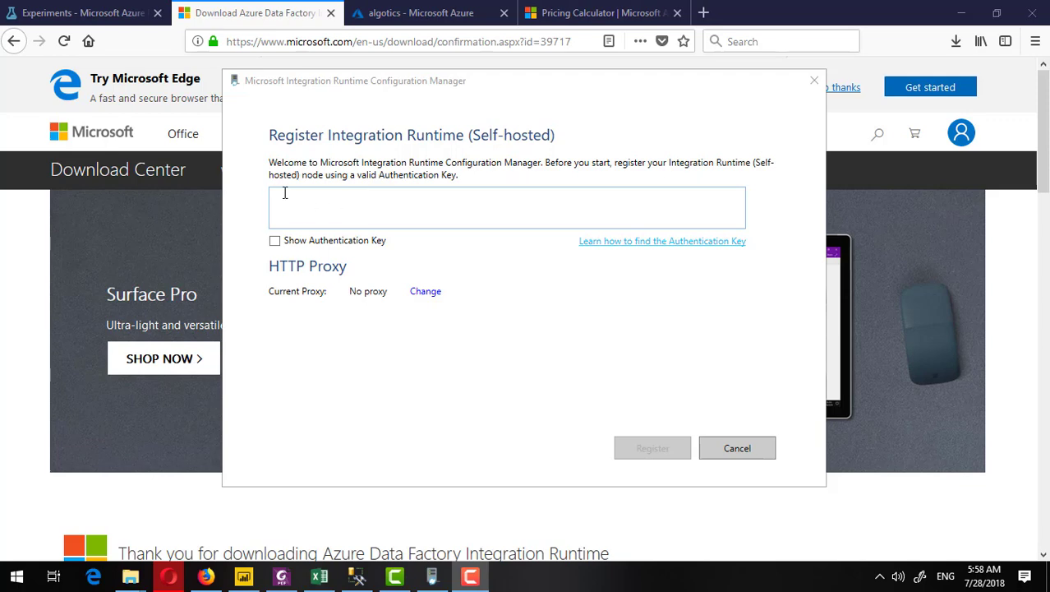
mouse_move(293, 202)
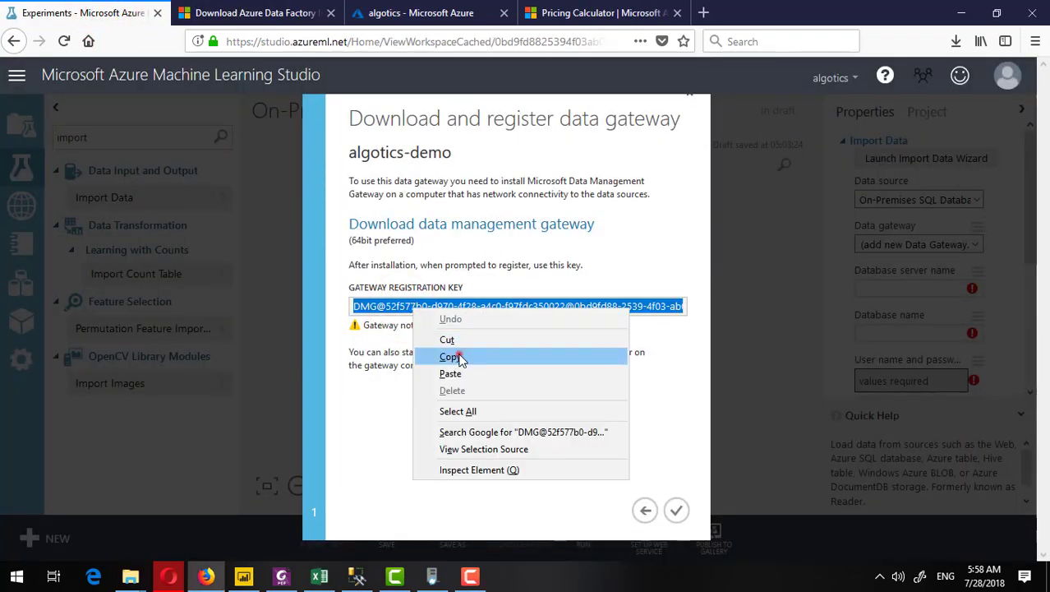
left_click(449, 356)
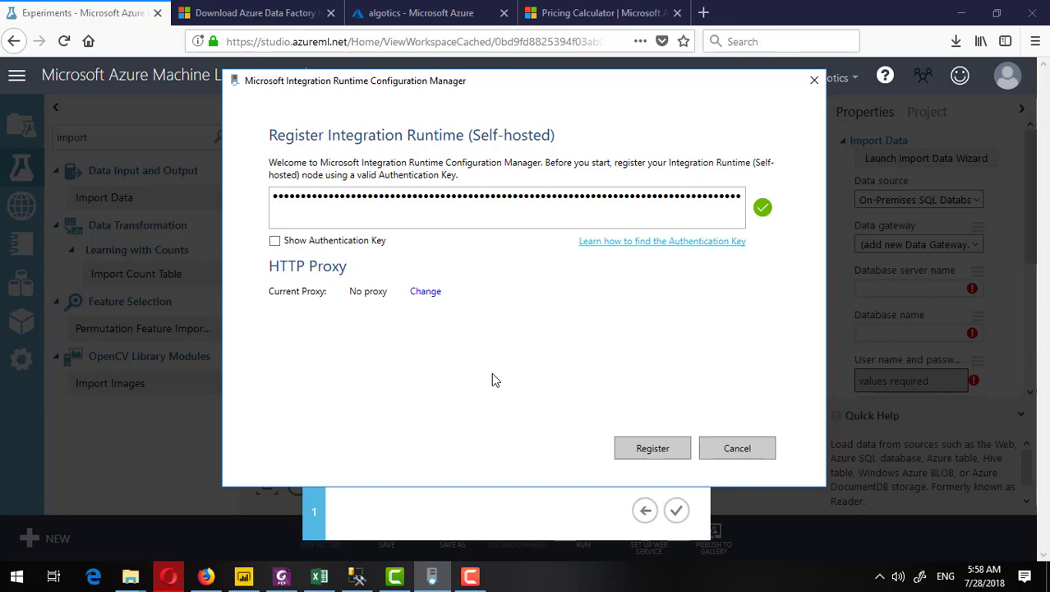
mouse_move(471, 138)
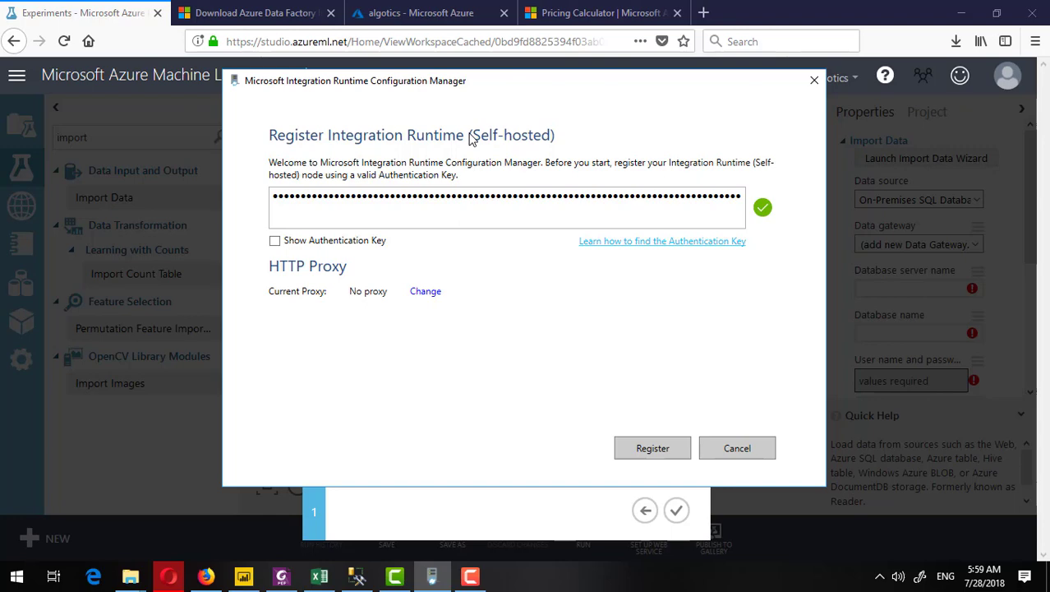
mouse_move(313, 97)
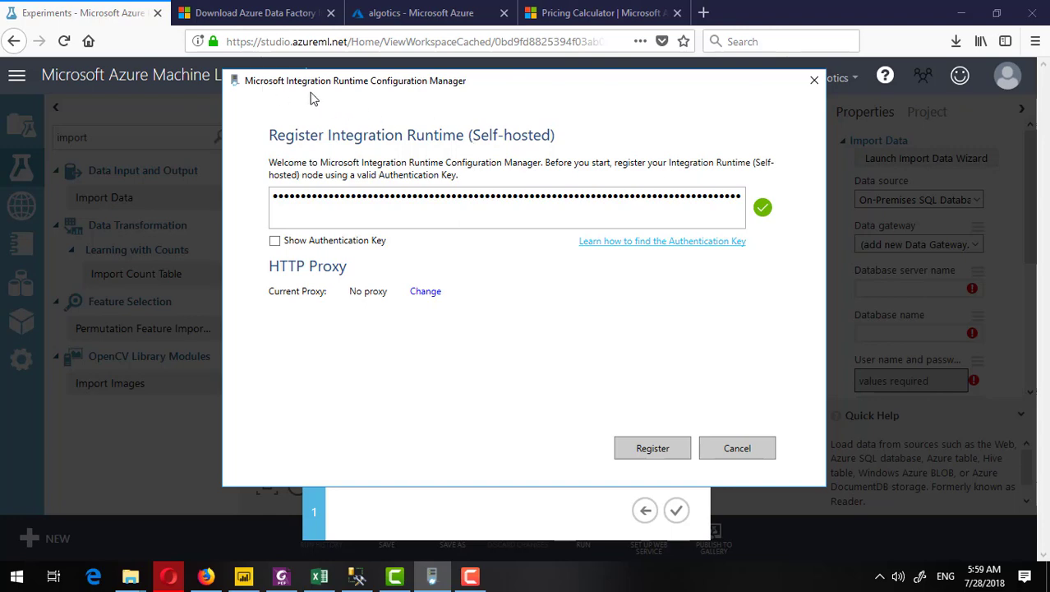
mouse_move(372, 95)
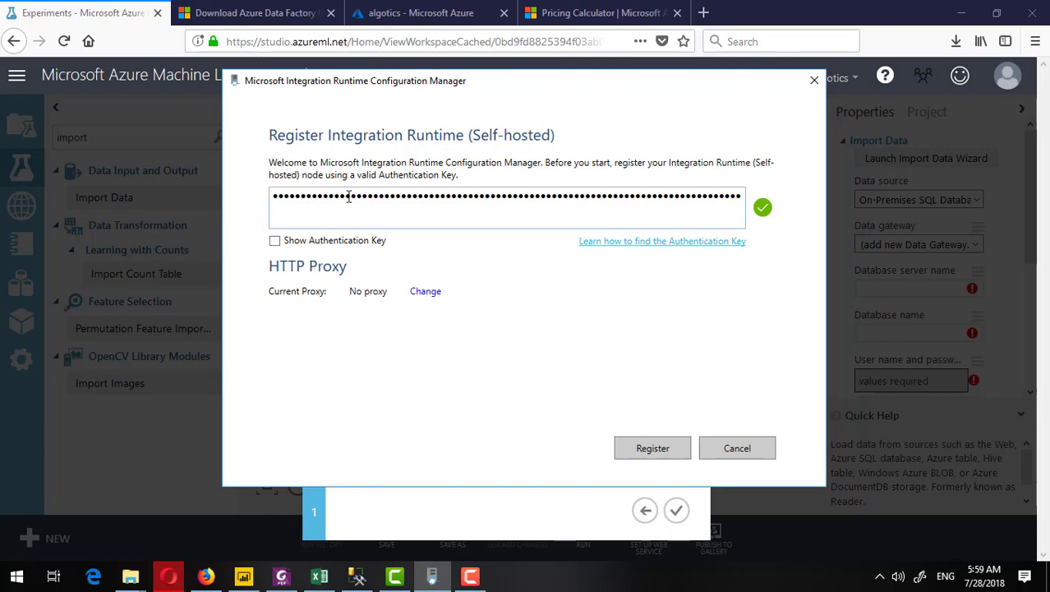
left_click(652, 448)
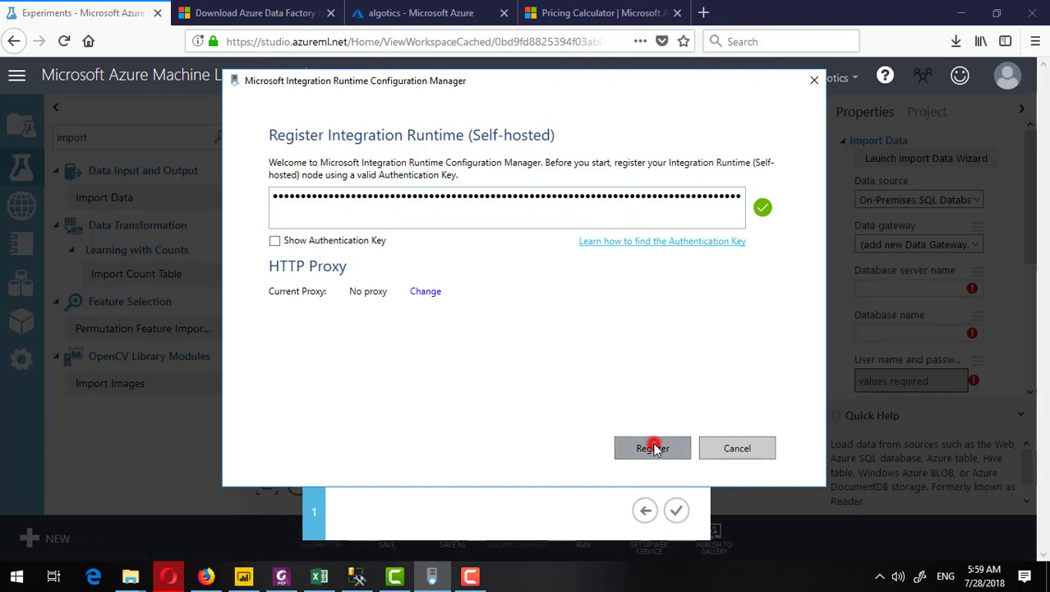
left_click(653, 448)
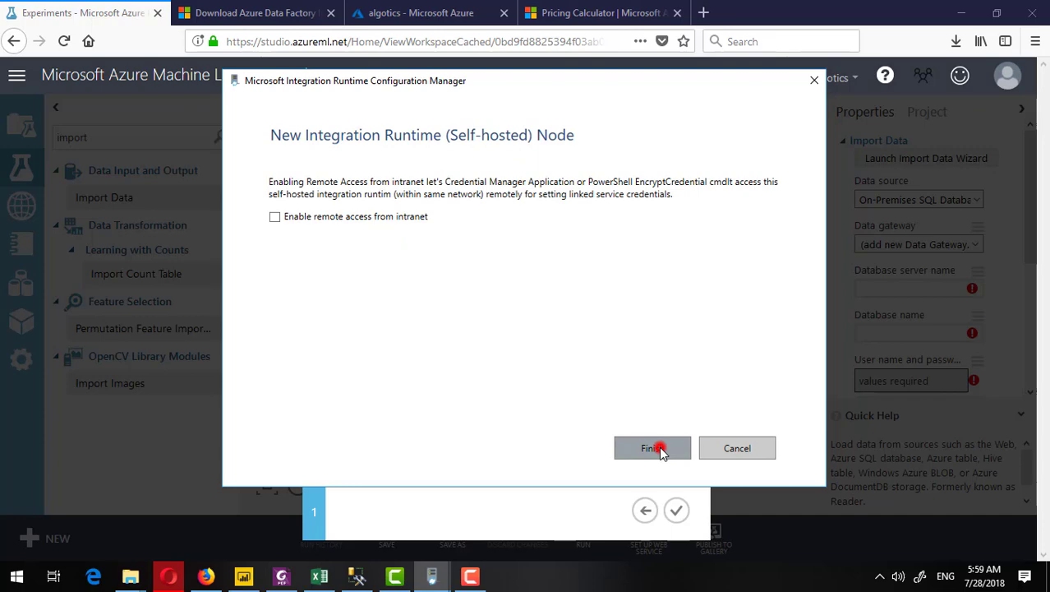
Finish the new self-hosted node setup and close the manager once registration succeeds.
left_click(651, 448)
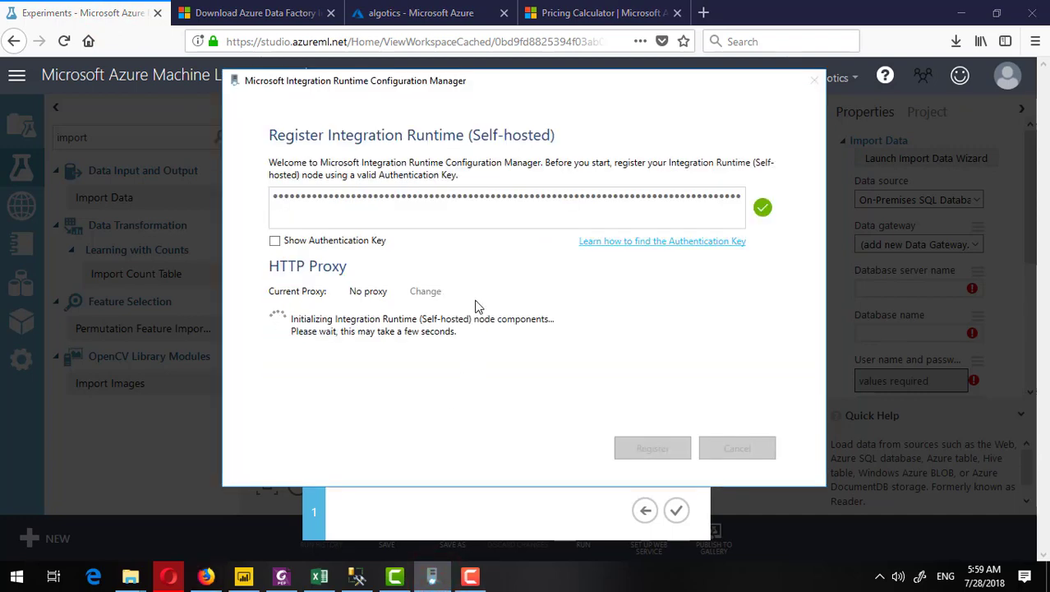
mouse_move(419, 345)
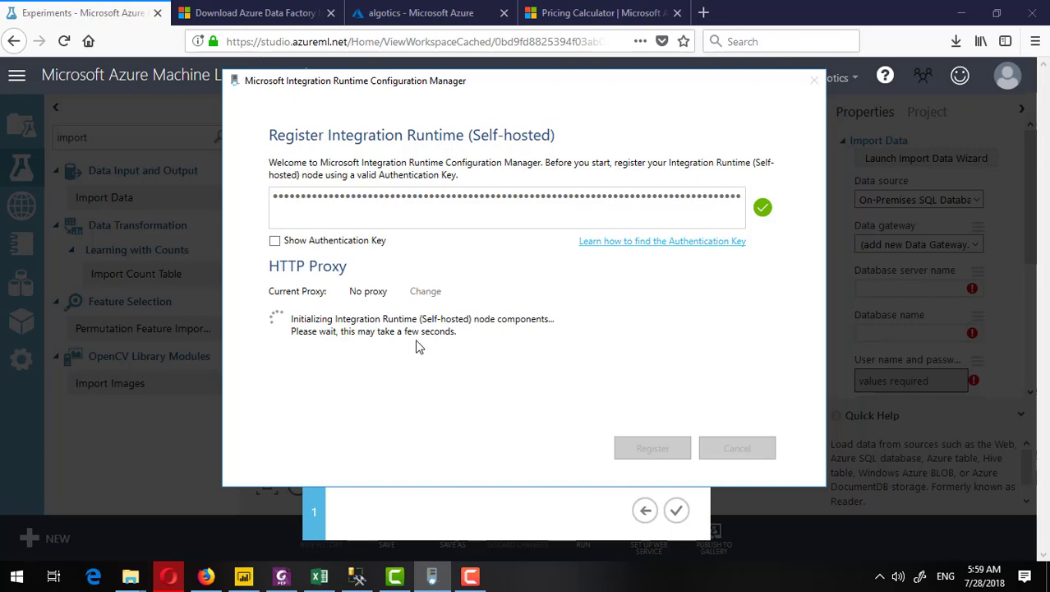
mouse_move(486, 335)
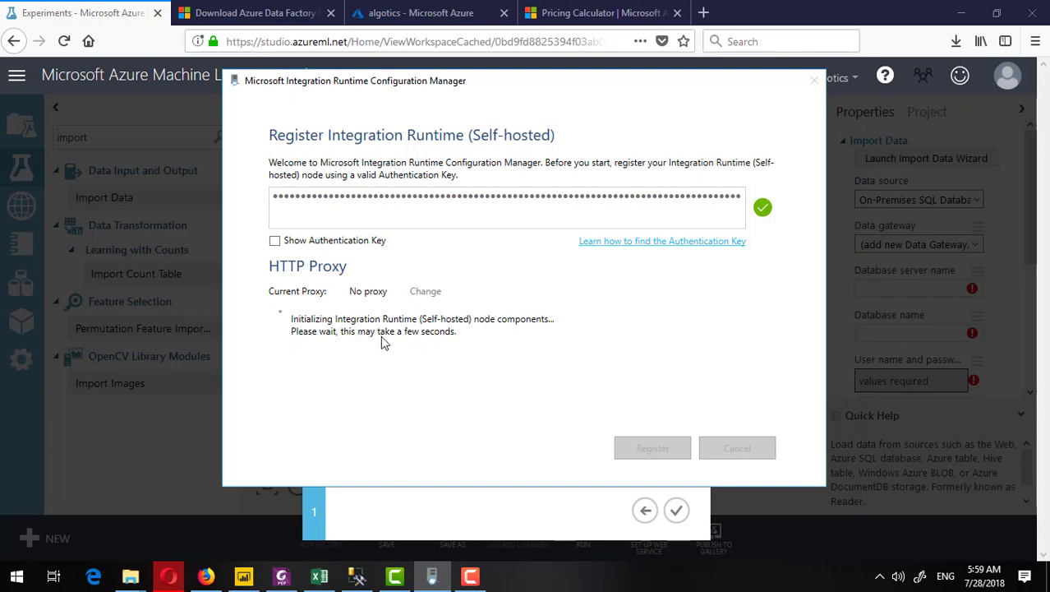
mouse_move(388, 343)
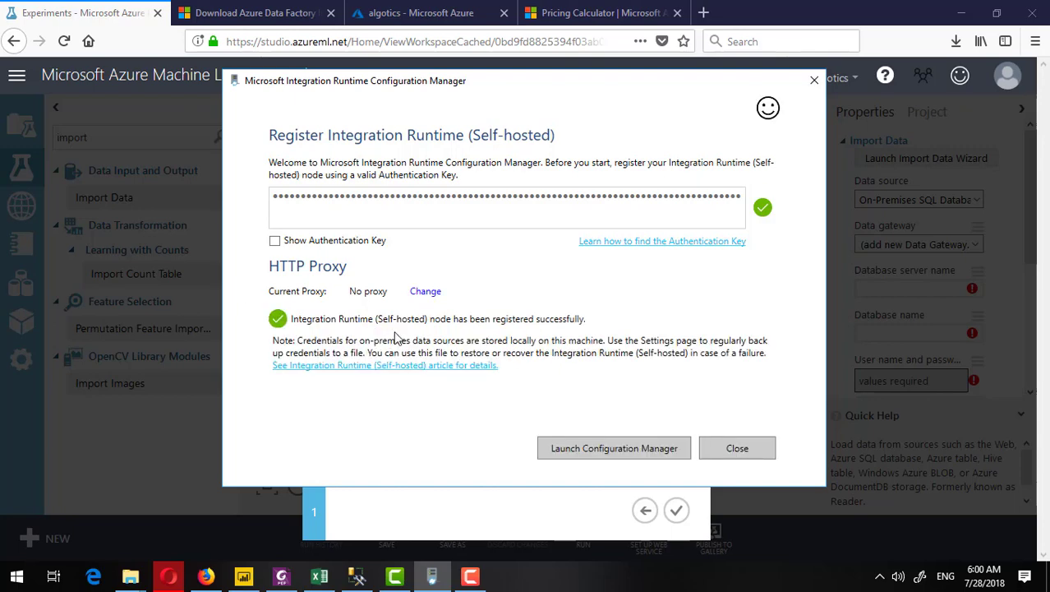
mouse_move(359, 335)
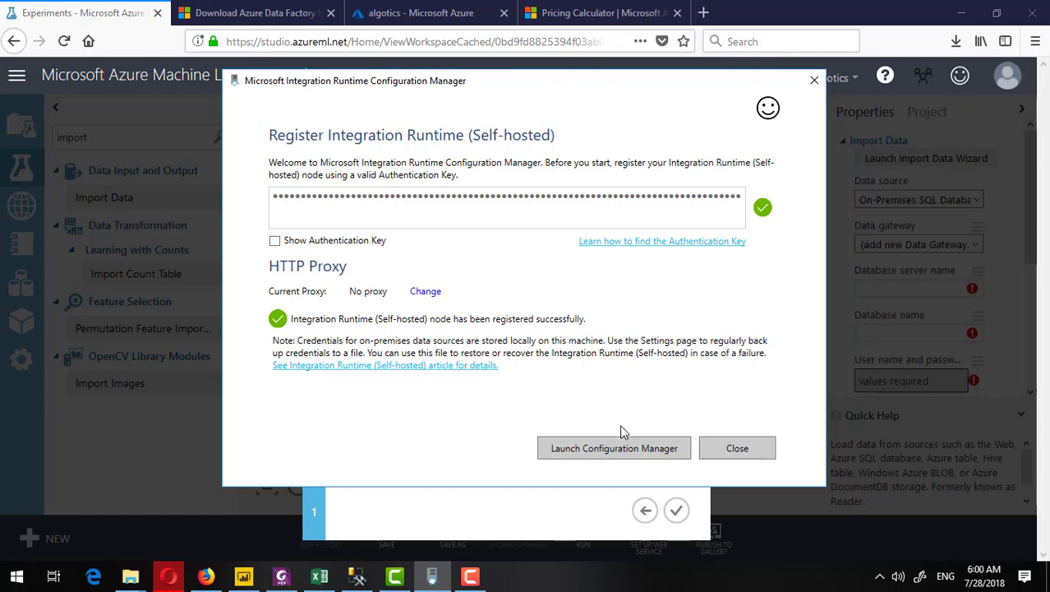
left_click(614, 448)
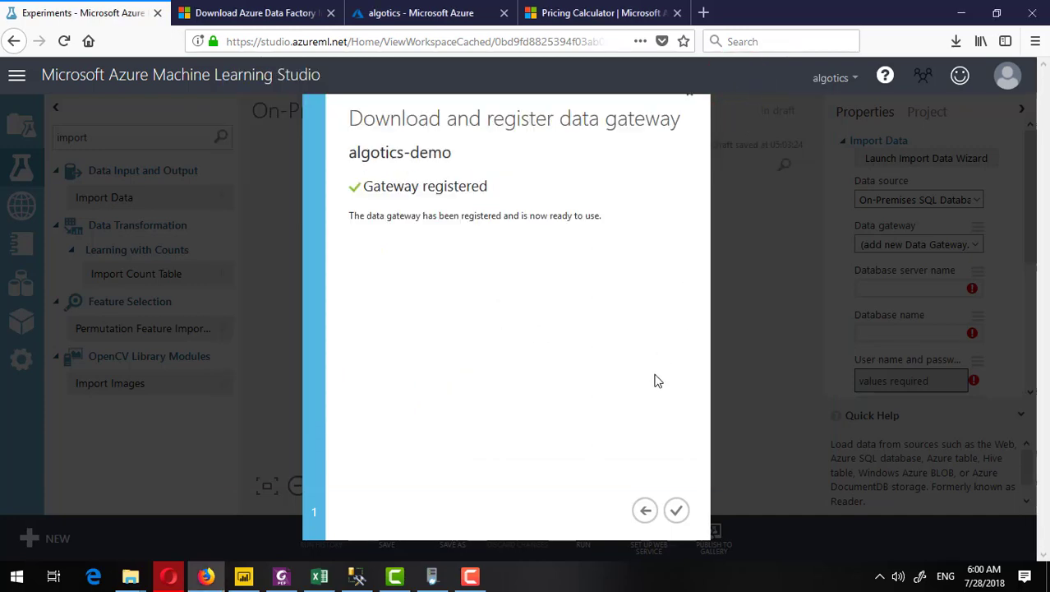
mouse_move(871, 563)
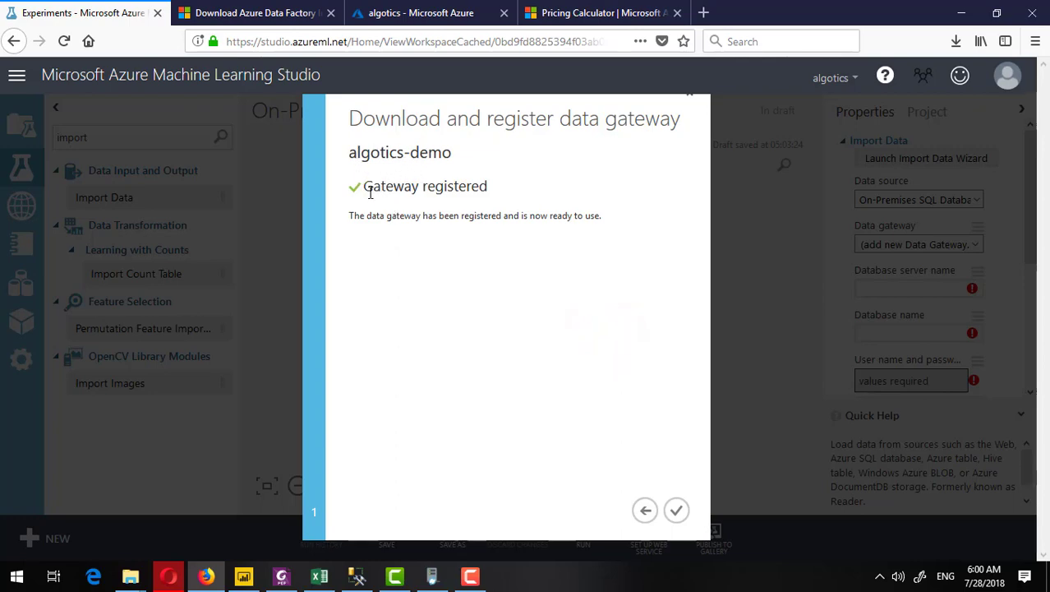
mouse_move(392, 203)
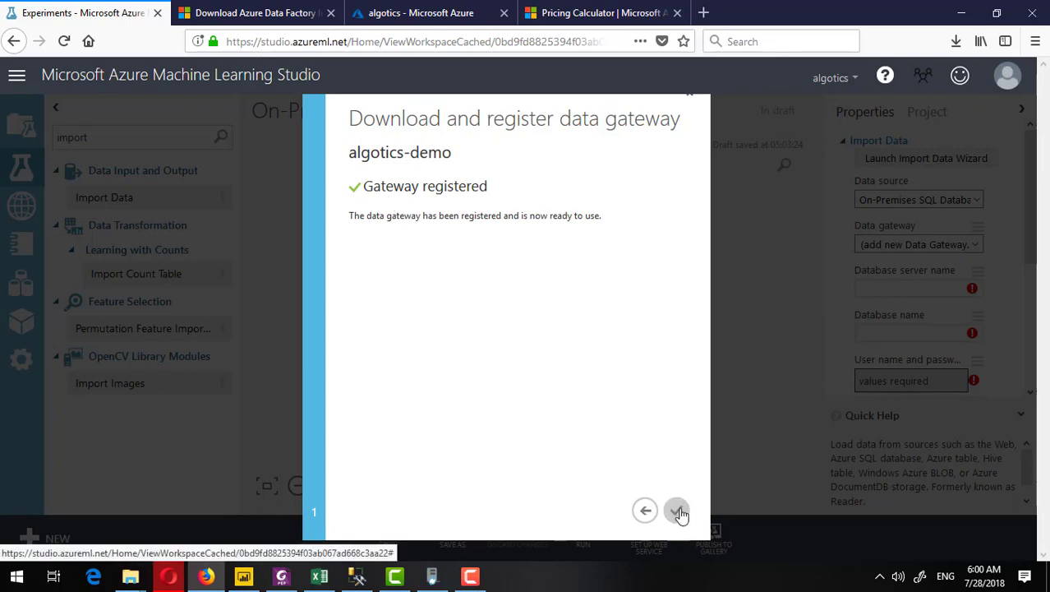
Confirm the registered algotics-demo gateway and move to the Database server name field.
left_click(676, 510)
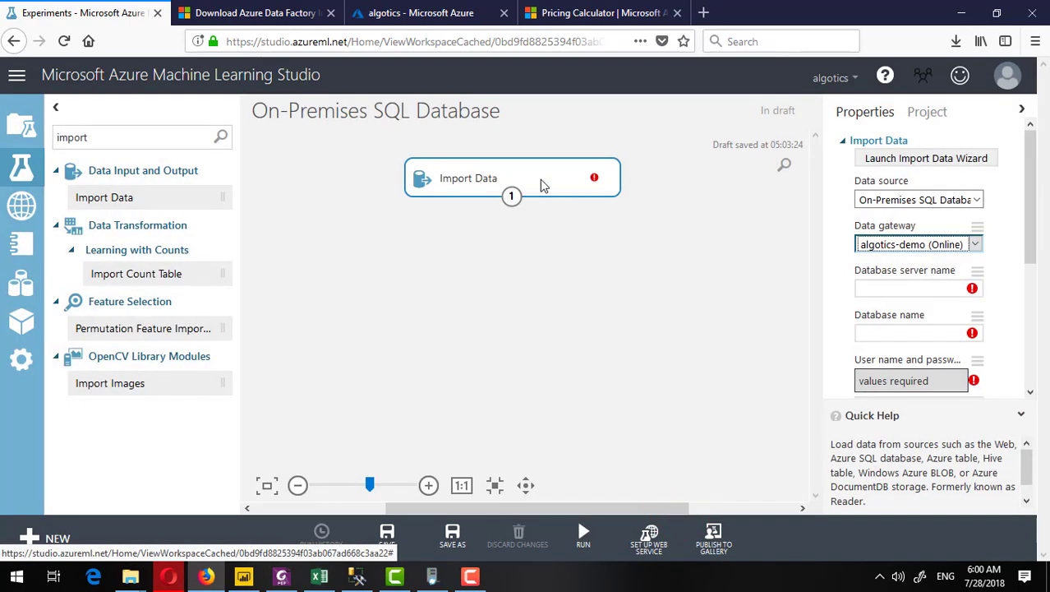
left_click(912, 287)
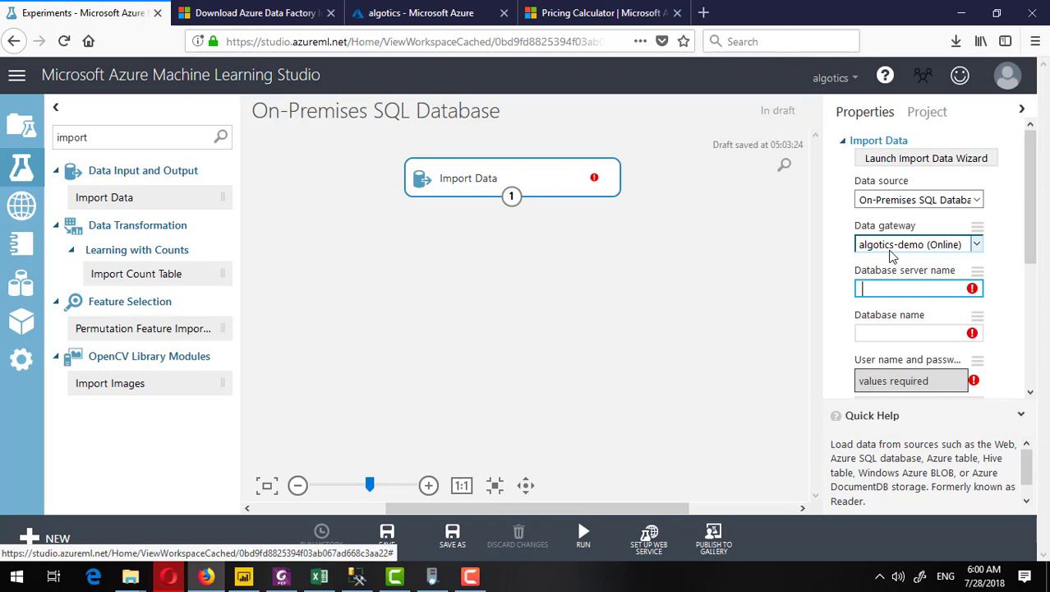
mouse_move(943, 255)
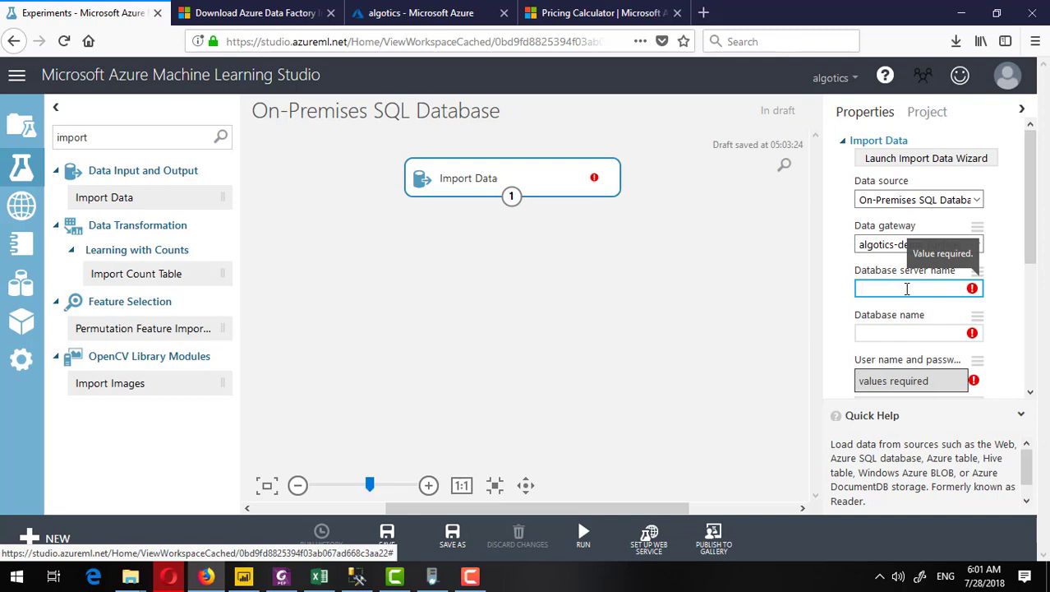
left_click(912, 287)
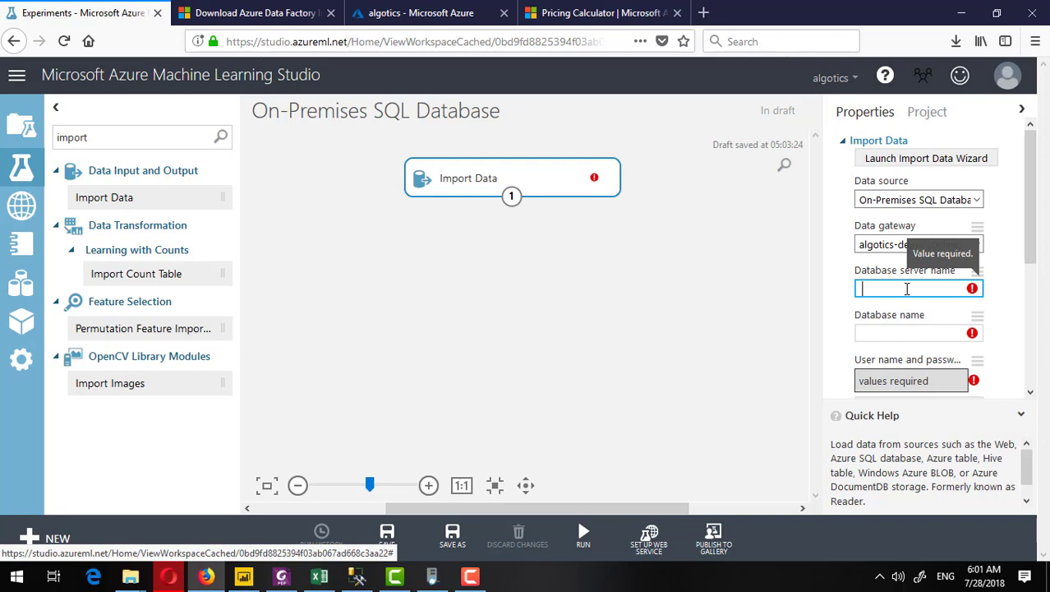
Look up the instance name in SSMS Server Properties and return to the experiment.
left_click(355, 576)
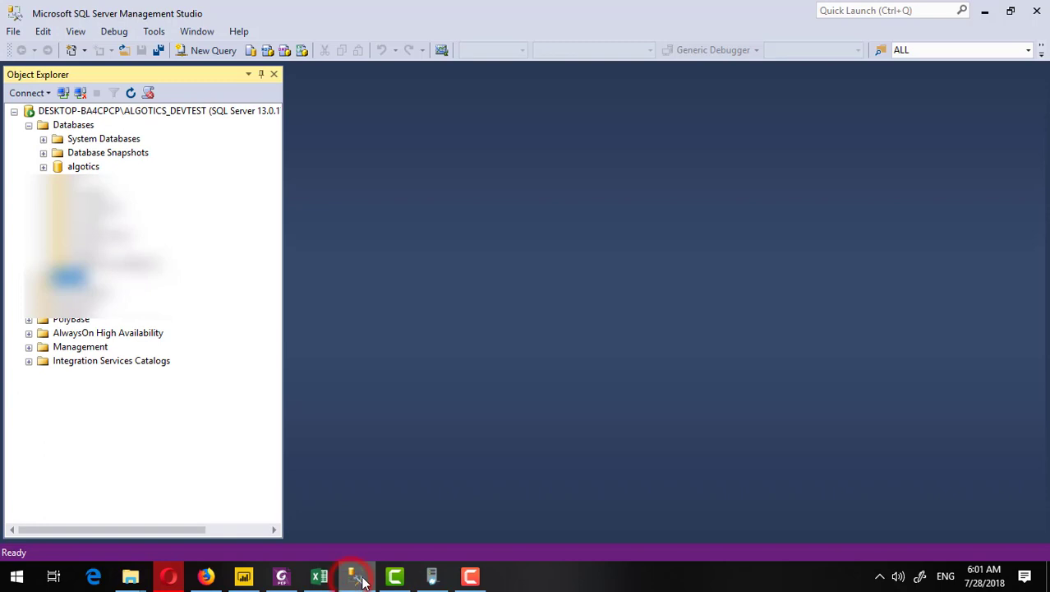
left_click(131, 110)
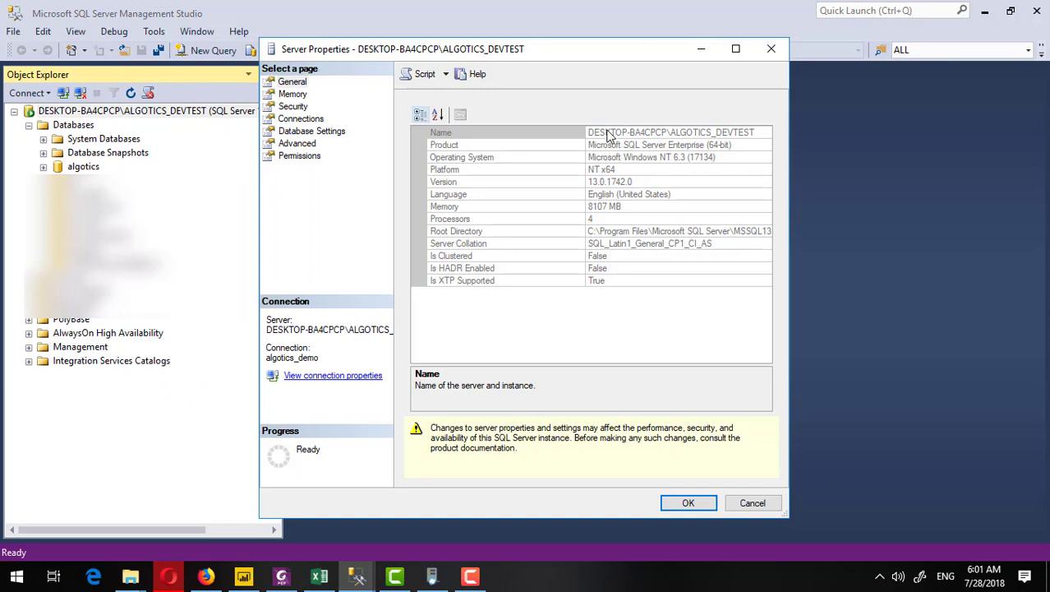
left_click(671, 132)
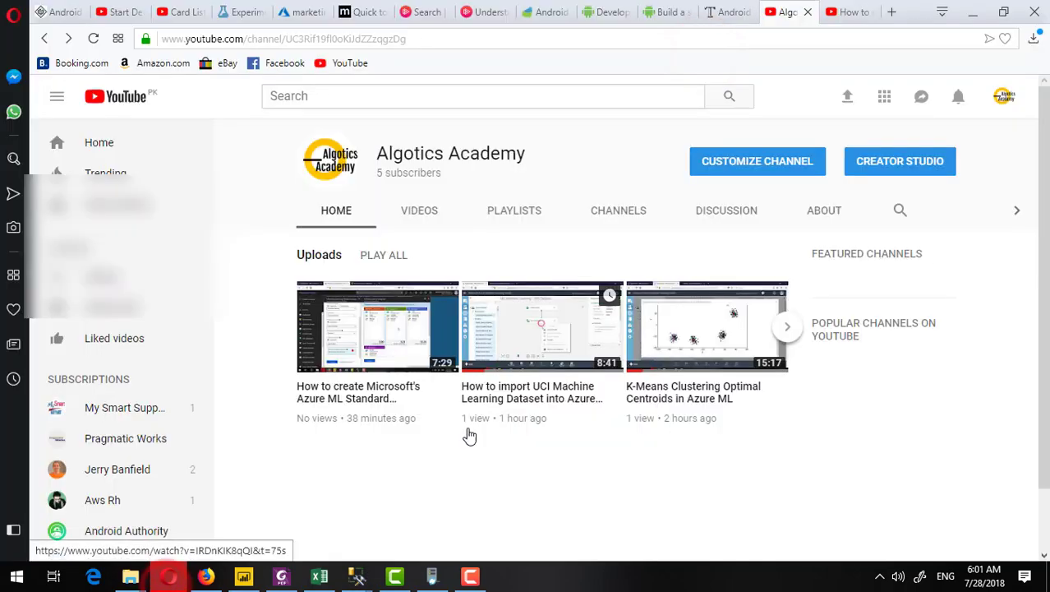
left_click(205, 575)
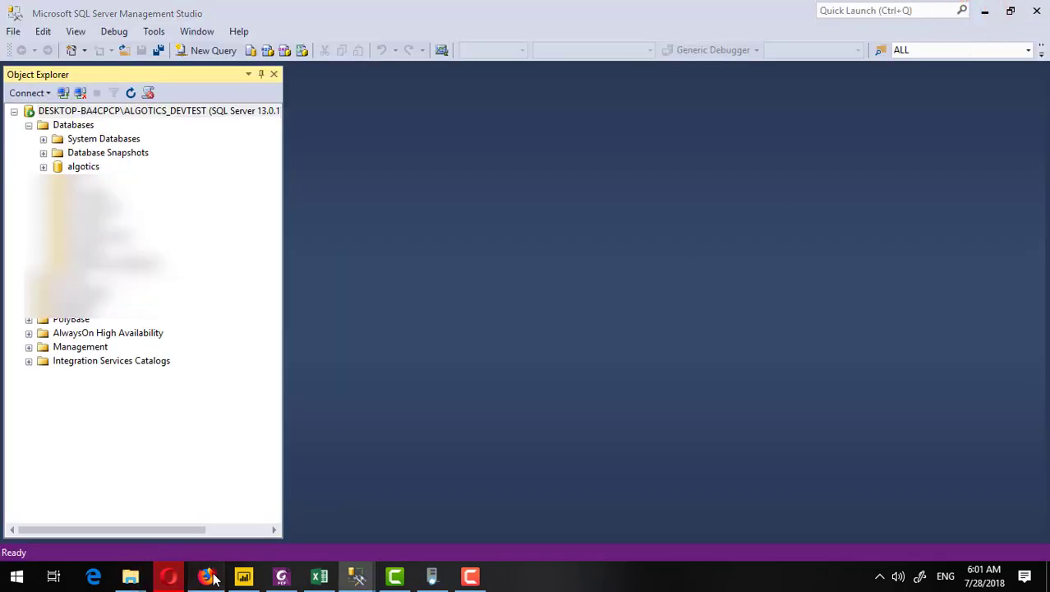
left_click(206, 575)
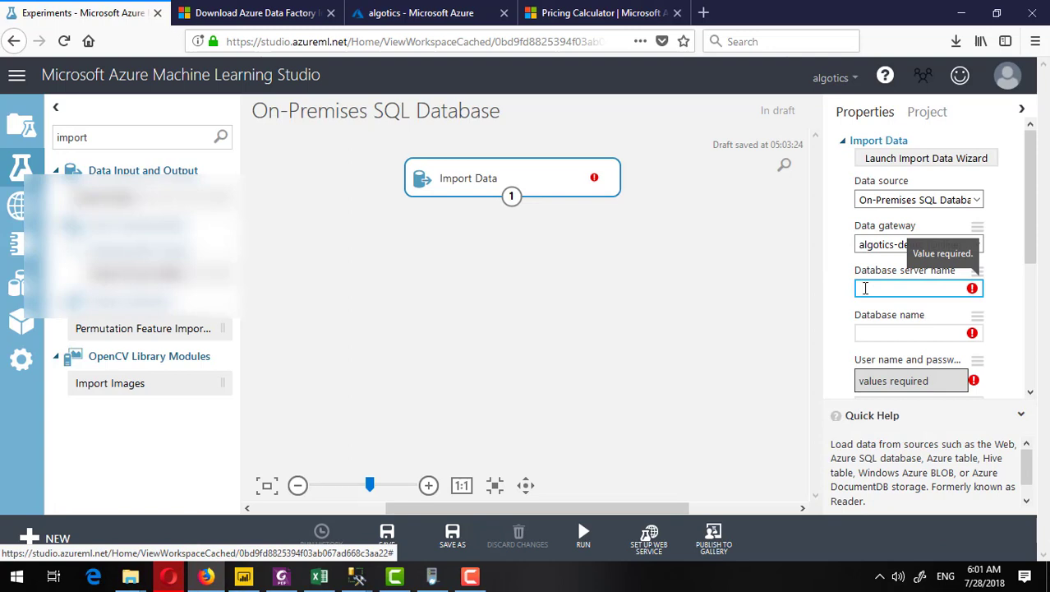
Set Database server name to CPCP\ALGOTICS_DEVTEST and Database name to algotics.
type("CPCP\\ALGOTICS_DEVTEST")
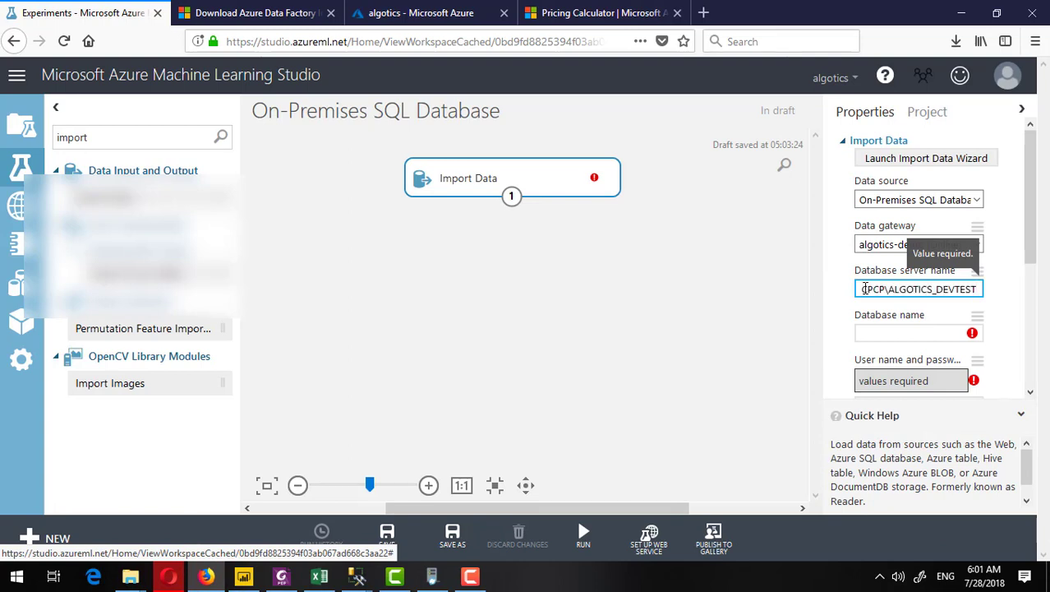
left_click(918, 331)
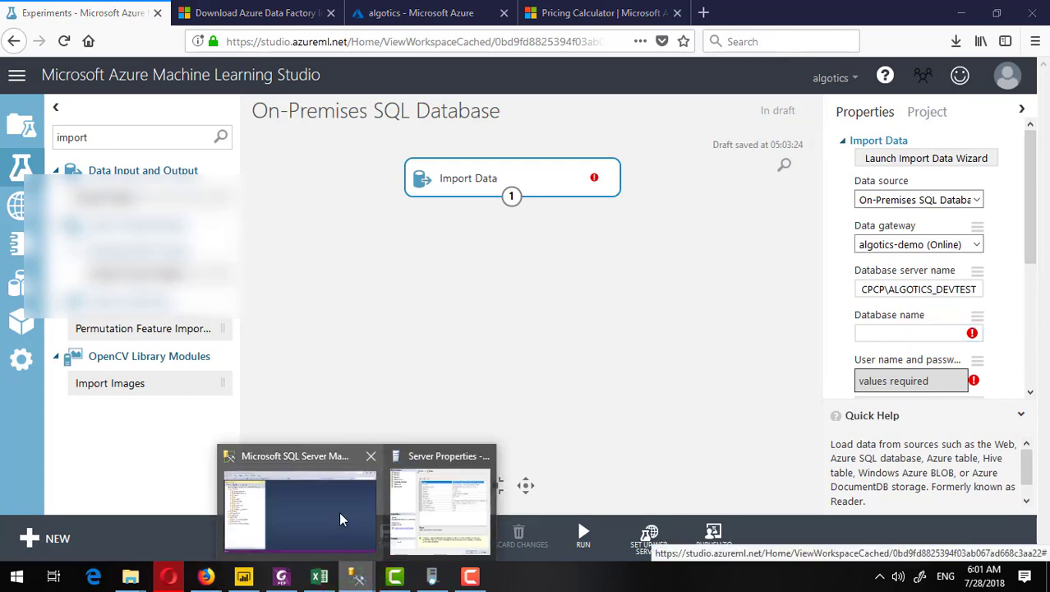
left_click(299, 509)
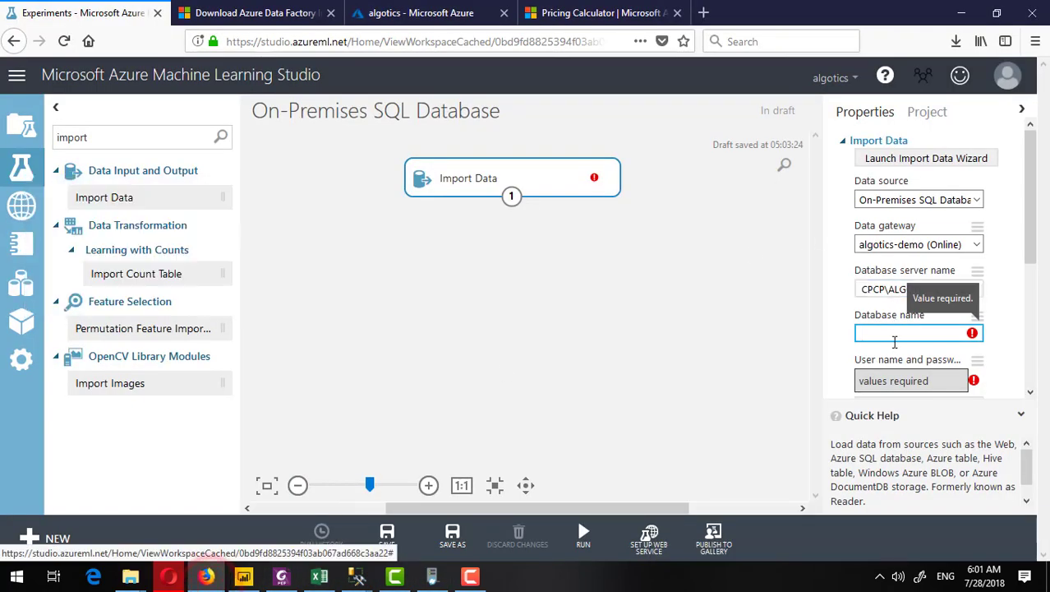
type("algotics")
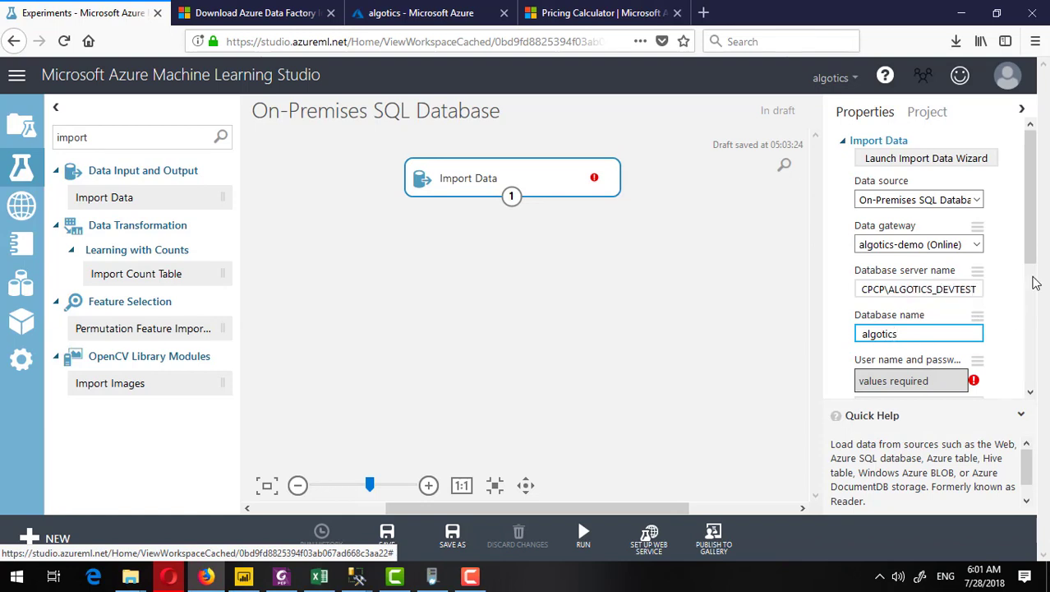
Launch the downloaded CredentialsManager.application, dismiss the 'Cannot Start Application' error, and move to Microsoft Edge.
scroll("down", 3)
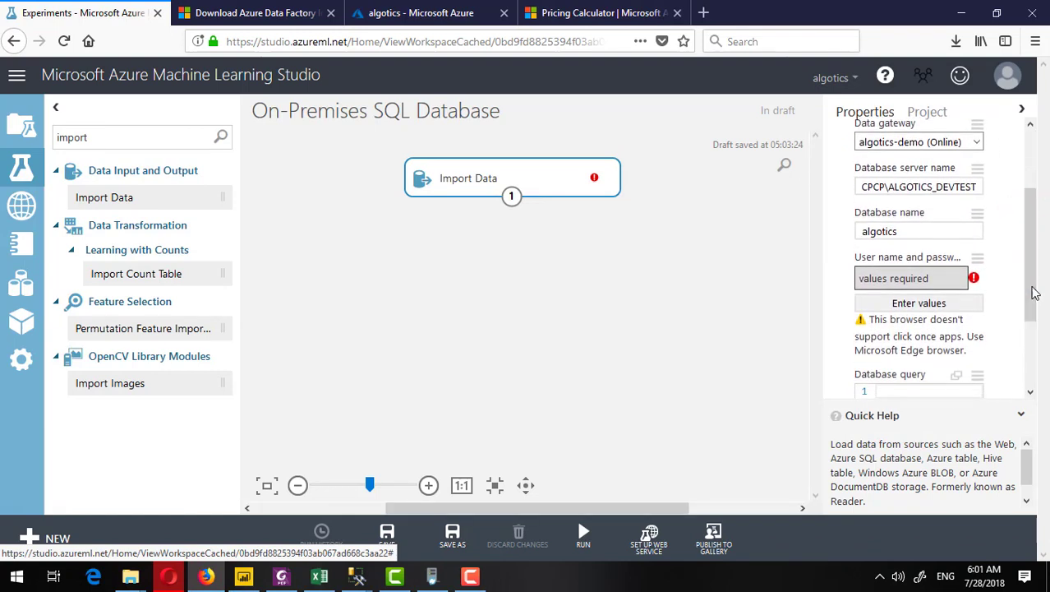
mouse_move(919, 302)
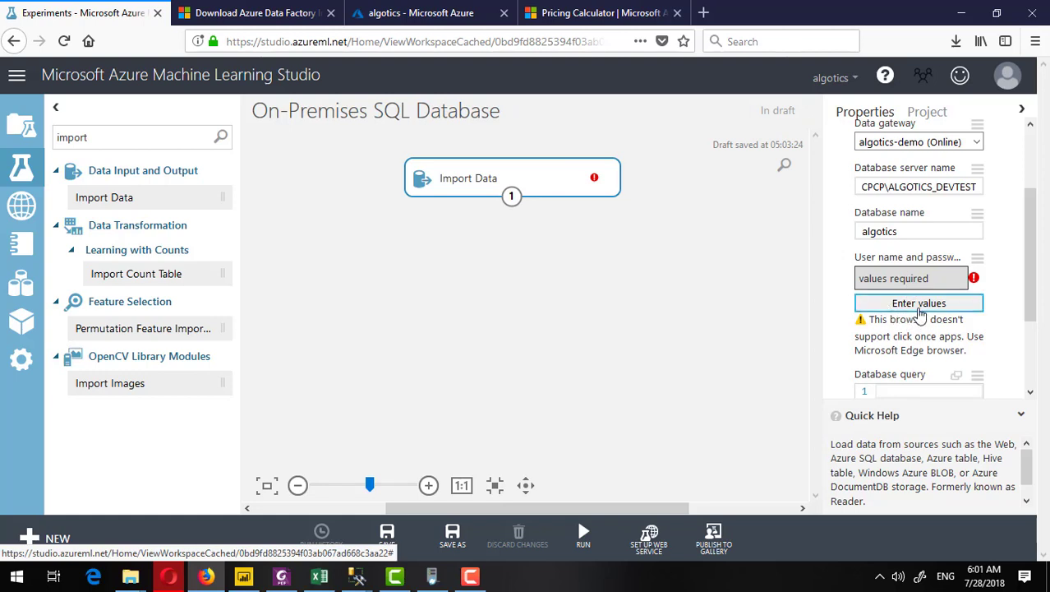
mouse_move(953, 315)
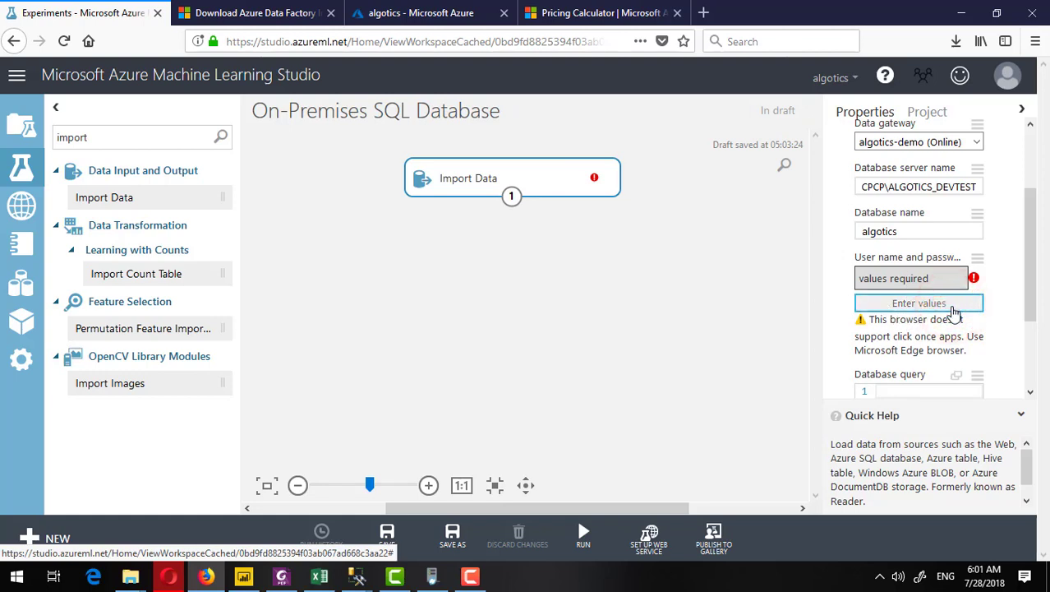
left_click(919, 302)
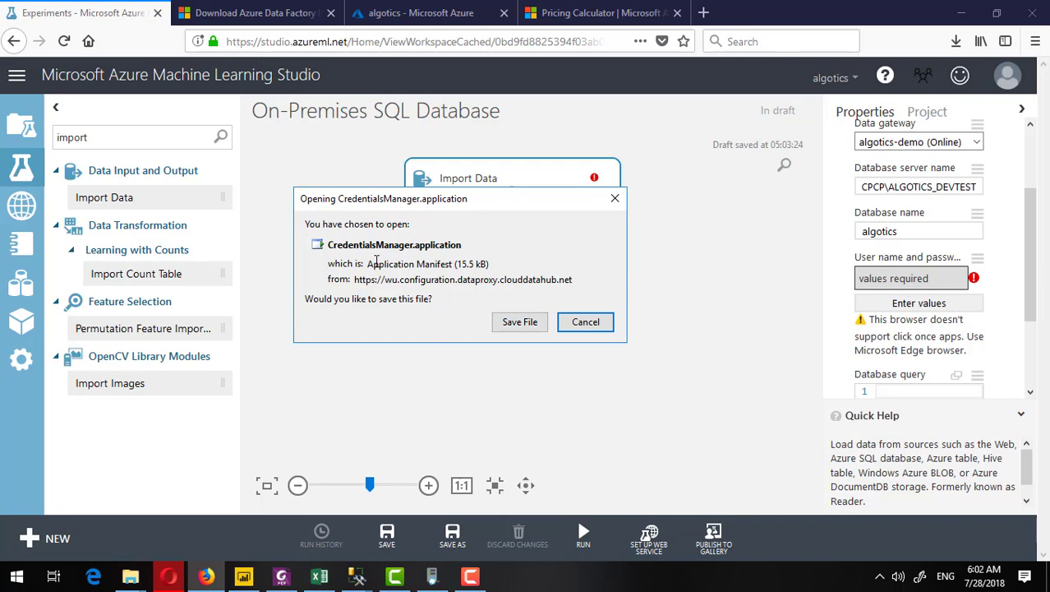
left_click(520, 321)
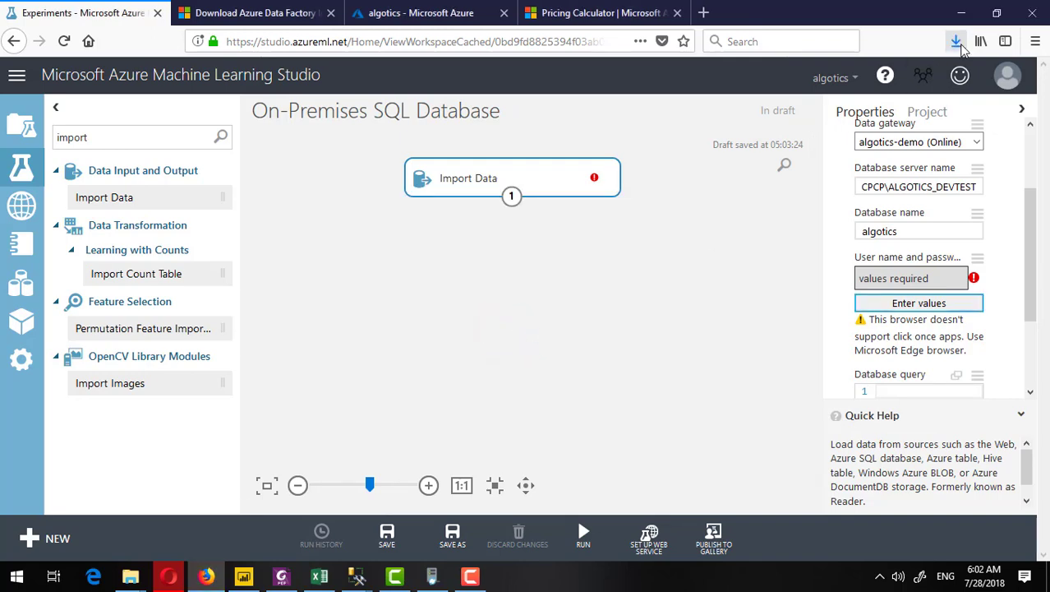
left_click(956, 41)
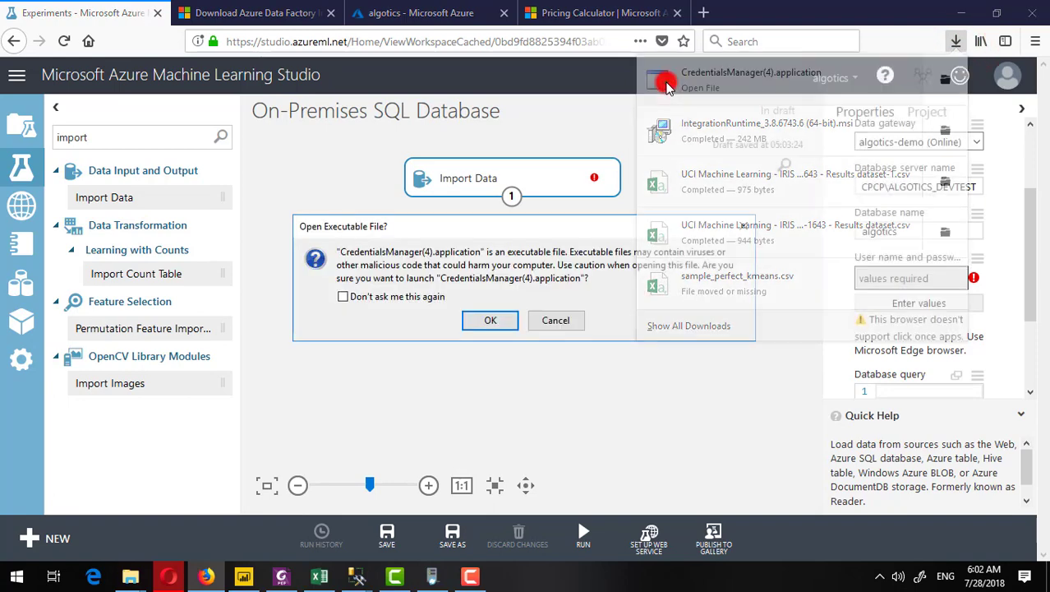
left_click(490, 320)
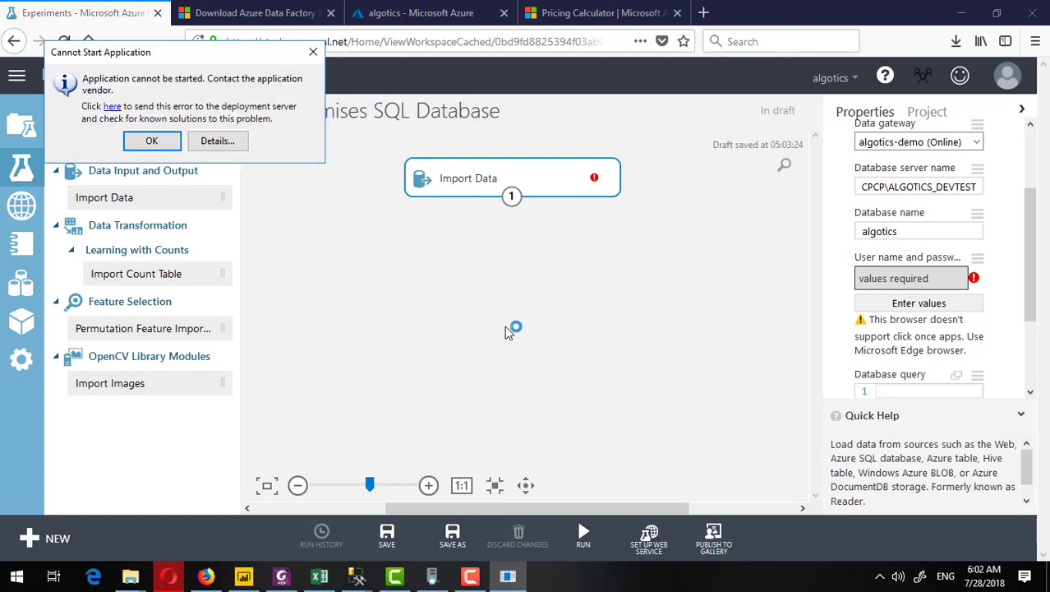
mouse_move(507, 319)
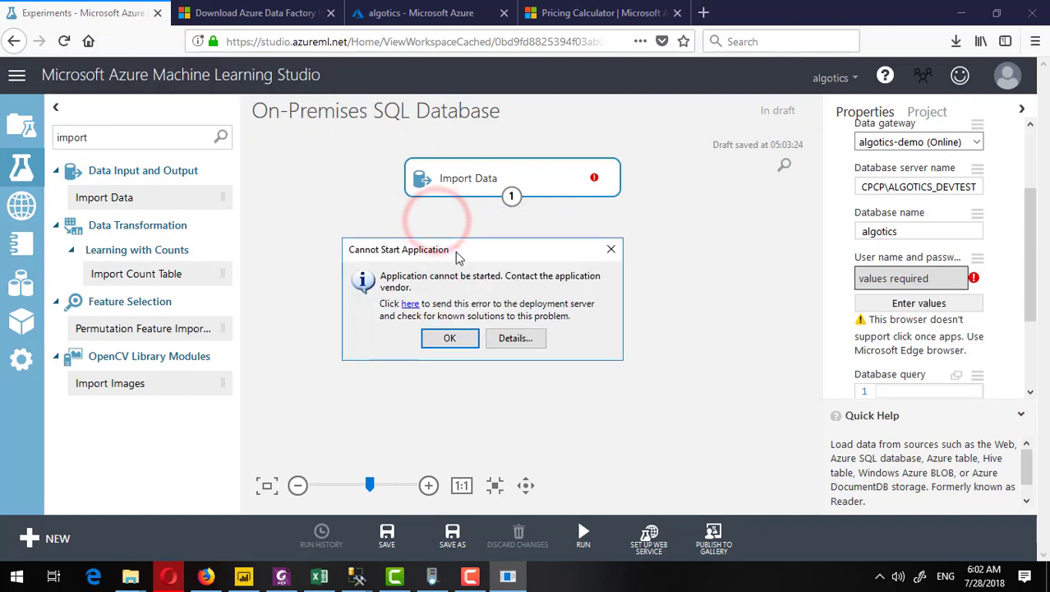
left_click(450, 337)
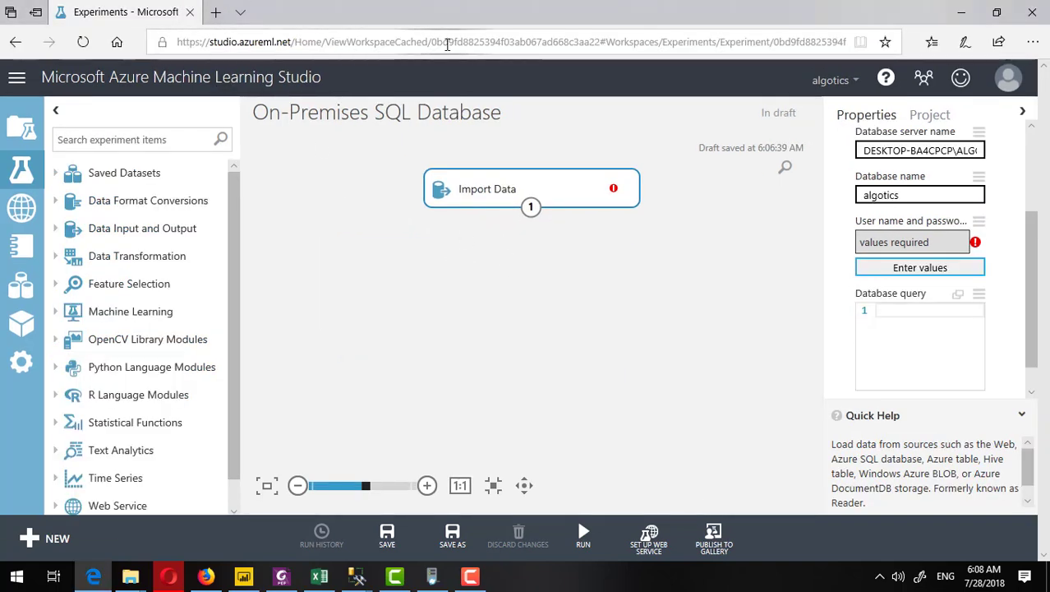
mouse_move(518, 137)
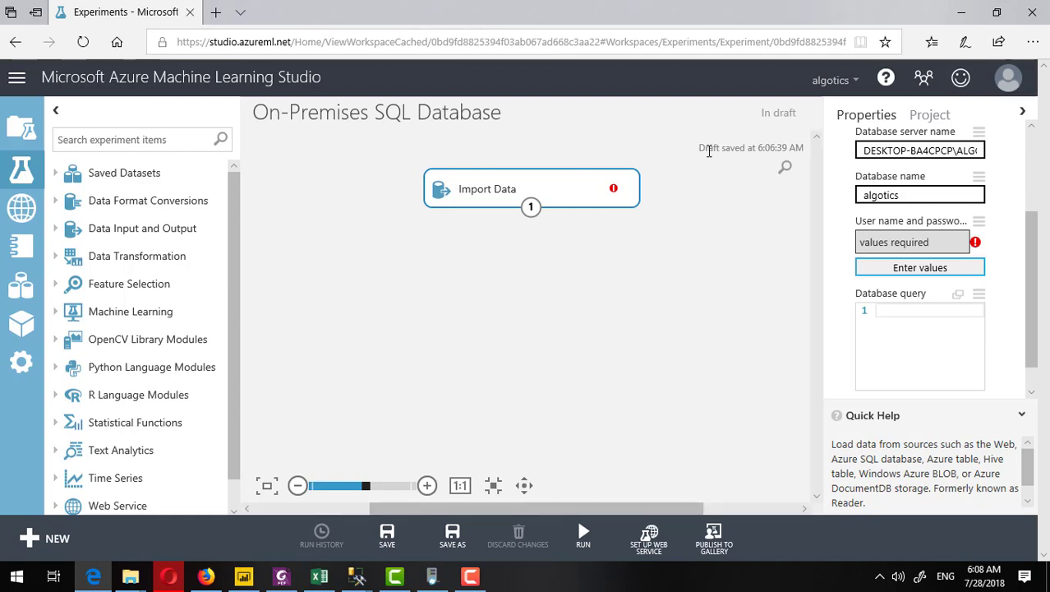
Start Enter values for the Import Data credentials and allow CredentialsManager to open.
left_click(920, 267)
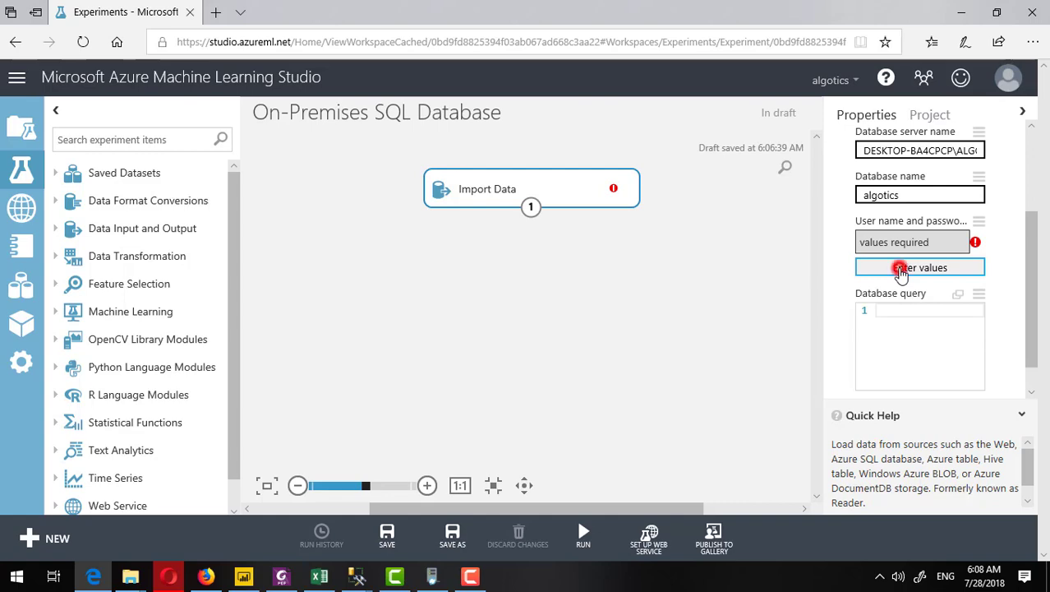
left_click(920, 267)
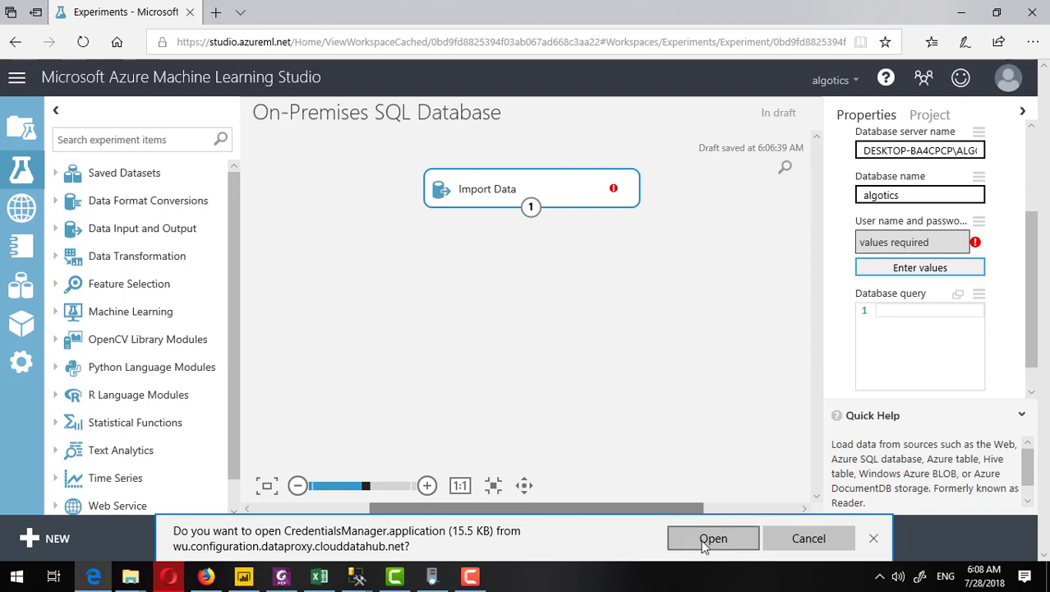
left_click(712, 539)
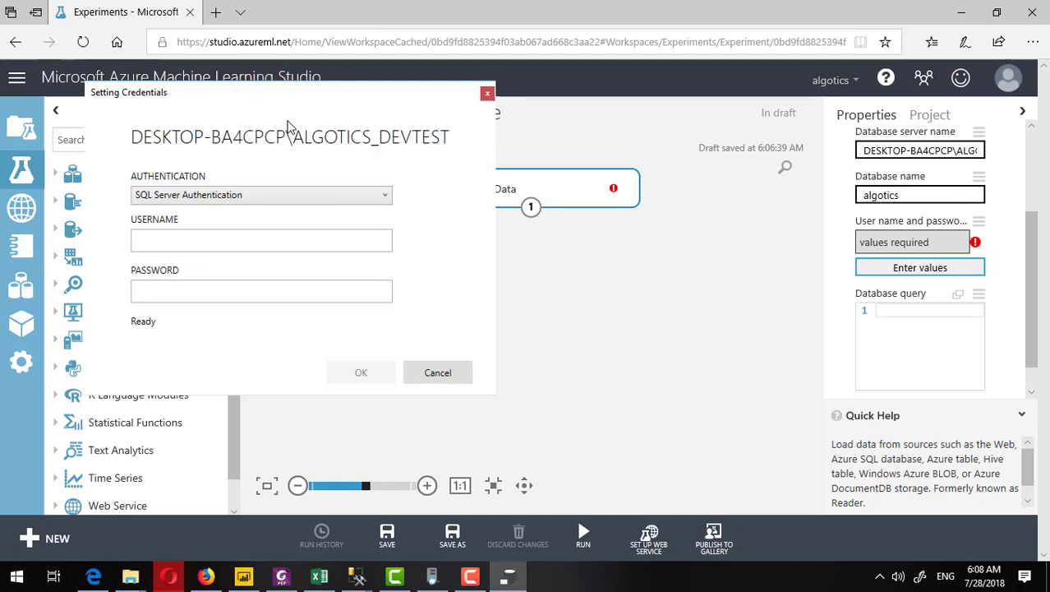
Store the SQL Server login for algotics_demo so Azure ML shows the credentials as set.
left_click(262, 240)
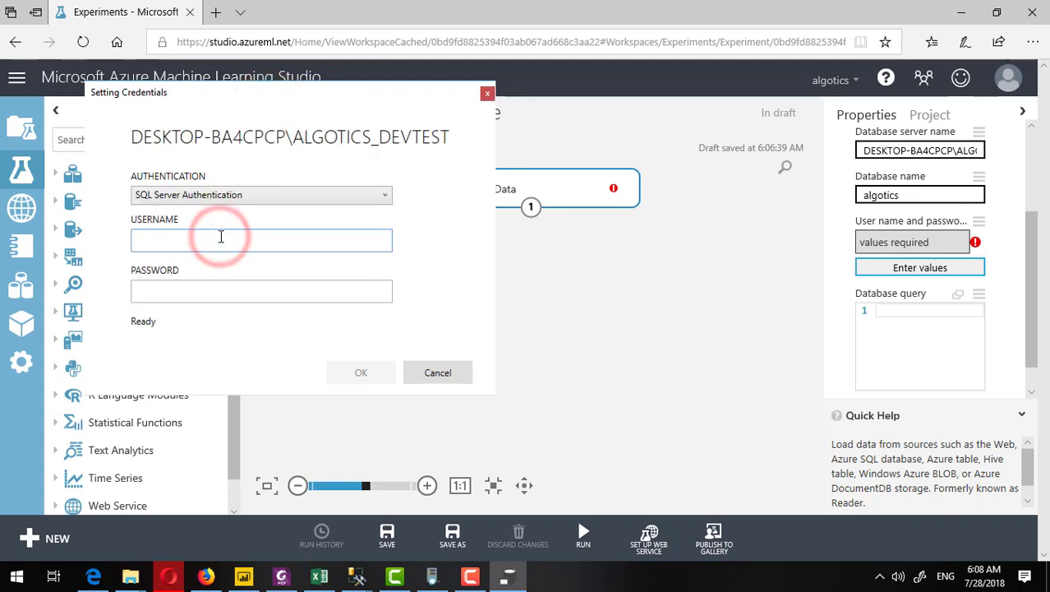
type("algotics_demo")
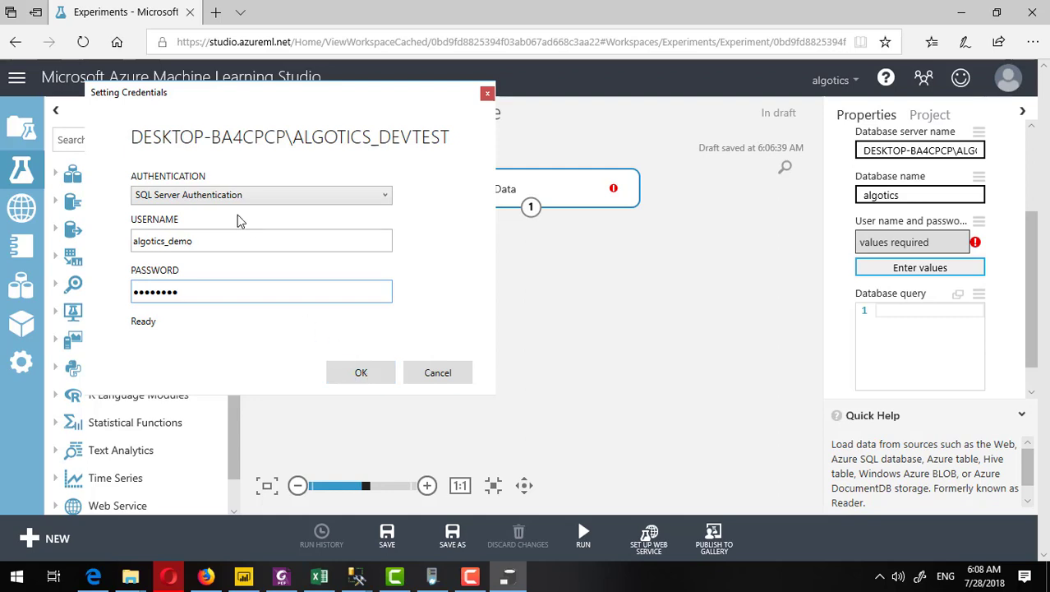
left_click(361, 372)
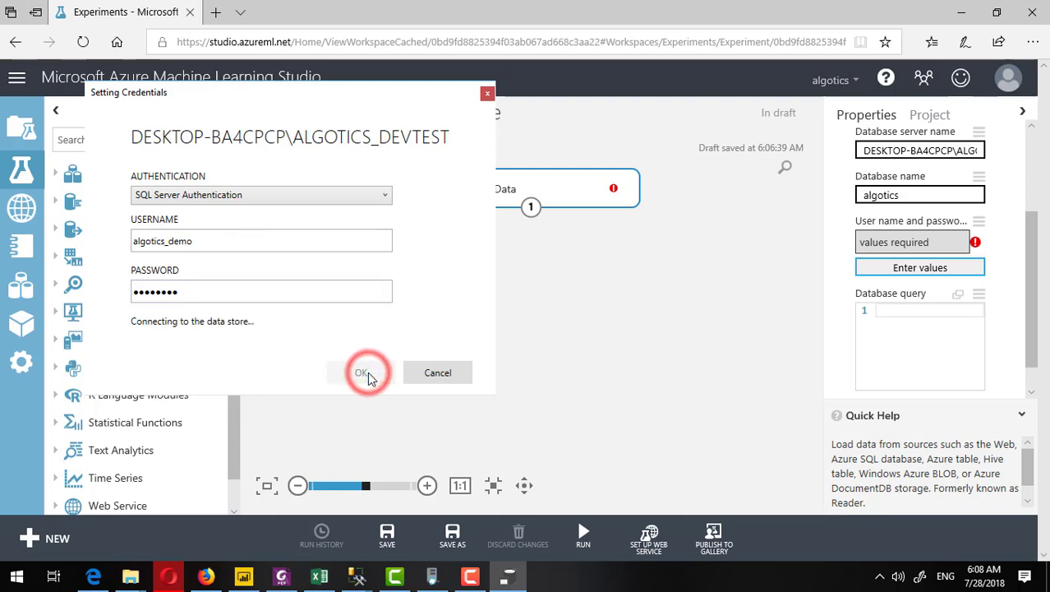
left_click(361, 372)
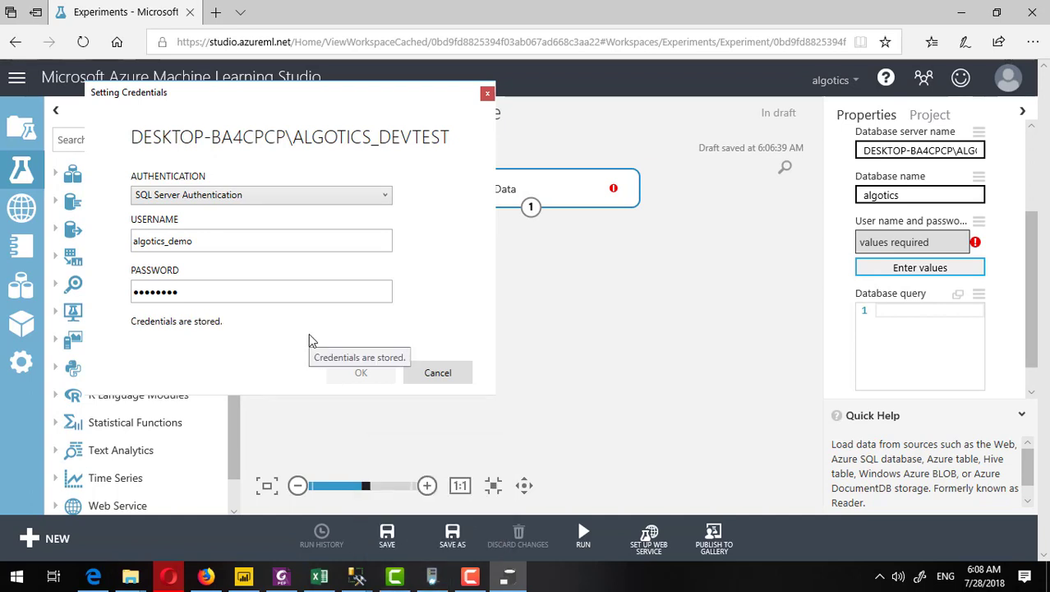
left_click(360, 372)
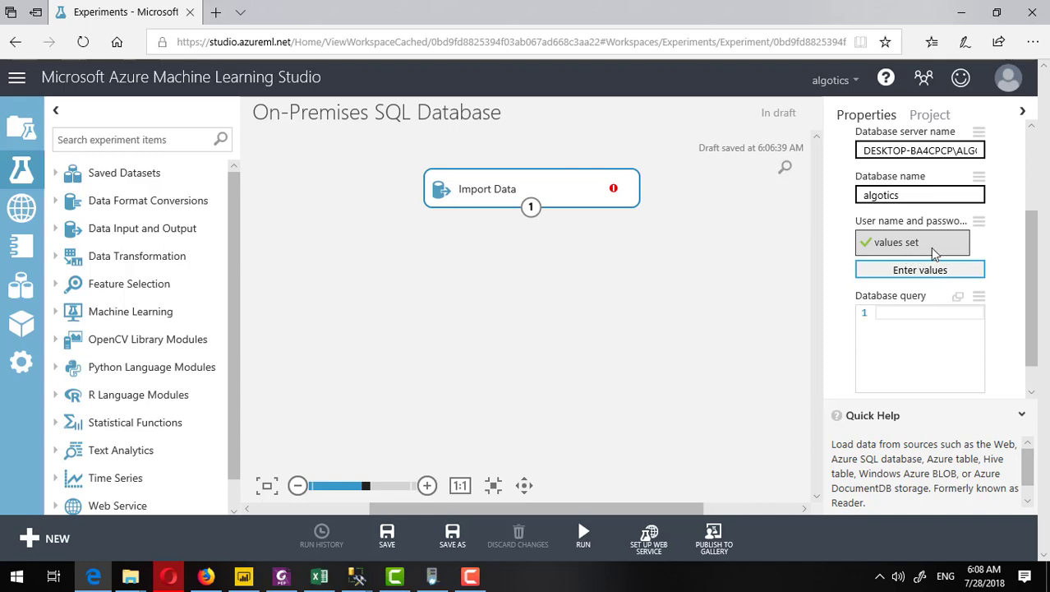
mouse_move(614, 189)
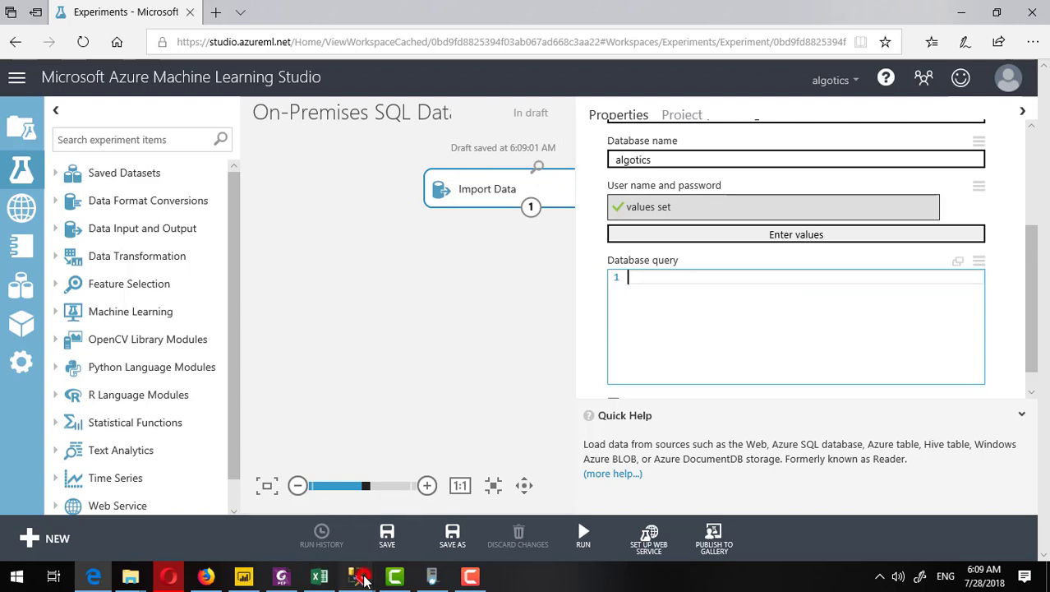
Check the HR-dataset table name in SQL Server Management Studio, then return to the experiment in Edge.
left_click(357, 575)
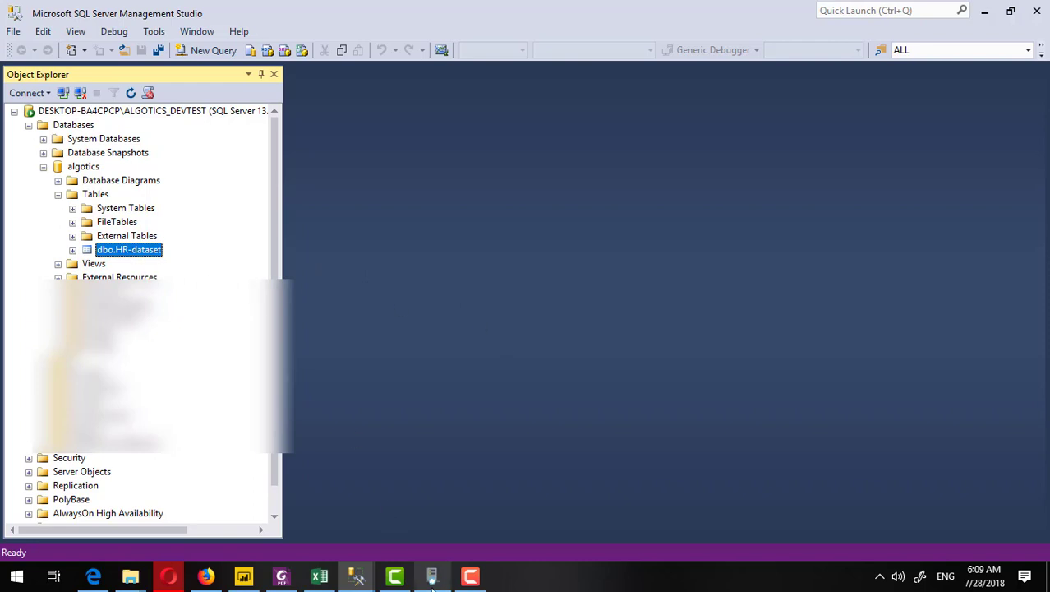
left_click(205, 576)
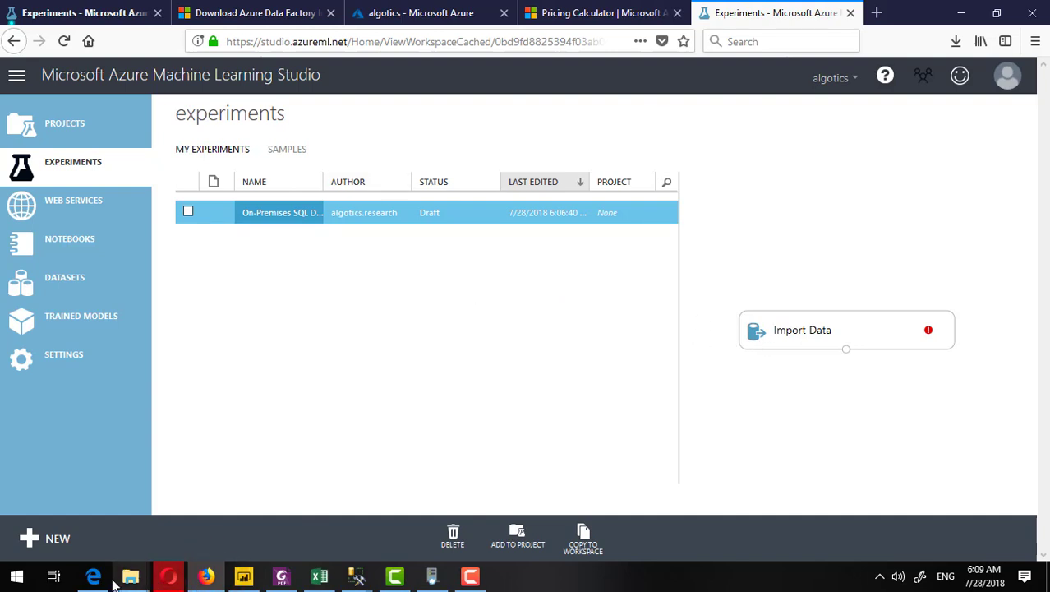
double_click(282, 212)
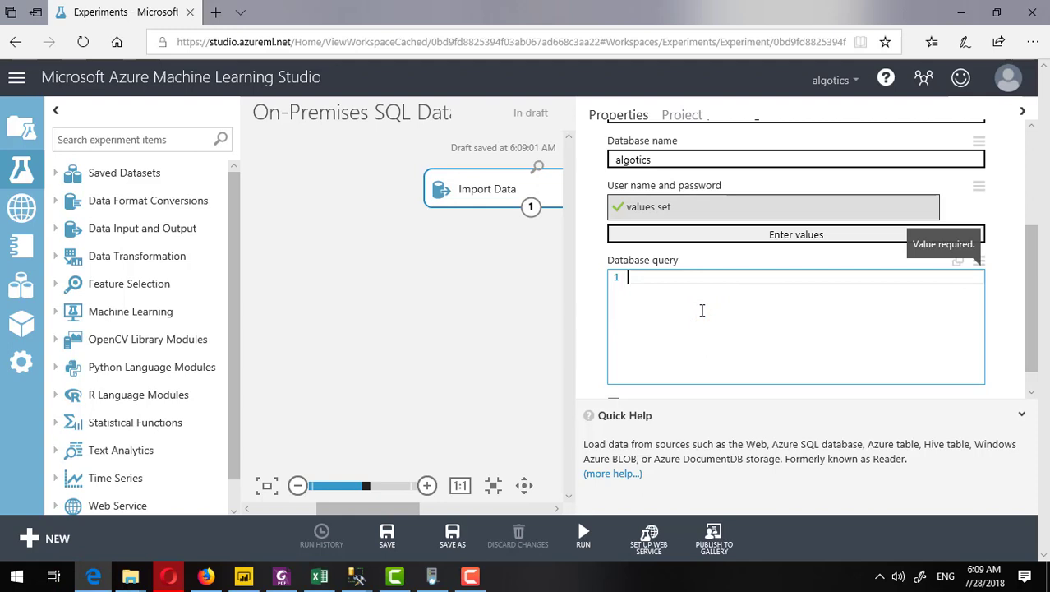
Enter the database query 'Select * from HR-dataset' and collapse Properties to show the full canvas.
type("Select")
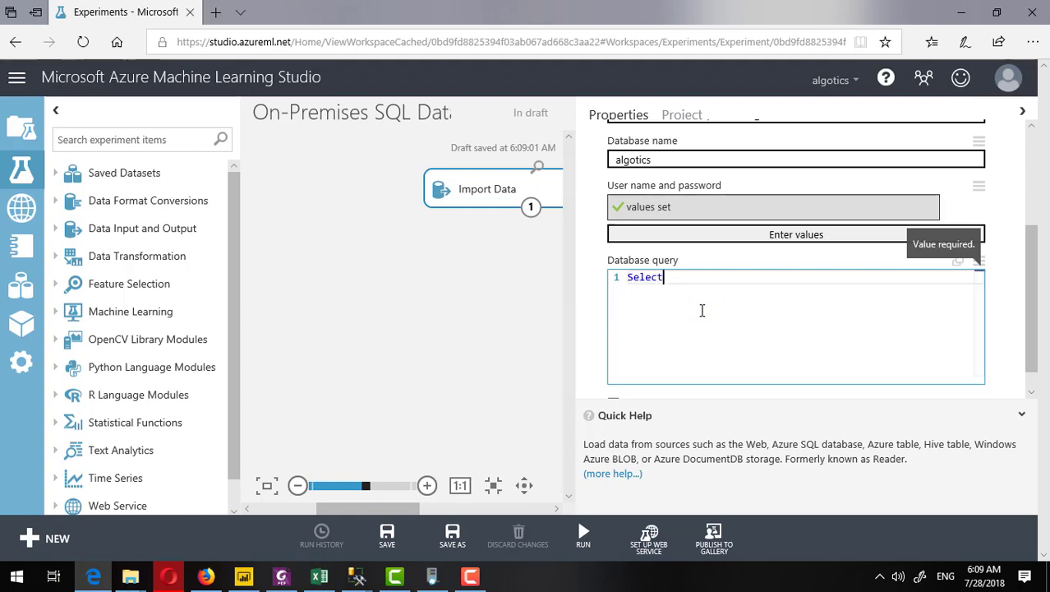
type("* from")
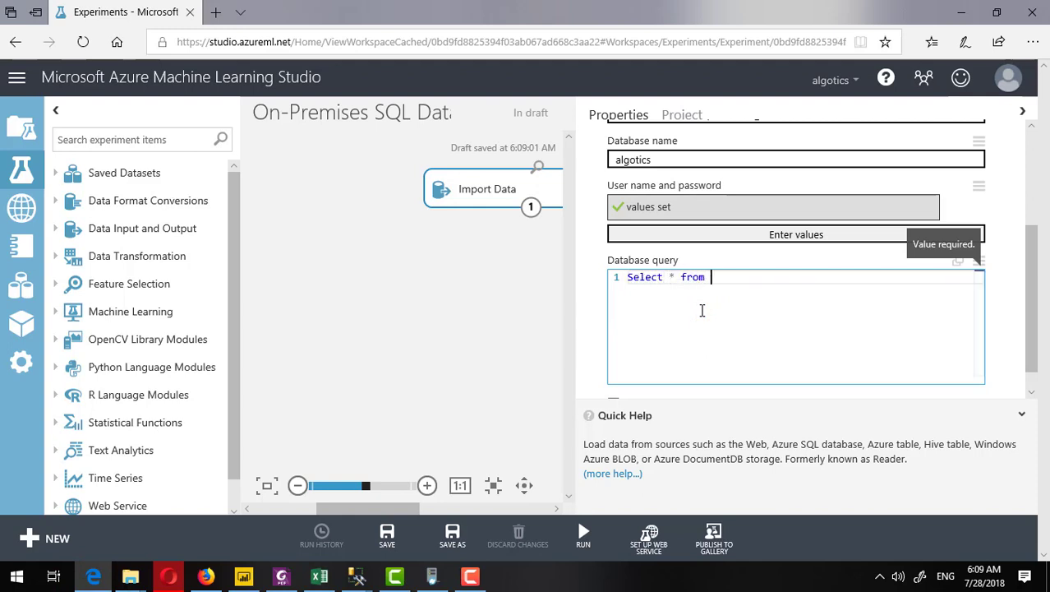
type("HR")
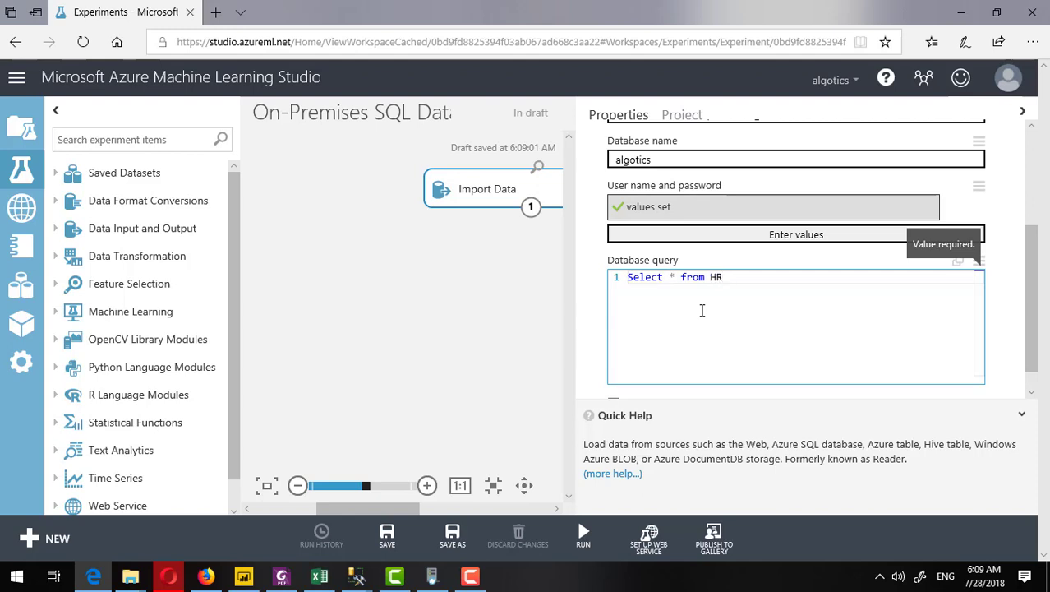
mouse_move(356, 576)
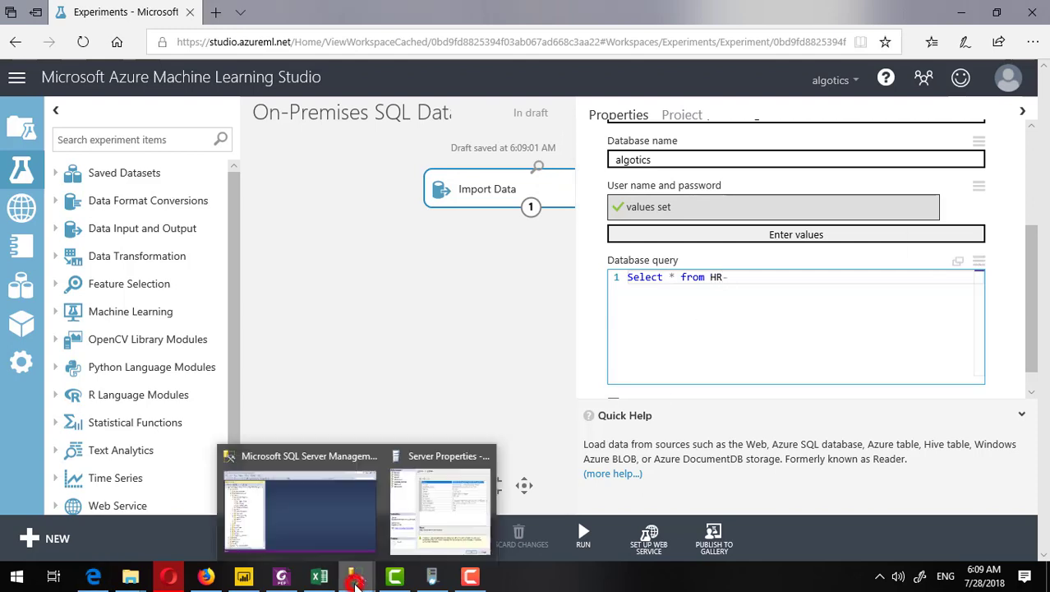
left_click(300, 510)
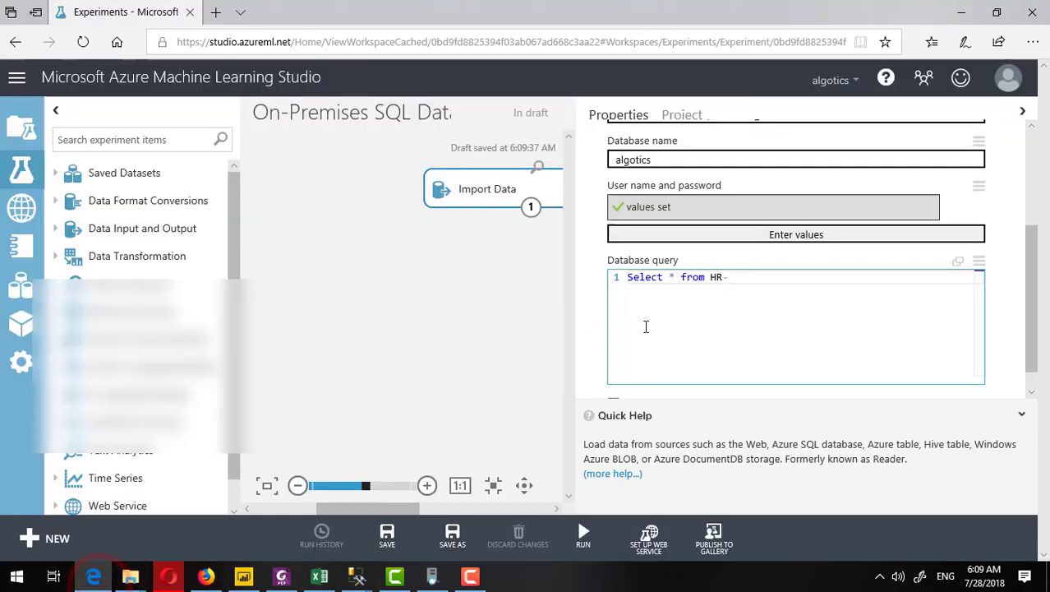
type("dataset")
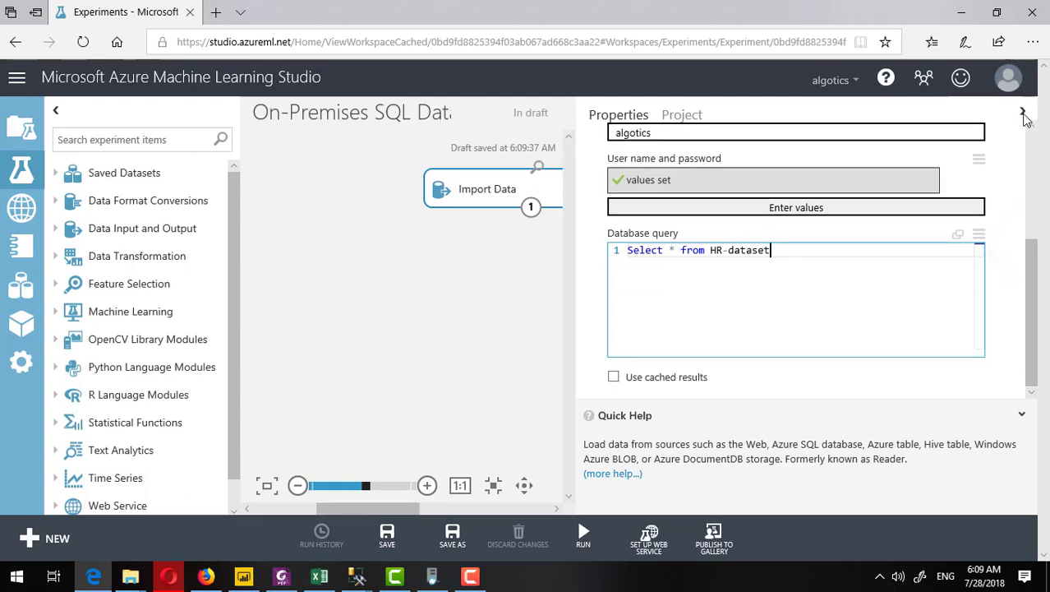
left_click(1024, 111)
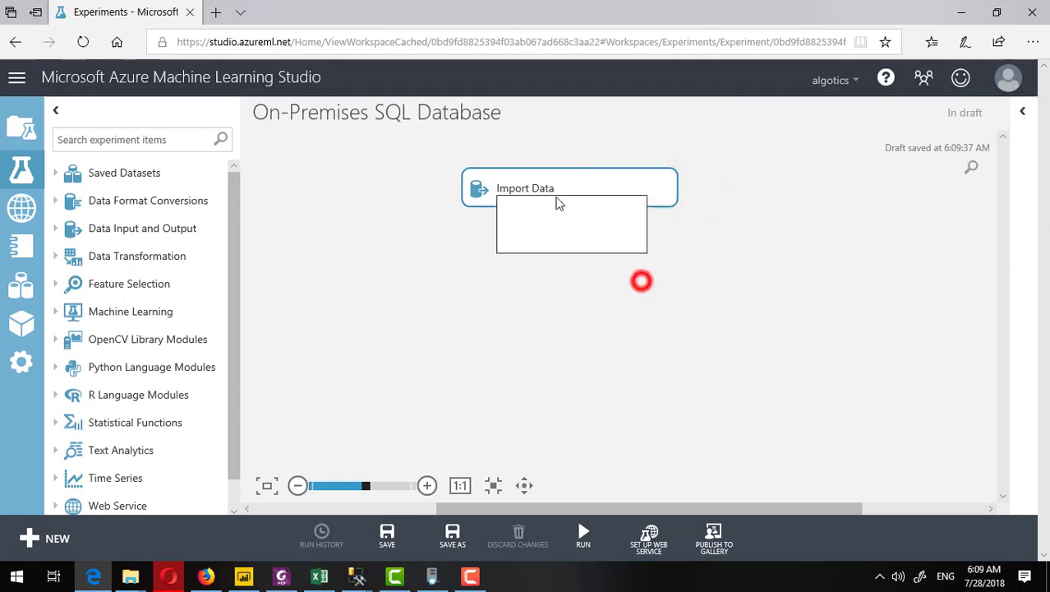
Run the experiment so Import Data pulls from the on-premises SQL database.
right_click(567, 206)
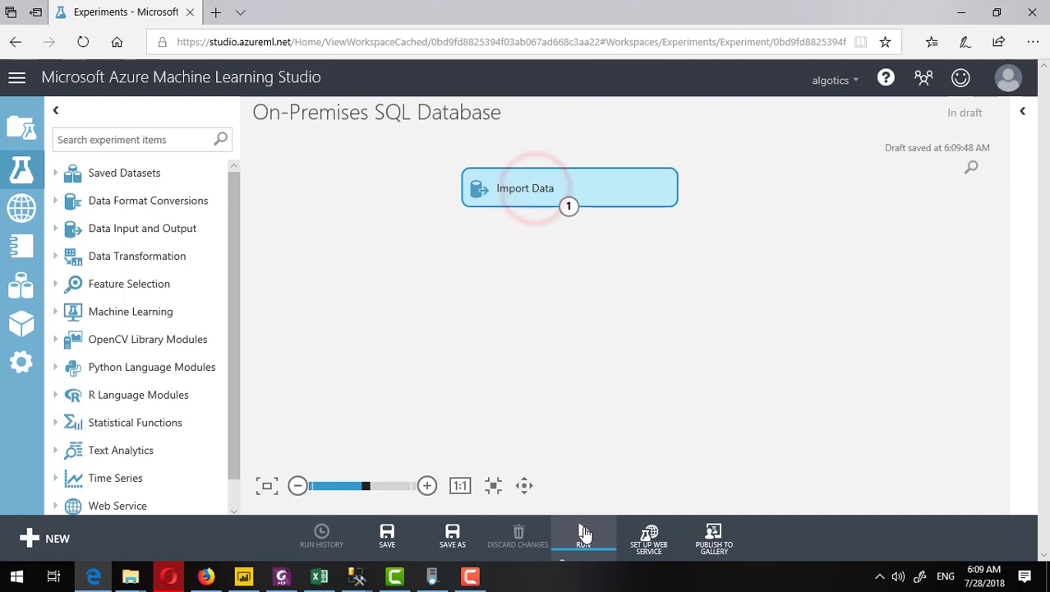
left_click(584, 536)
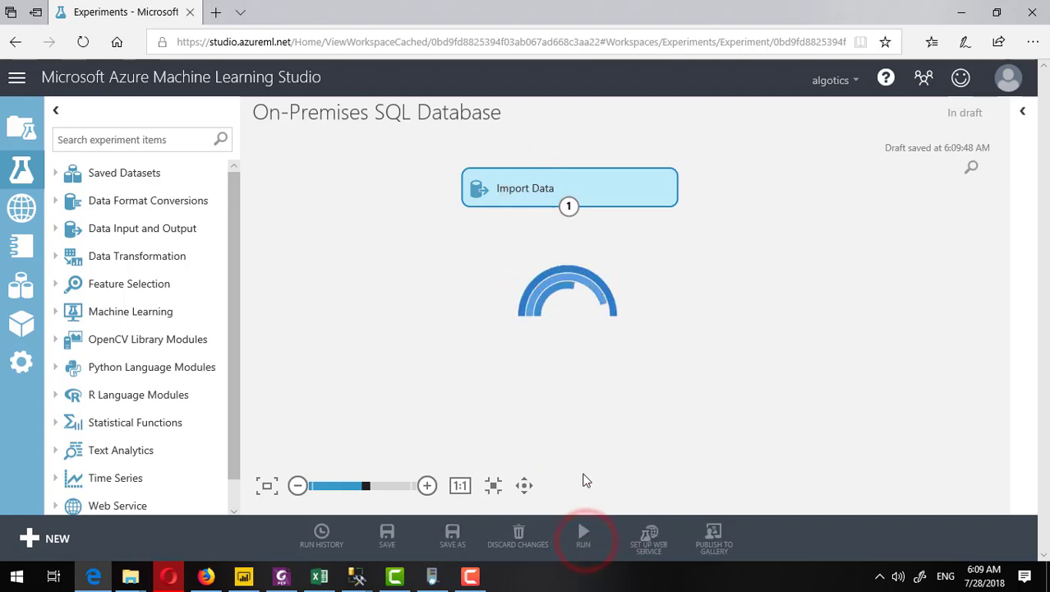